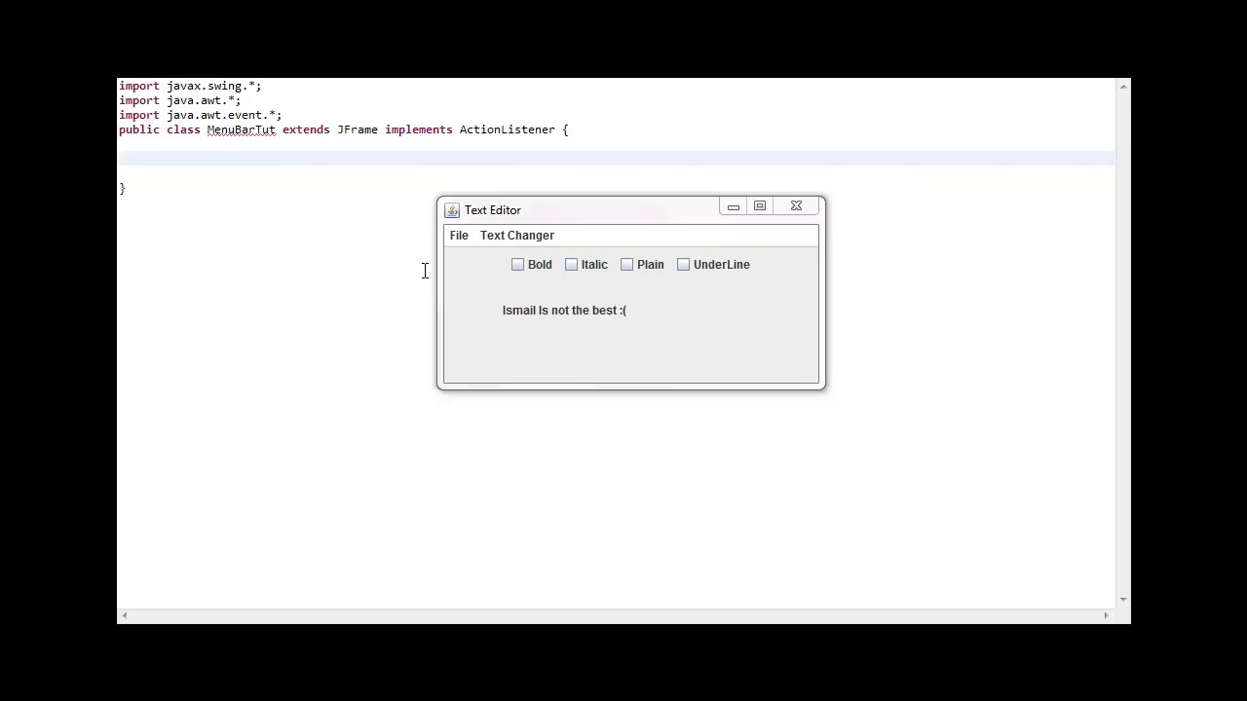
{"action": "mouse_move", "coordinate": [544, 379]}
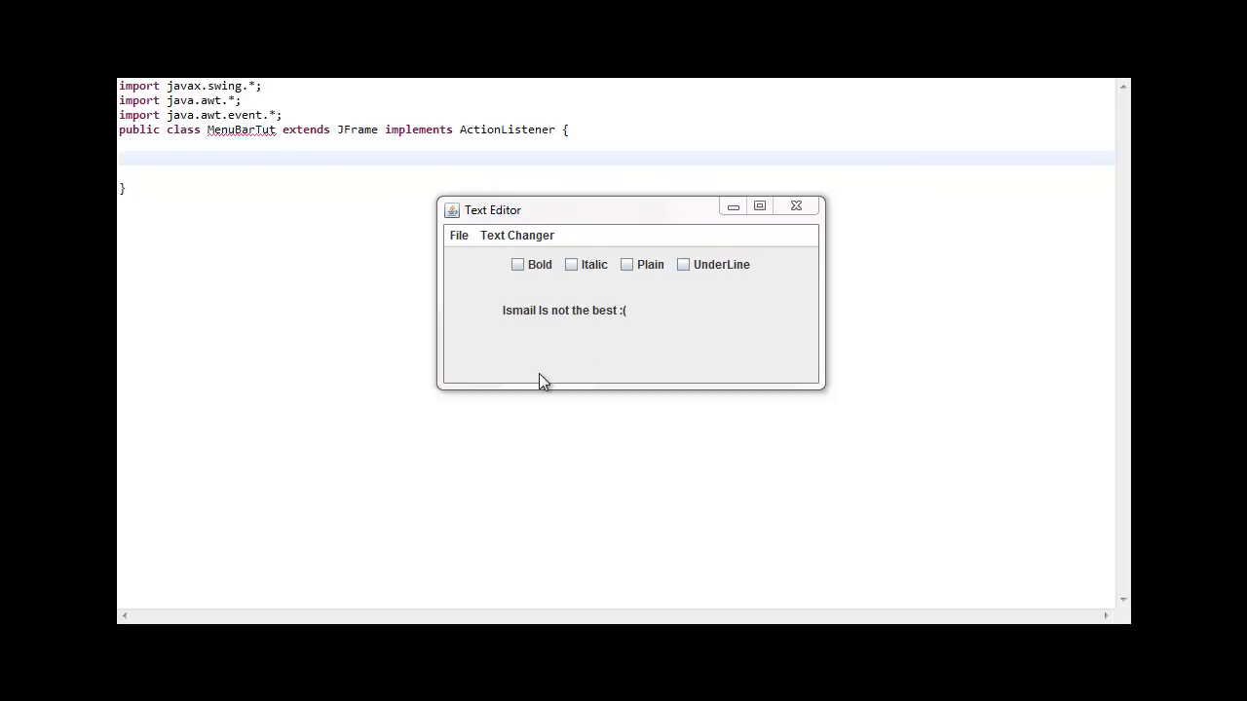
{"action": "mouse_move", "coordinate": [495, 242]}
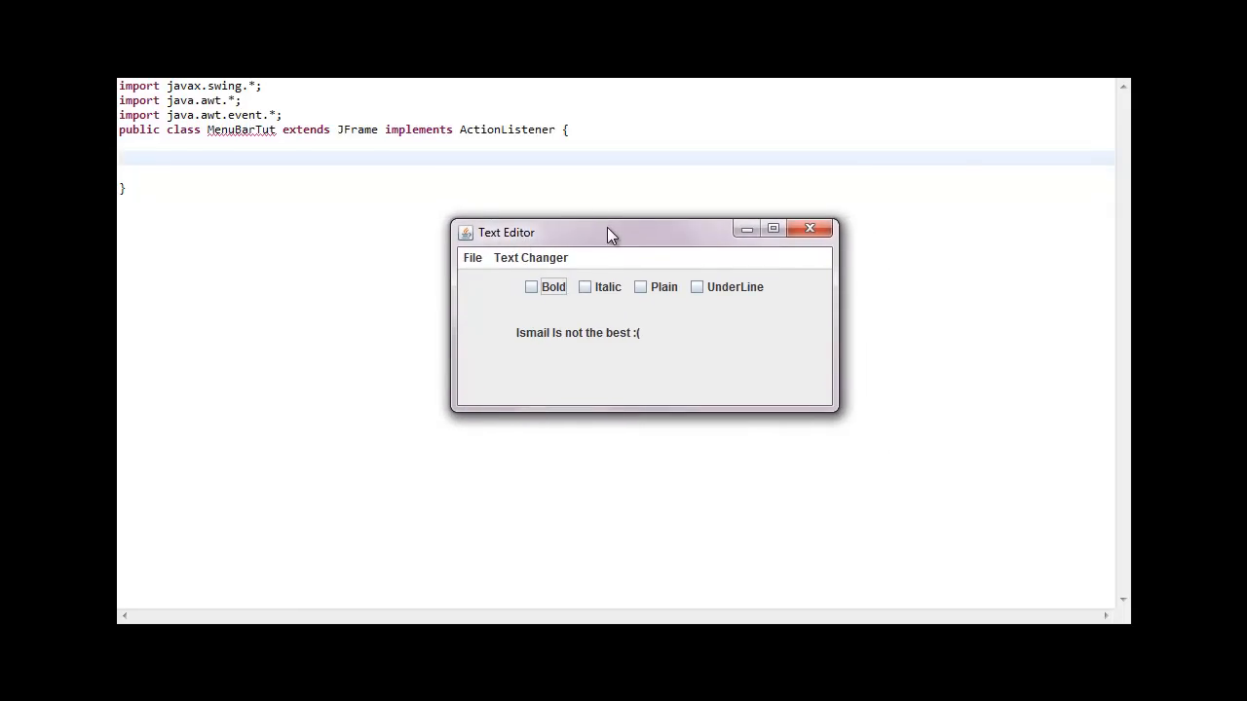
Step: Move the running Text Editor demo window around and close it to return to Eclipse
{"action": "left_click_drag", "start_coordinate": [608, 232], "coordinate": [643, 160]}
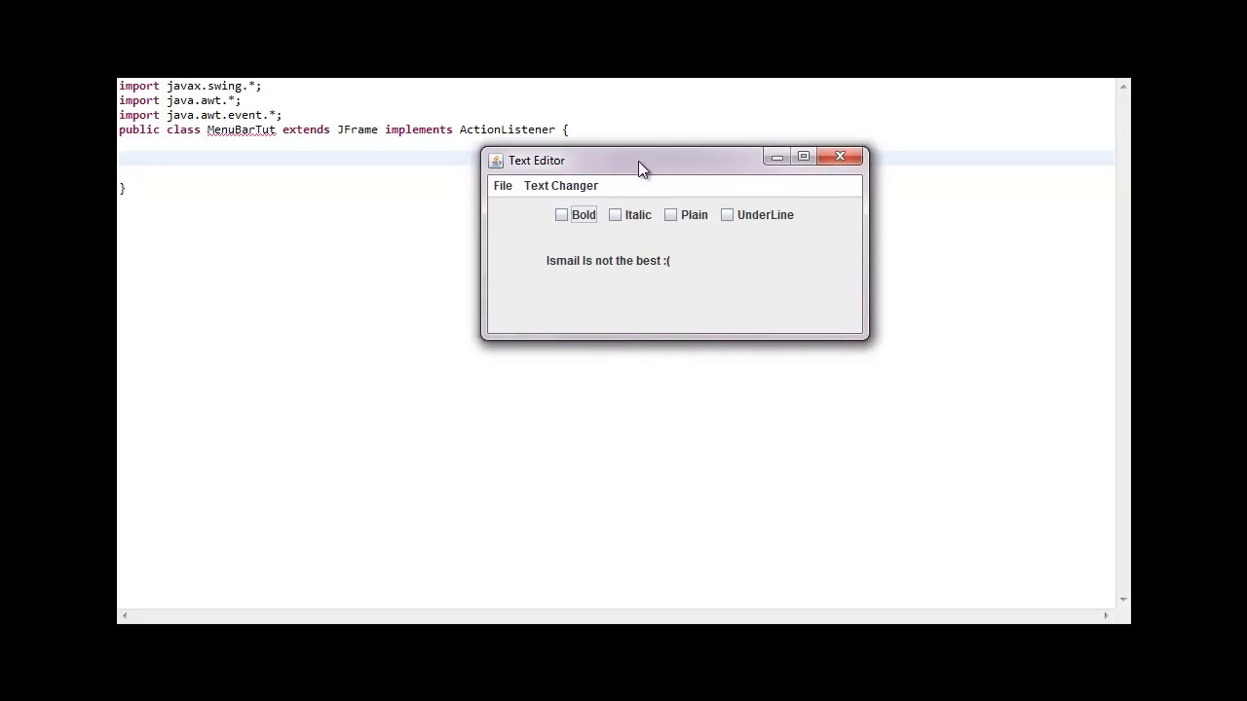
{"action": "mouse_move", "coordinate": [690, 514]}
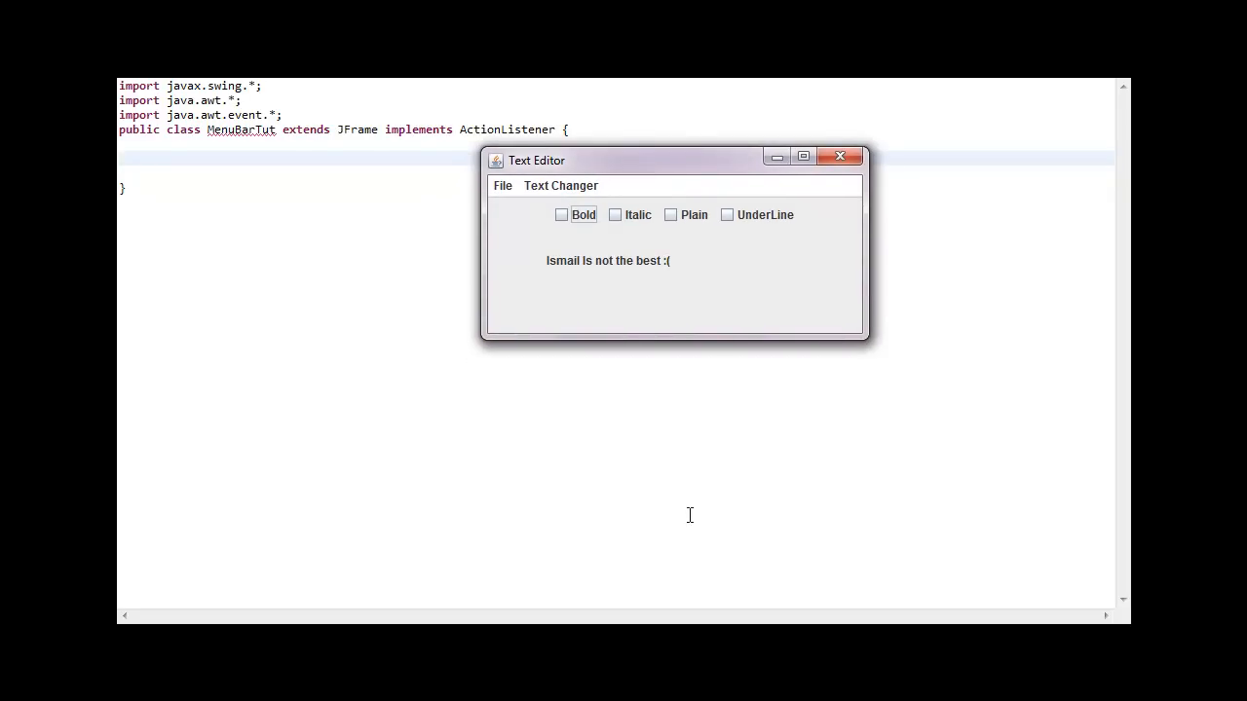
{"action": "left_click_drag", "start_coordinate": [674, 160], "coordinate": [639, 226]}
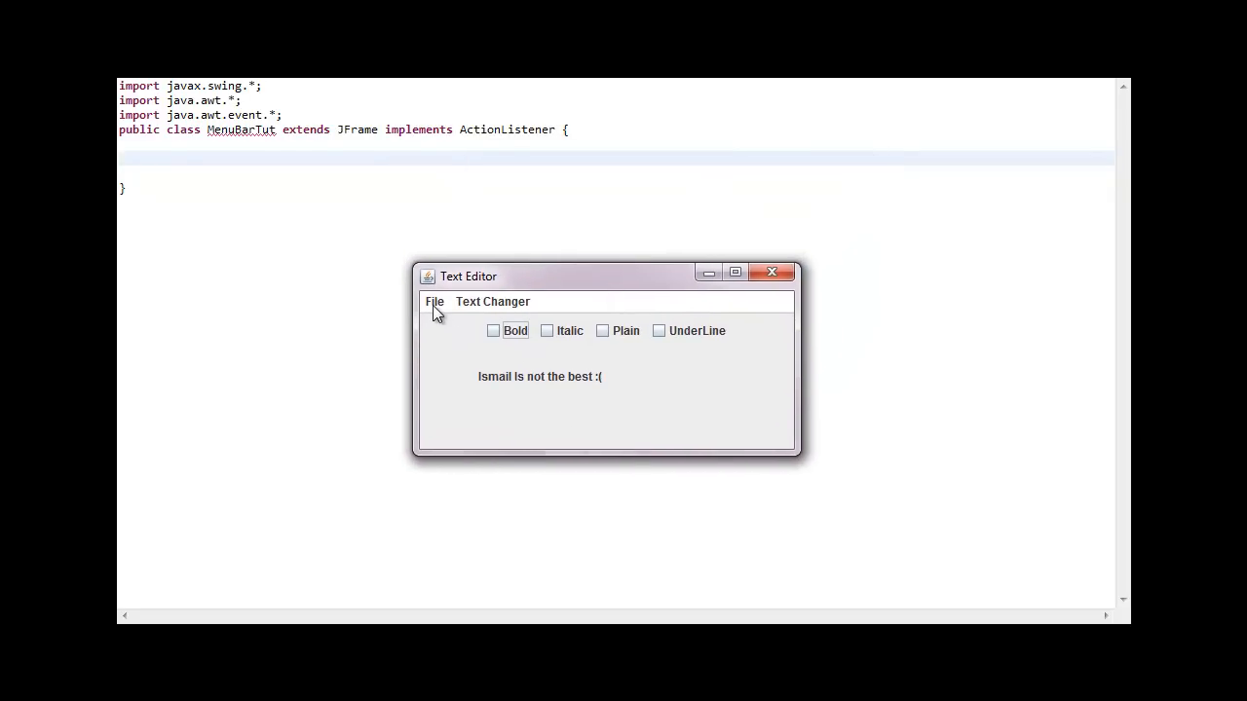
{"action": "mouse_move", "coordinate": [472, 285]}
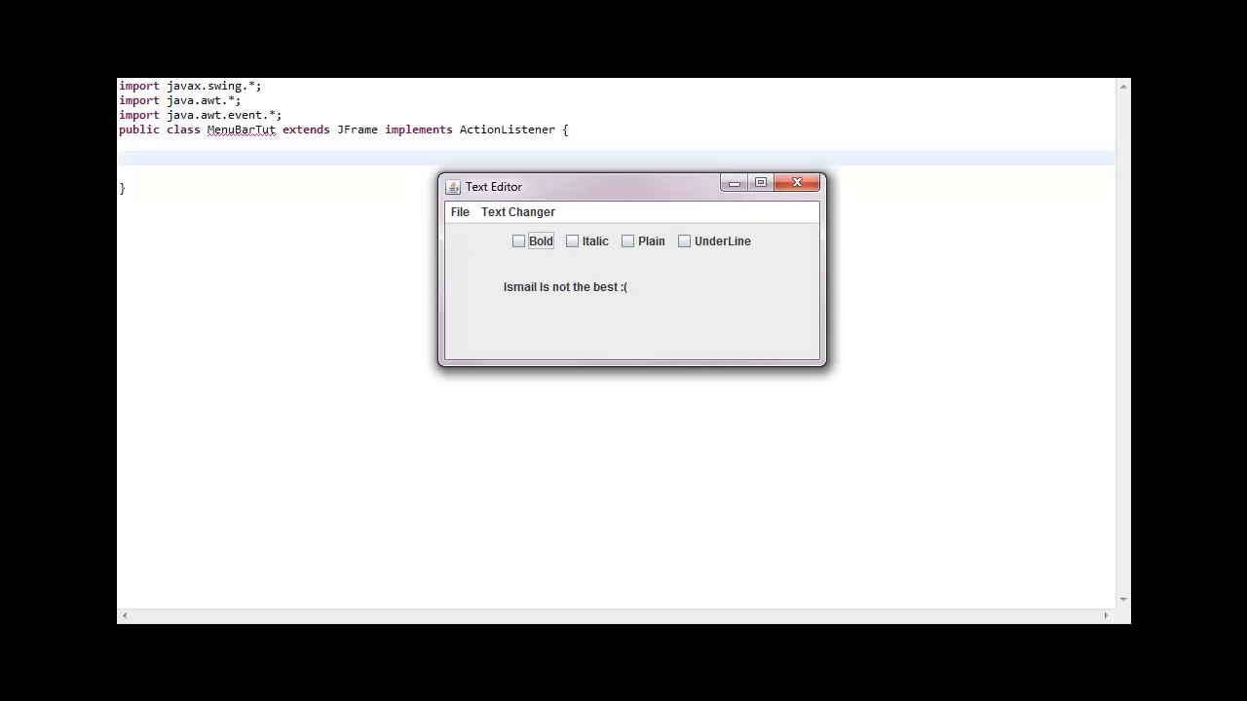
{"action": "left_click", "coordinate": [796, 183]}
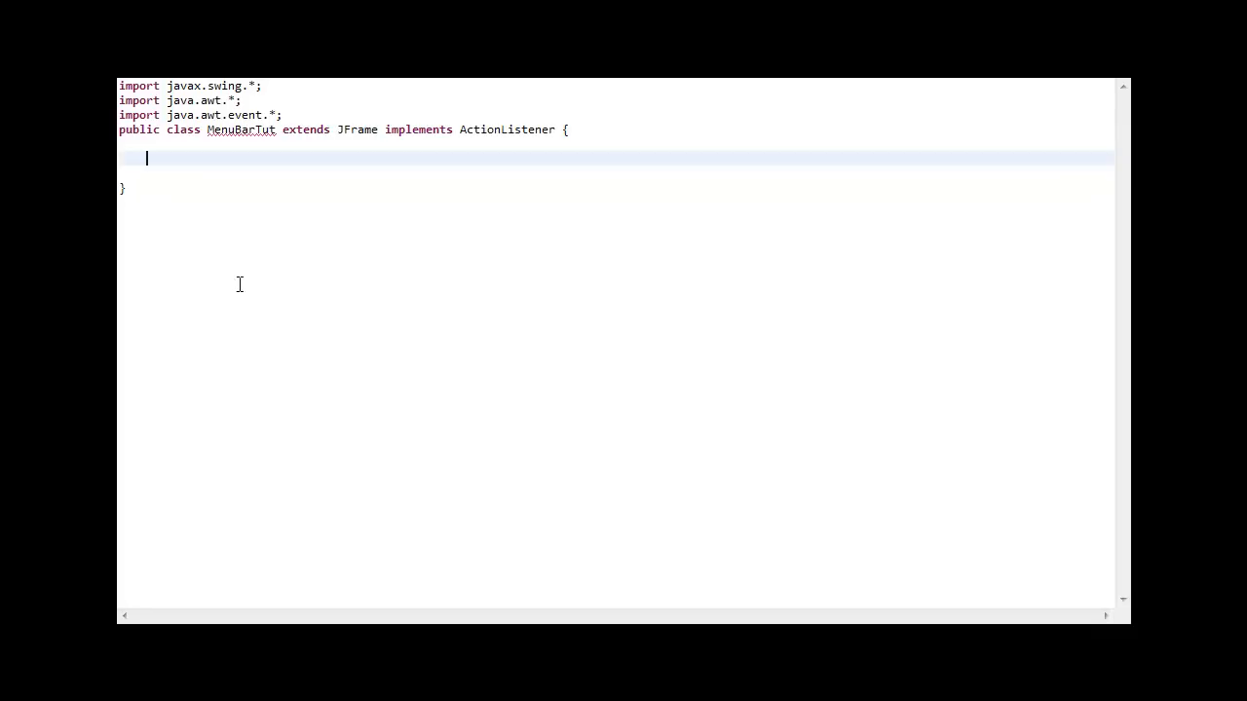
{"action": "mouse_move", "coordinate": [163, 86]}
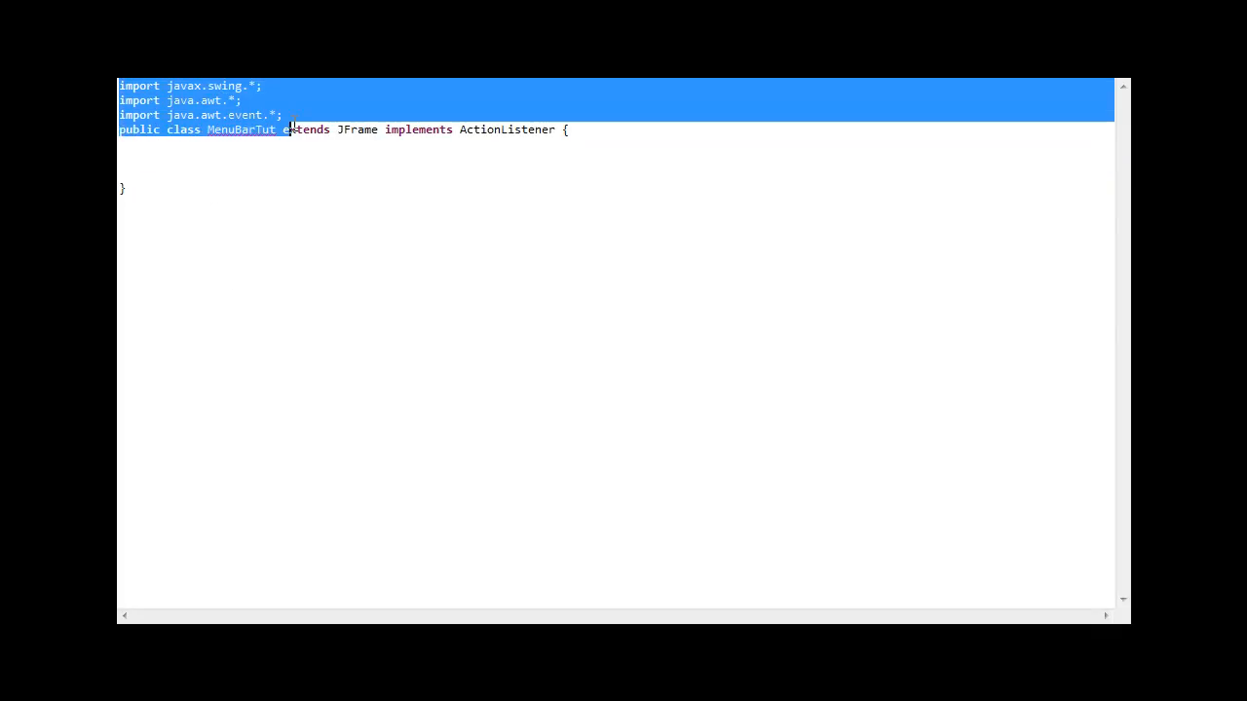
{"action": "double_click", "coordinate": [356, 128]}
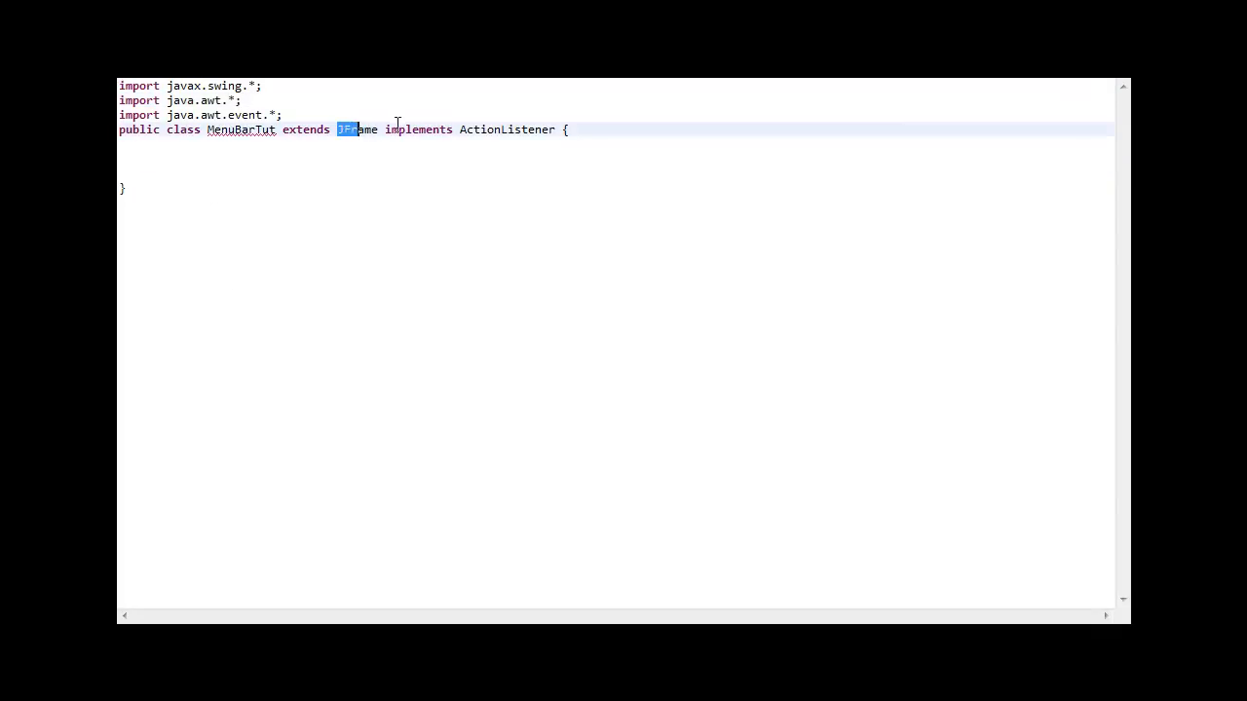
{"action": "double_click", "coordinate": [504, 128]}
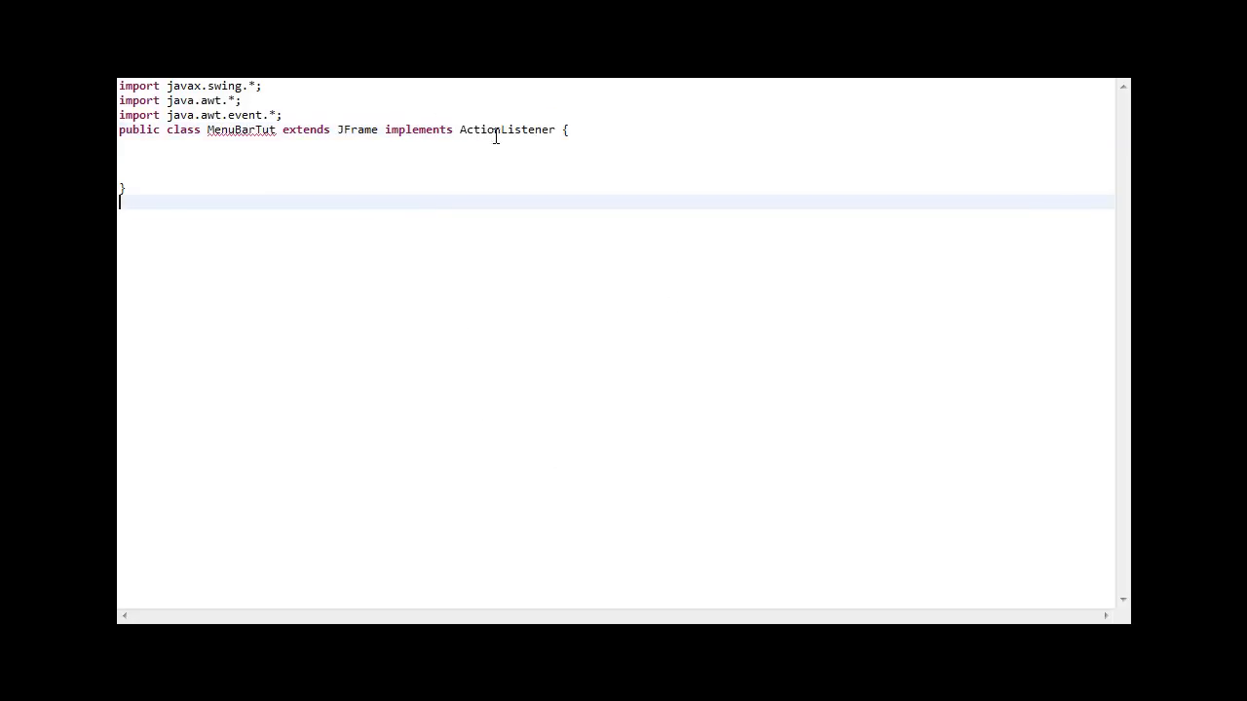
{"action": "left_click", "coordinate": [543, 117]}
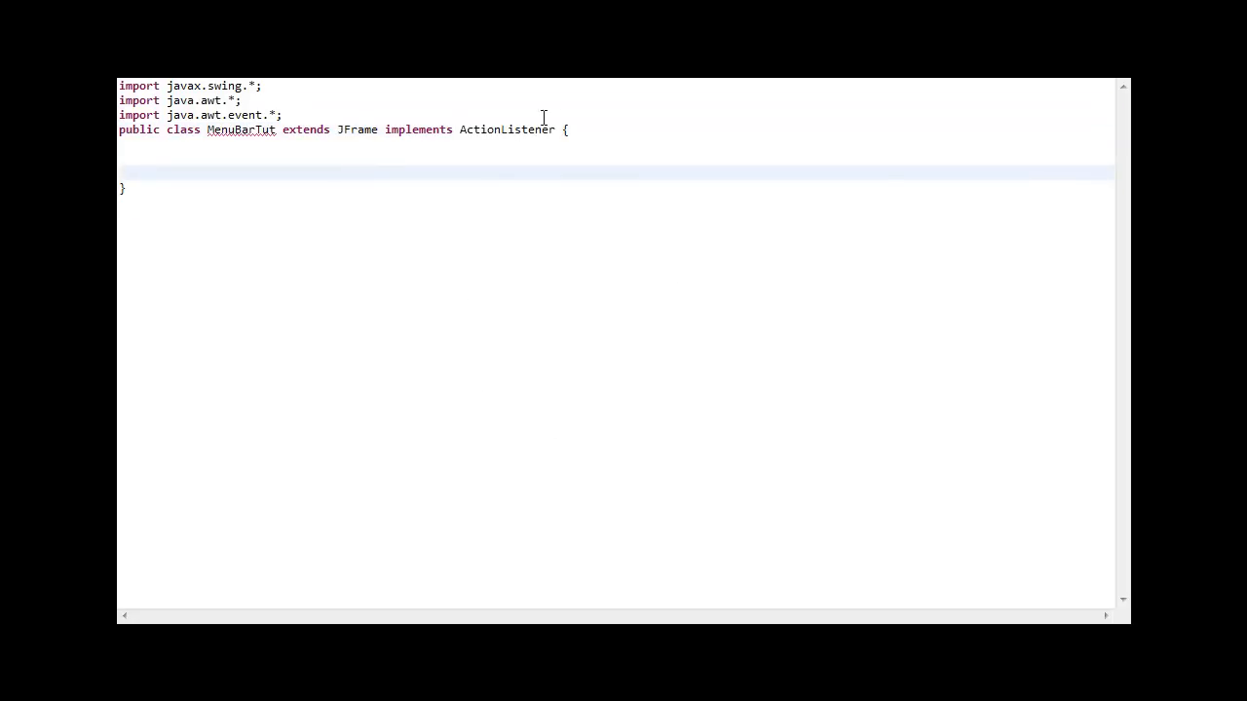
{"action": "left_click", "coordinate": [574, 129]}
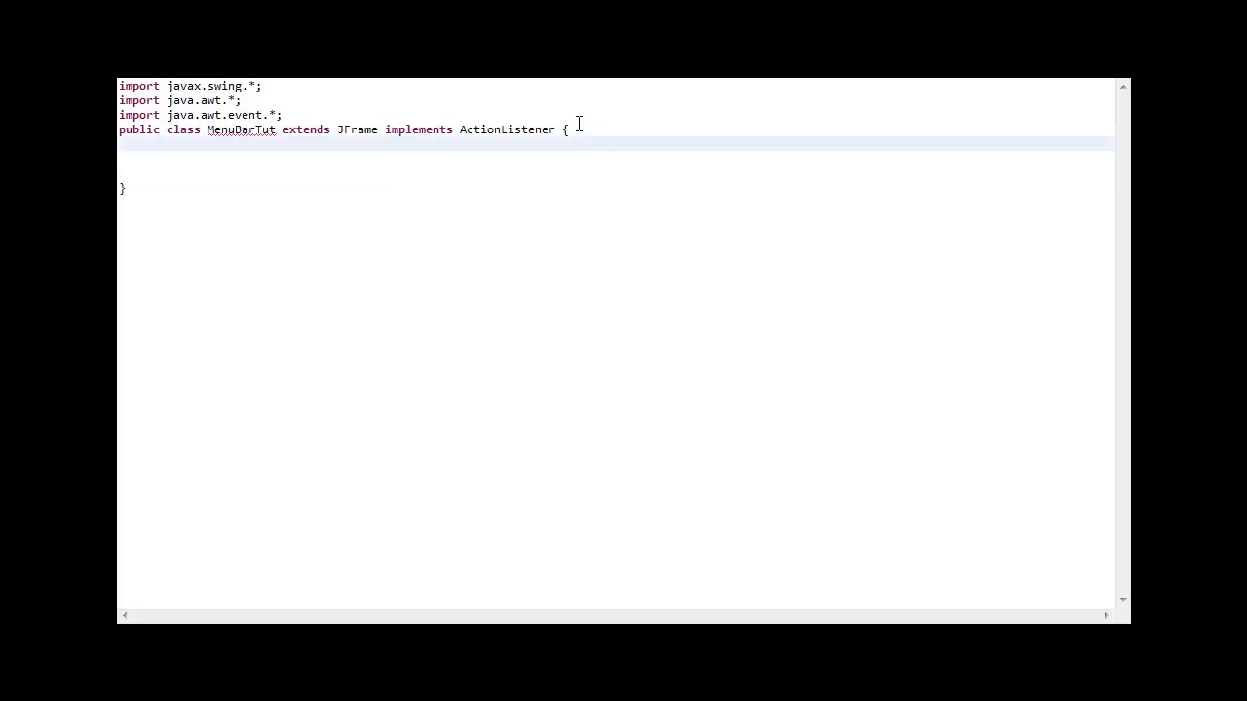
Step: Declare a public MenuBarTut() constructor inside the class body
{"action": "key", "text": "enter"}
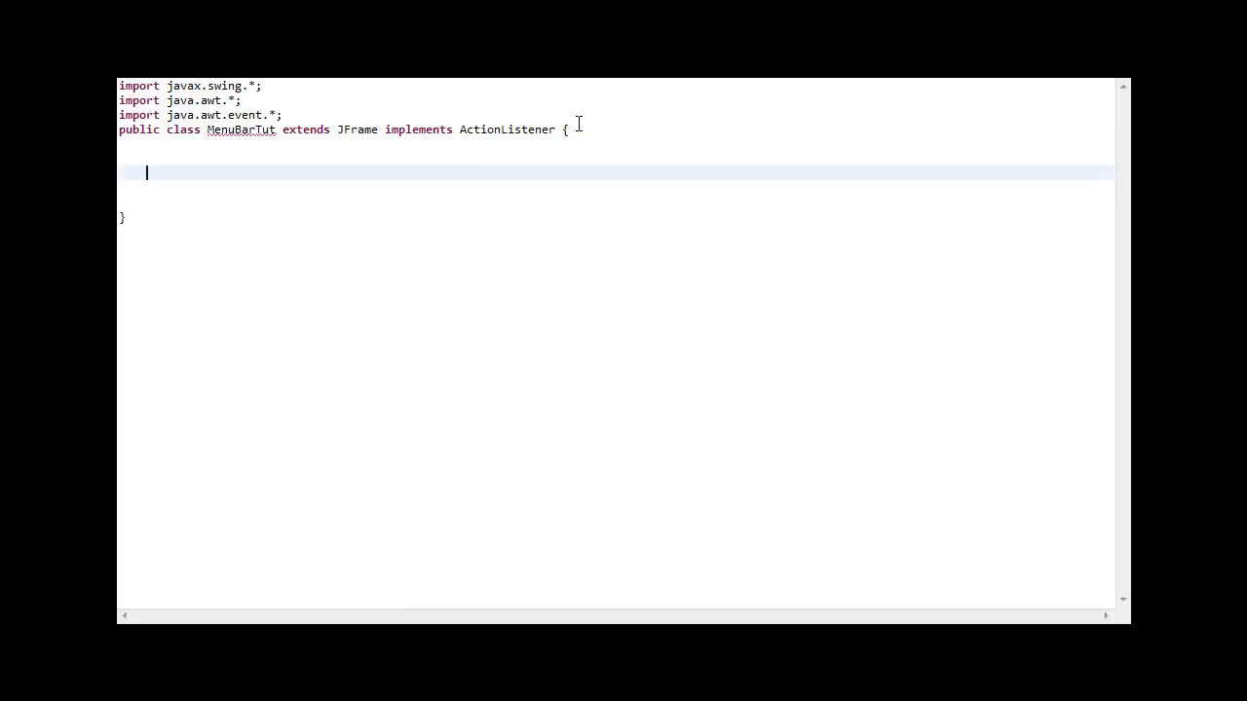
{"action": "type", "text": "public"}
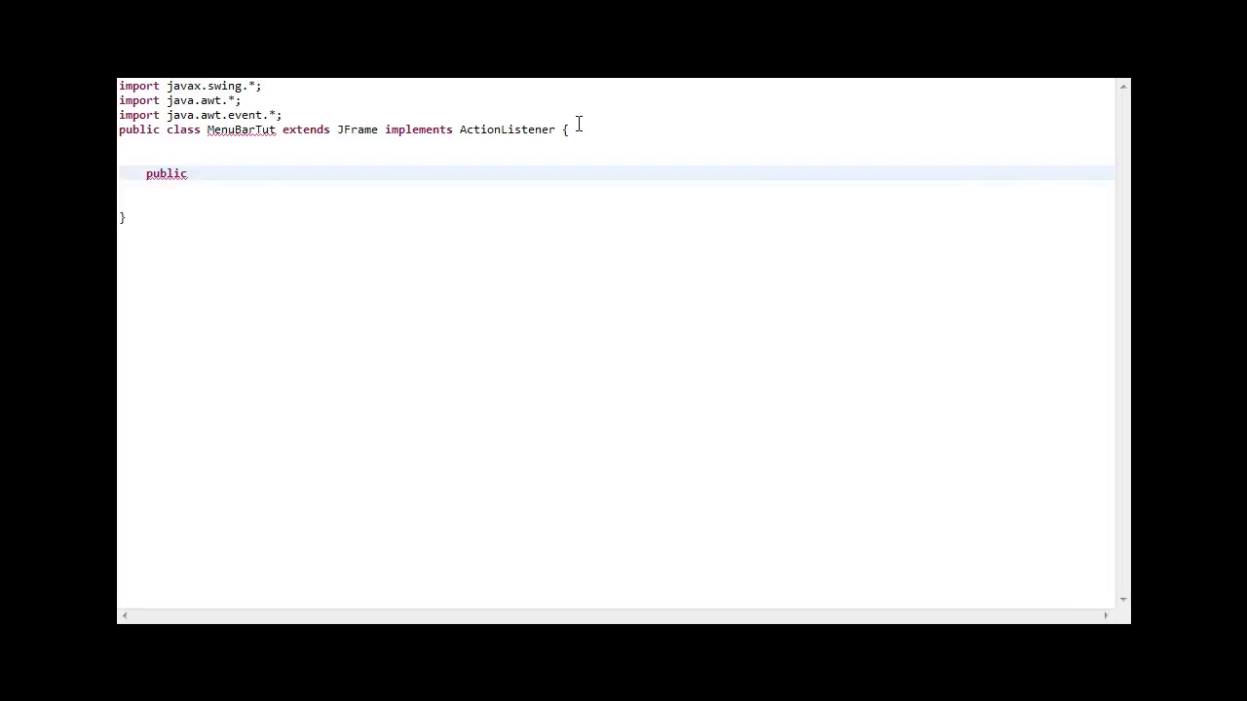
{"action": "type", "text": "MenuB"}
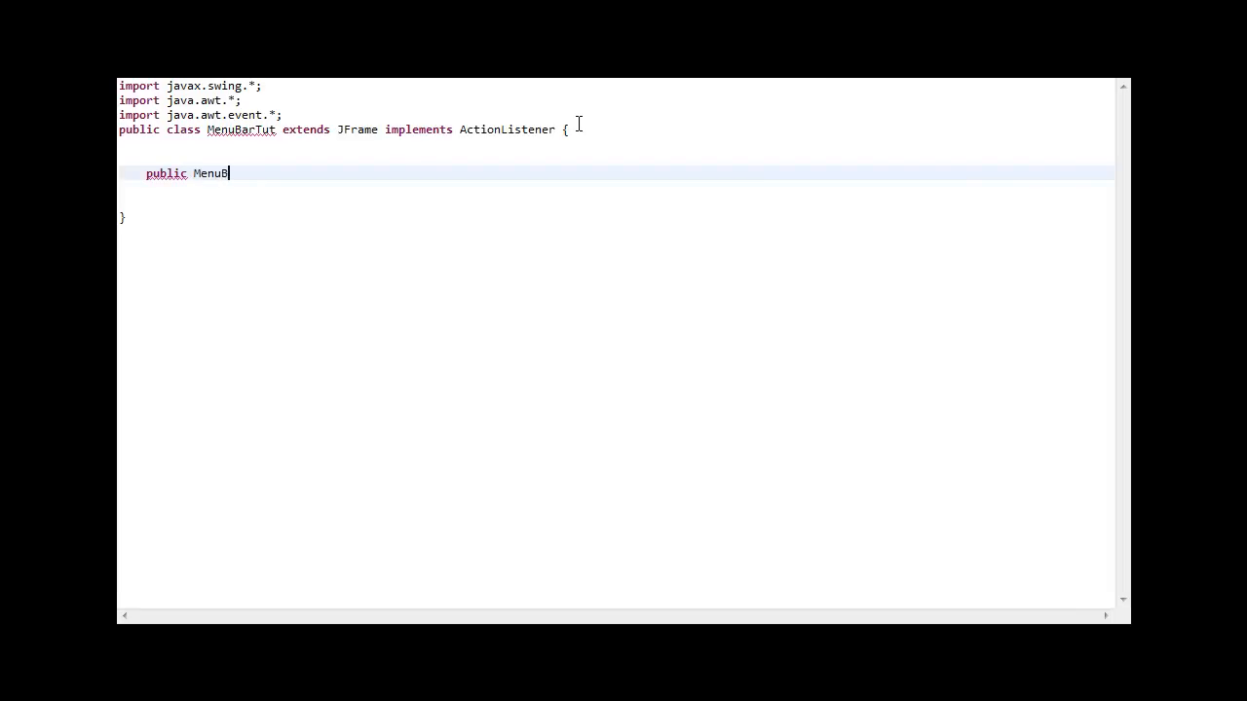
{"action": "type", "text": "arTut("}
{"action": "type", "text": "{"}
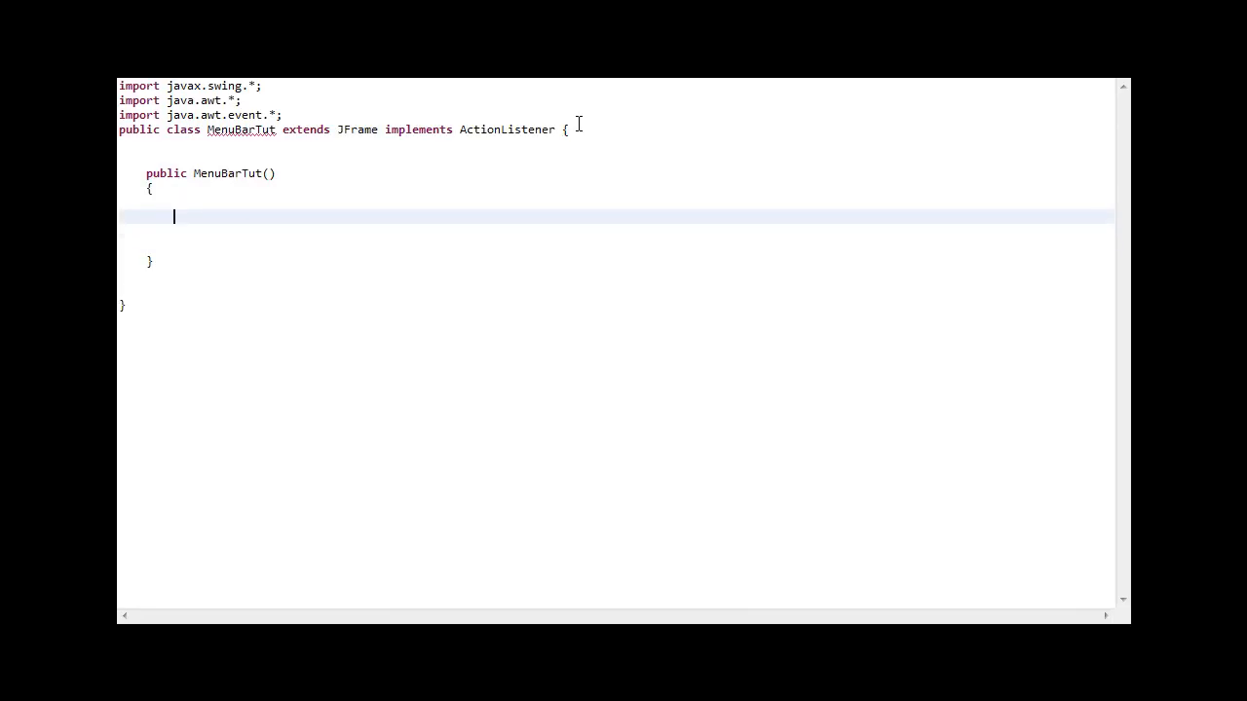
Step: In the constructor, create JFrame F as a new JFrame with the title "Ismail"
{"action": "type", "text": "JFrame"}
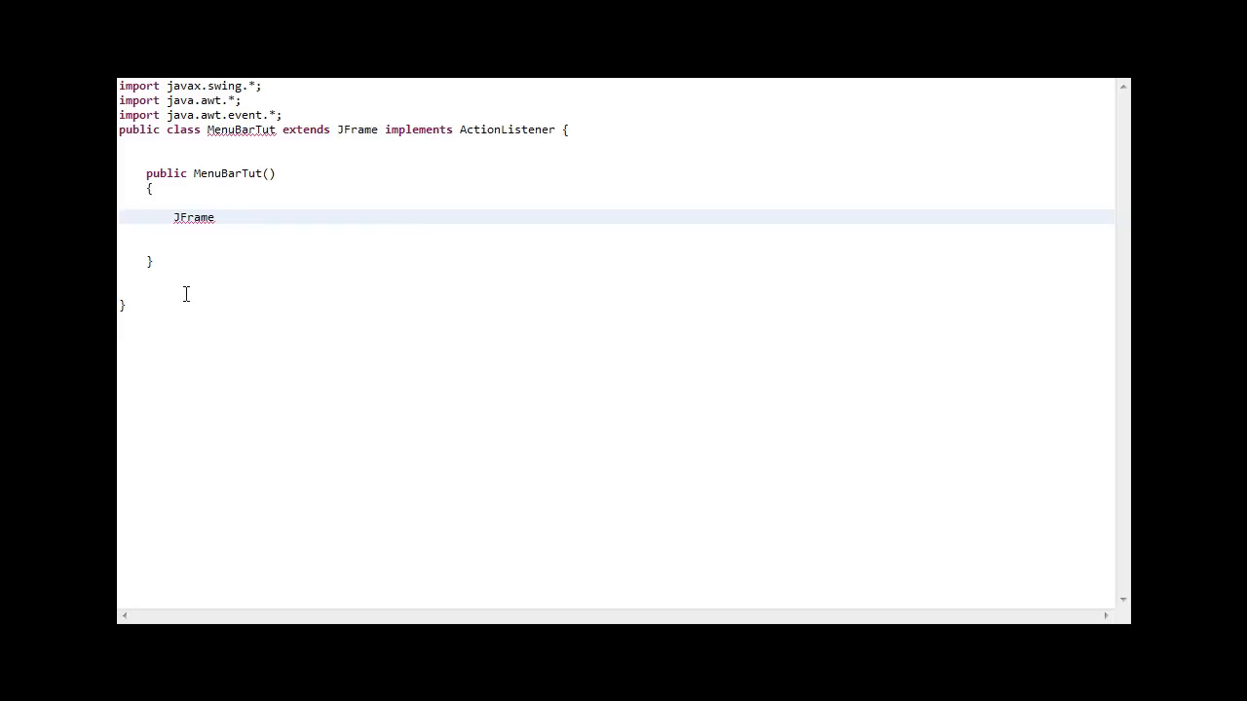
{"action": "mouse_move", "coordinate": [198, 304]}
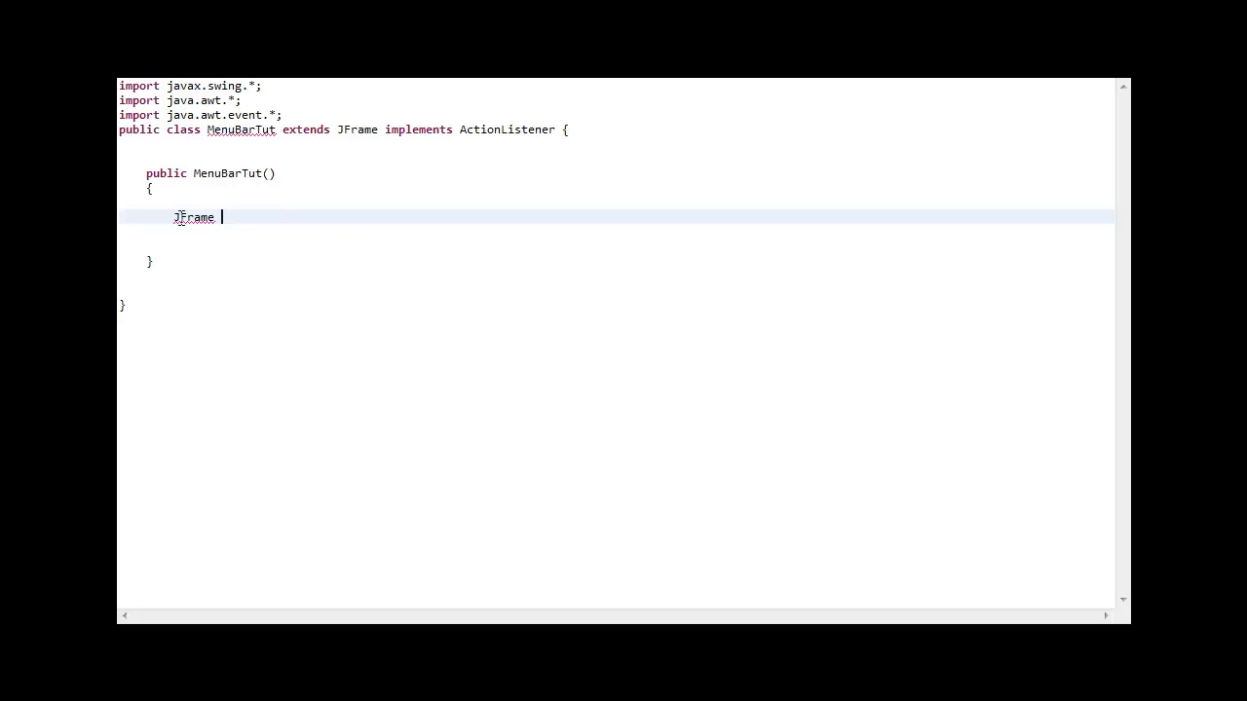
{"action": "type", "text": "F ="}
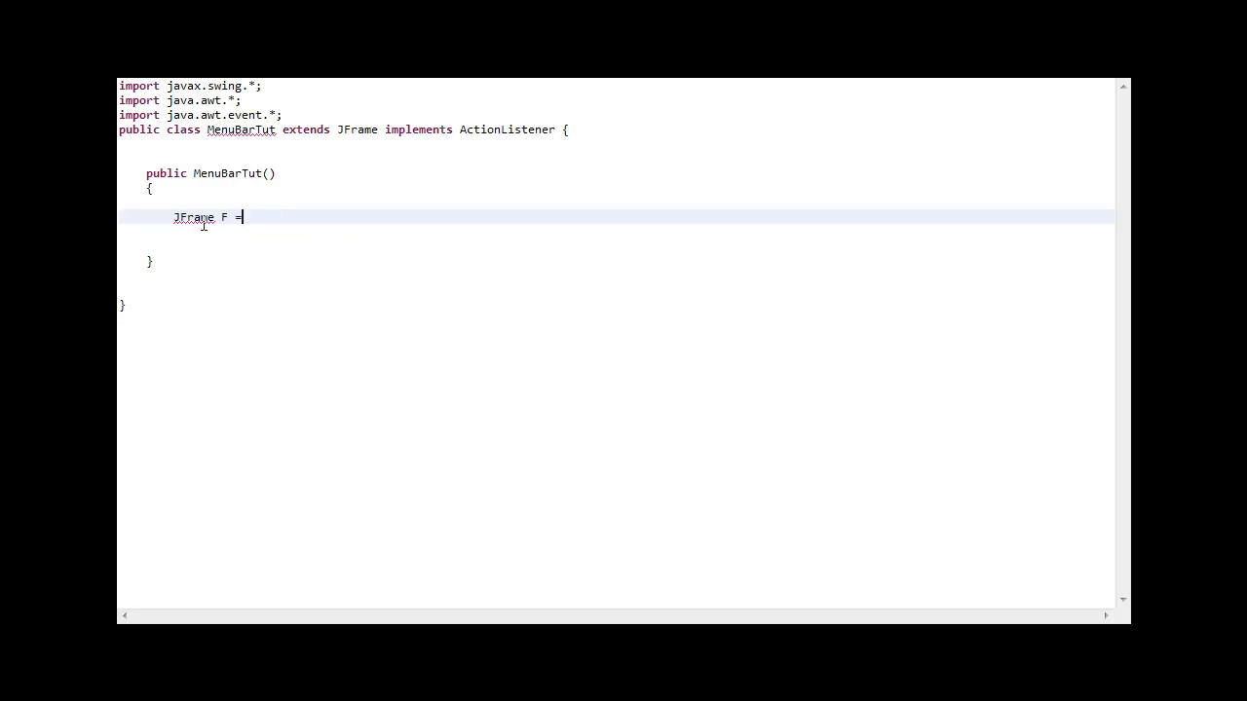
{"action": "type", "text": "new JFrame(\"I"}
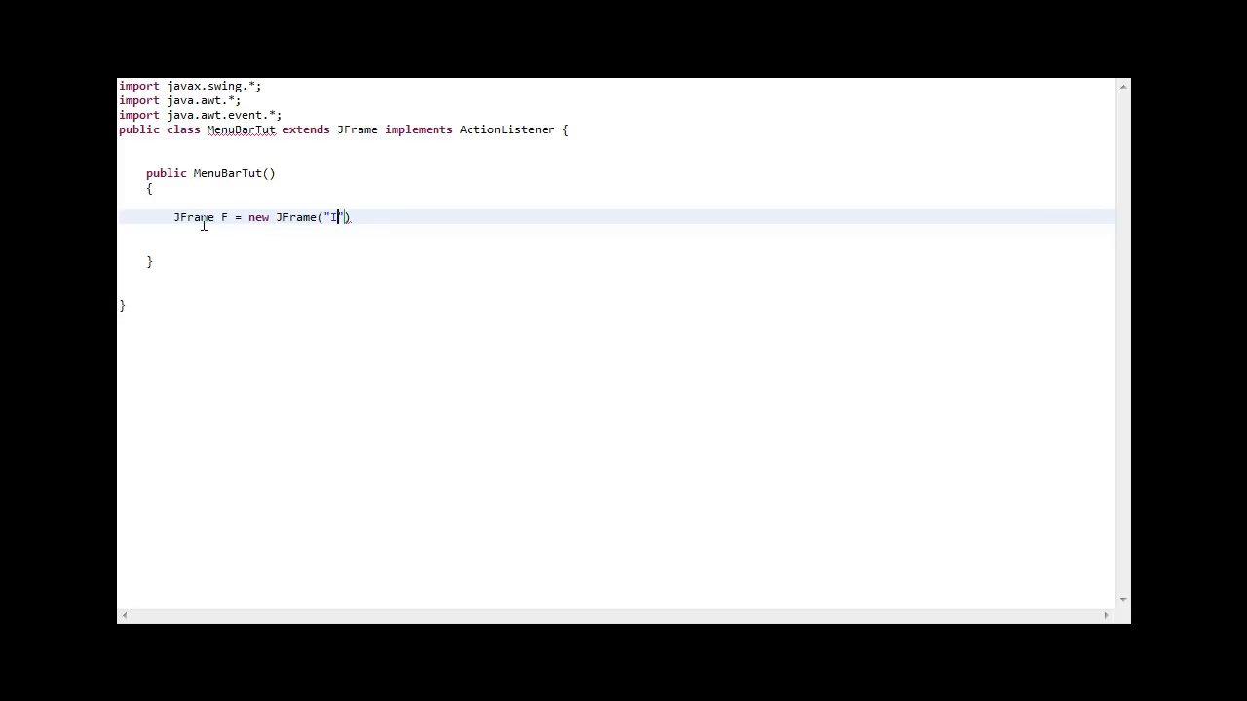
{"action": "type", "text": "small"}
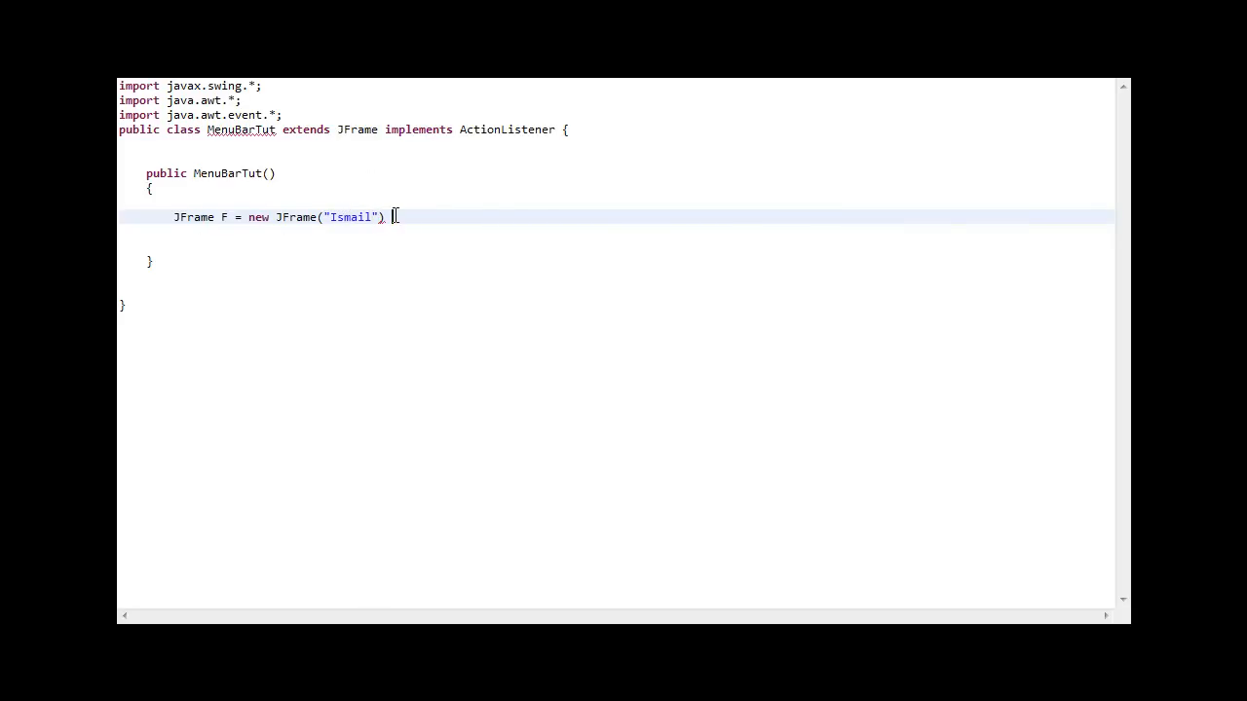
{"action": "type", "text": "sup"}
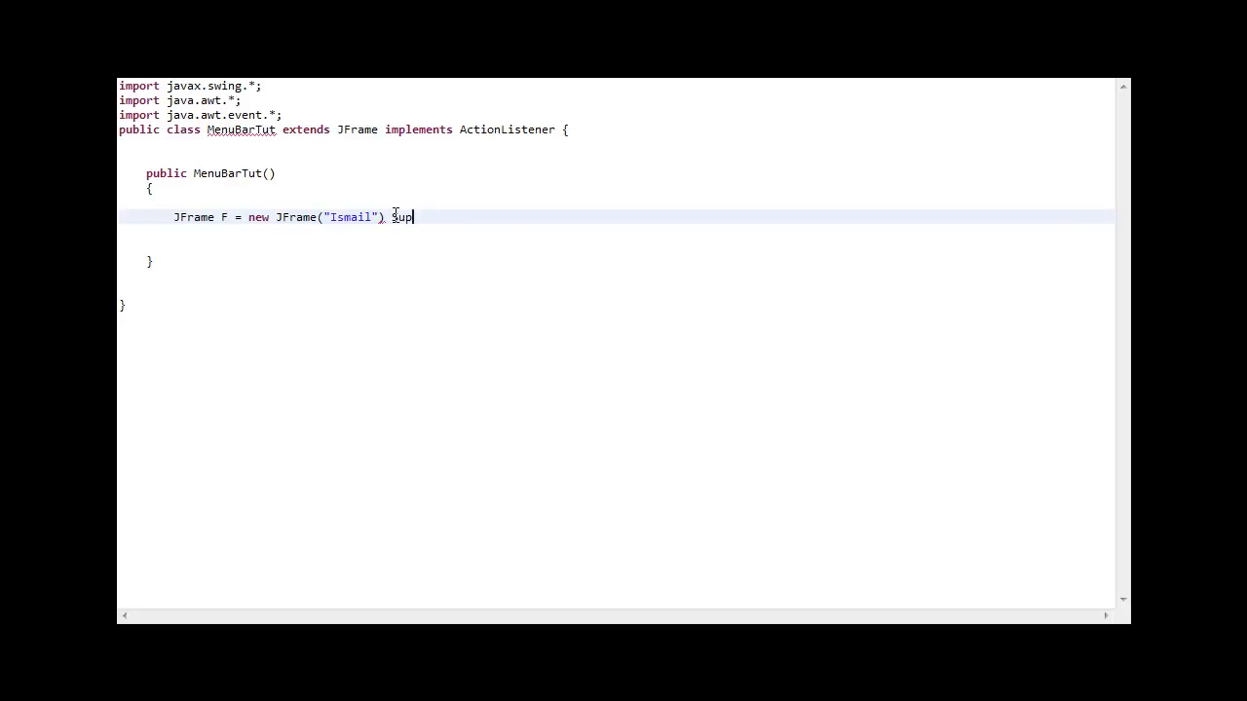
{"action": "type", "text": "er"}
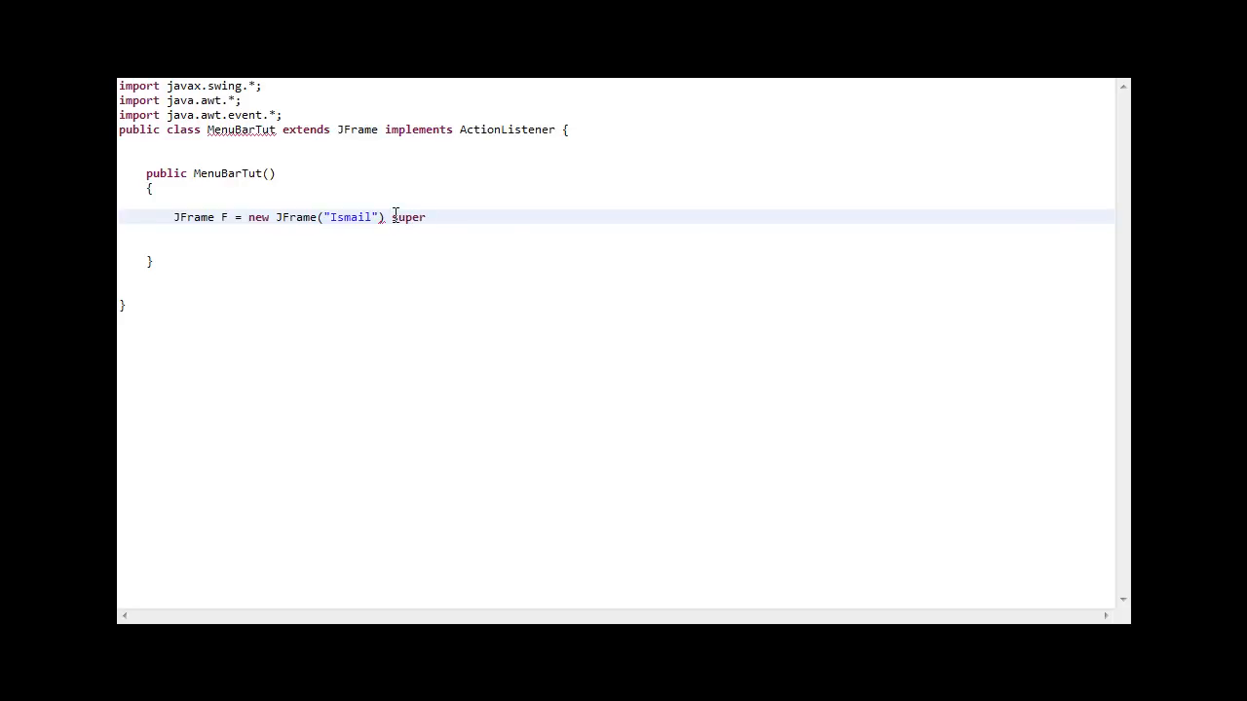
{"action": "type", "text": "."}
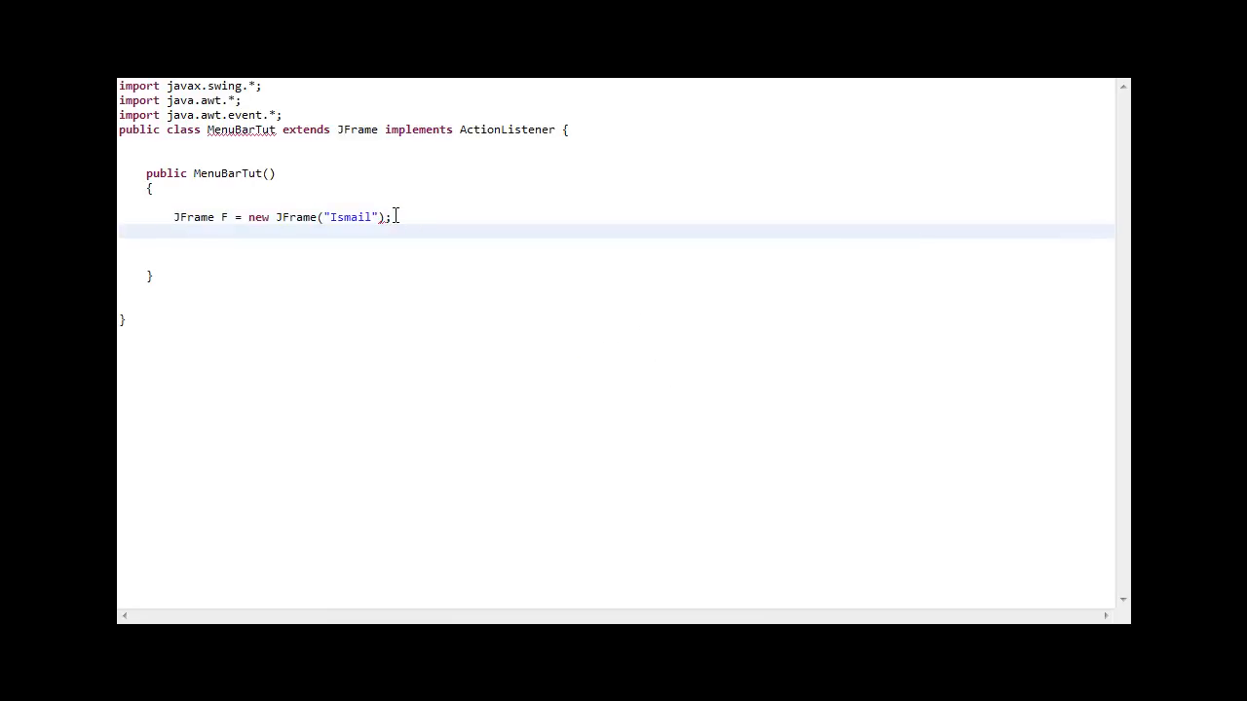
Step: Declare JMenuBar menubar as a new JMenuBar() in the constructor
{"action": "type", "text": "JMenuBar menu"}
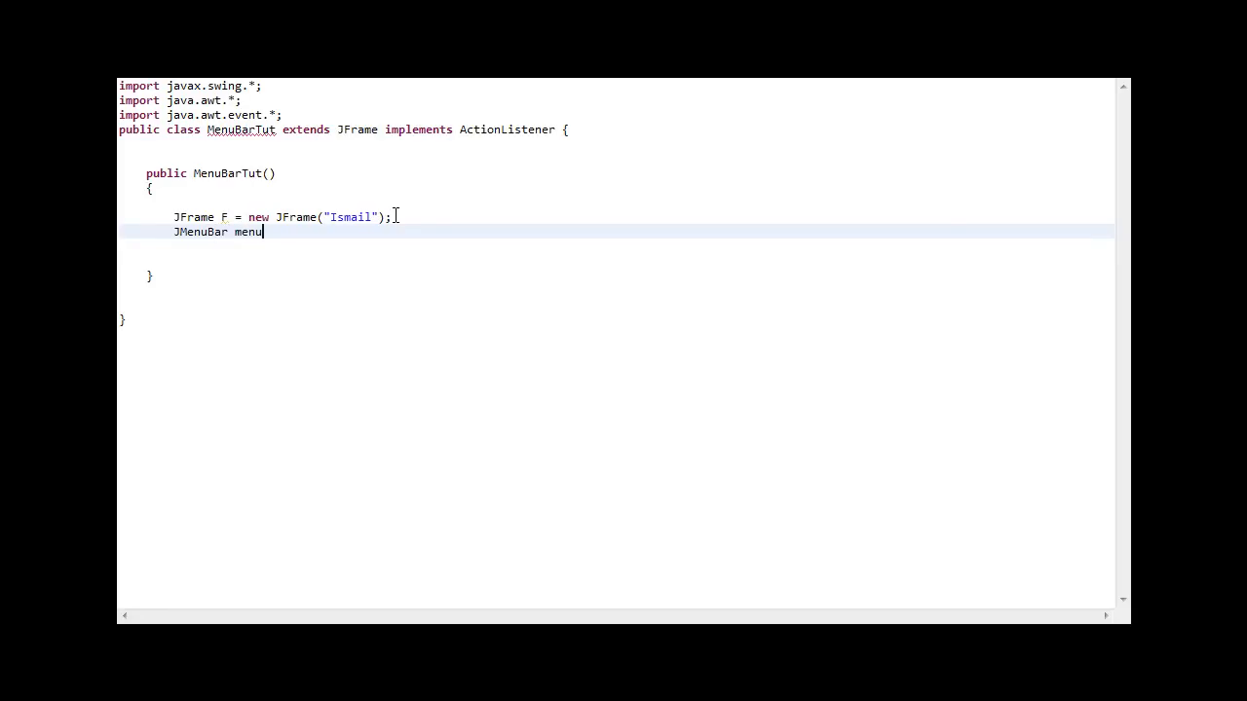
{"action": "type", "text": "bar = ne"}
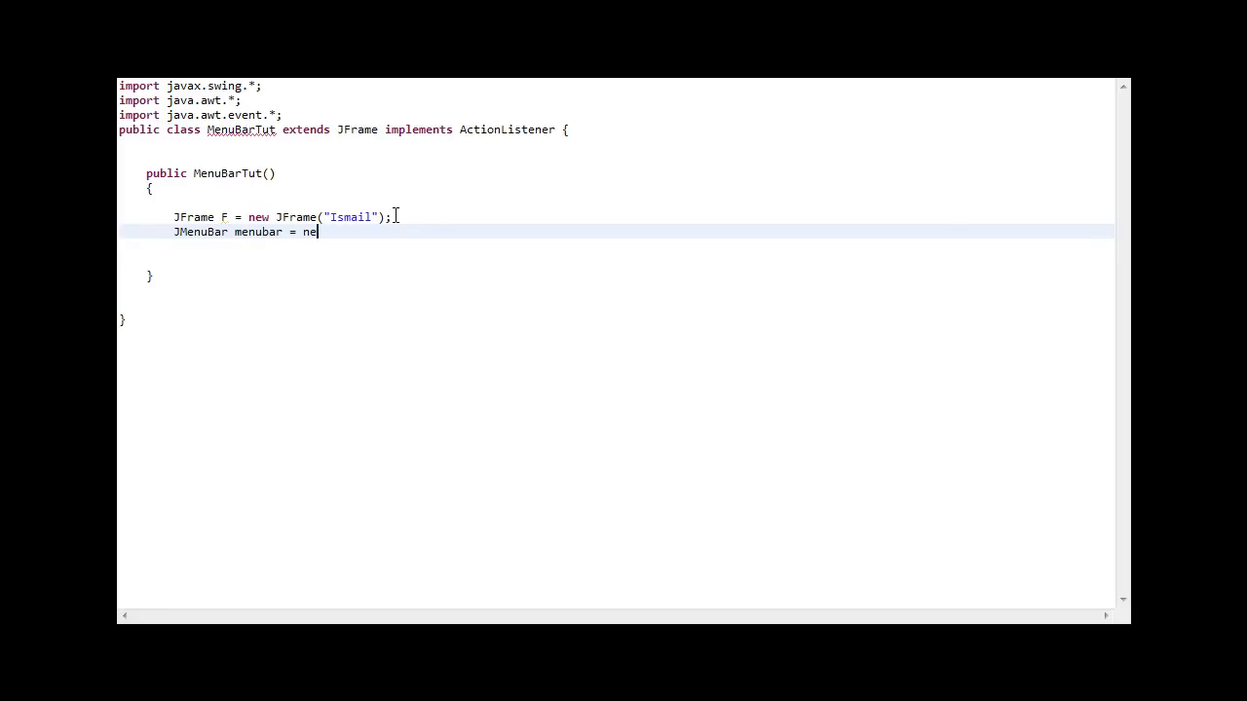
{"action": "type", "text": "w Jm"}
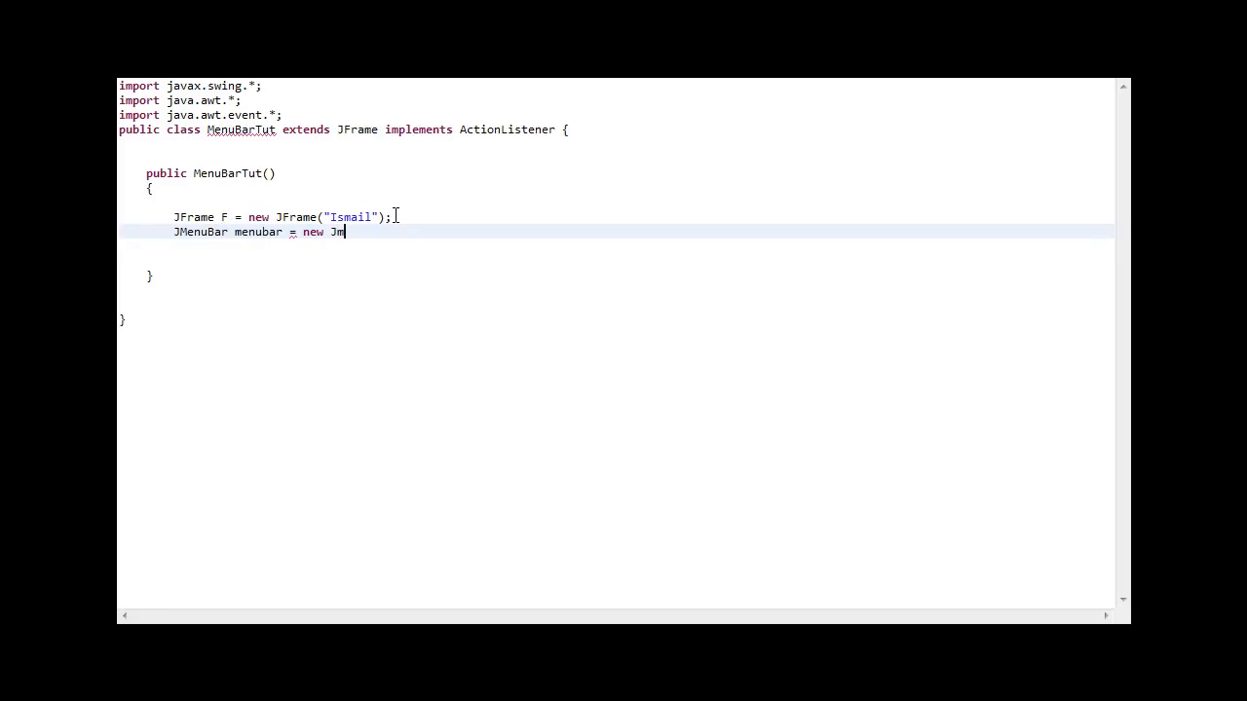
{"action": "type", "text": "enu"}
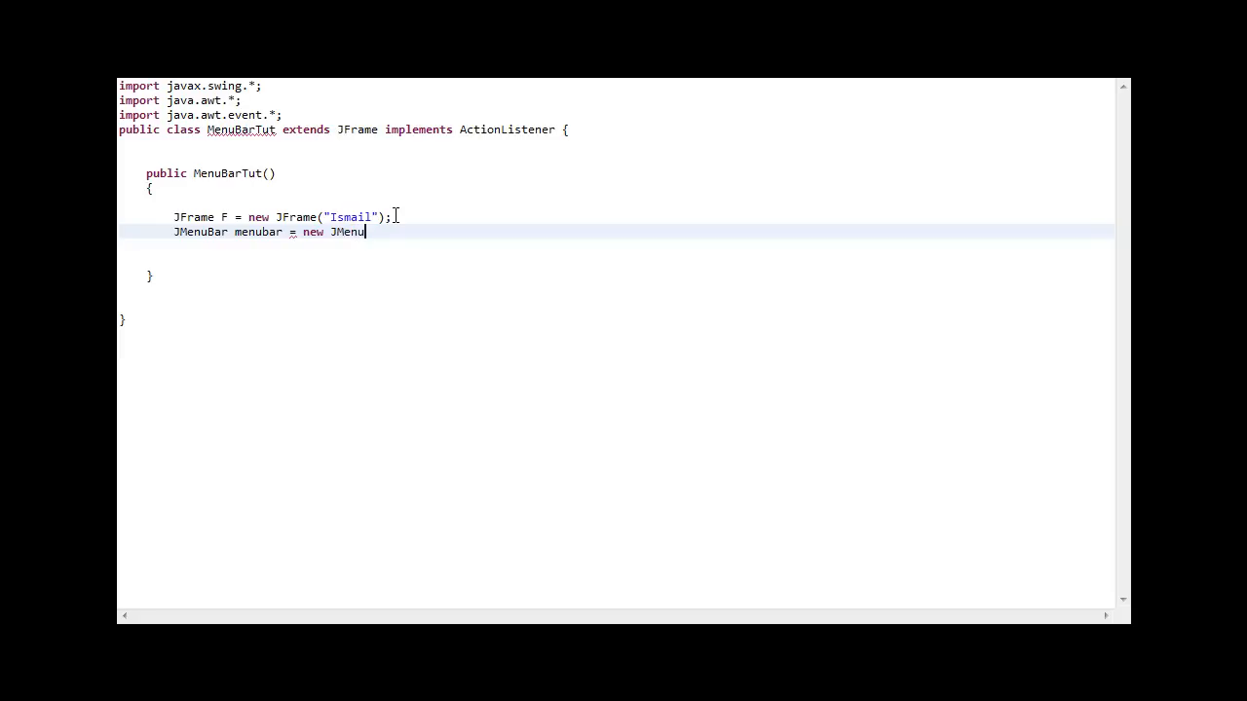
{"action": "type", "text": "Bar();"}
{"action": "type", "text": "JMenu"}
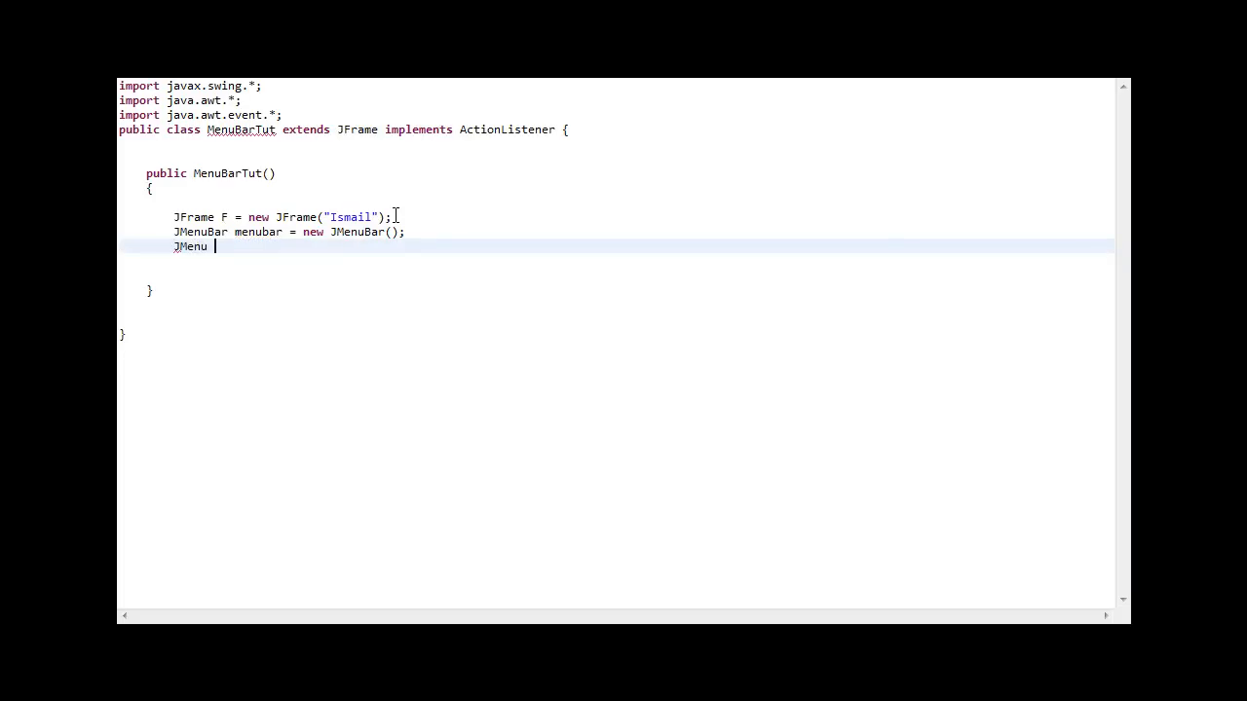
Step: Declare JMenu menu1 as a new JMenu labelled "File" below the menu bar line
{"action": "type", "text": "men1"}
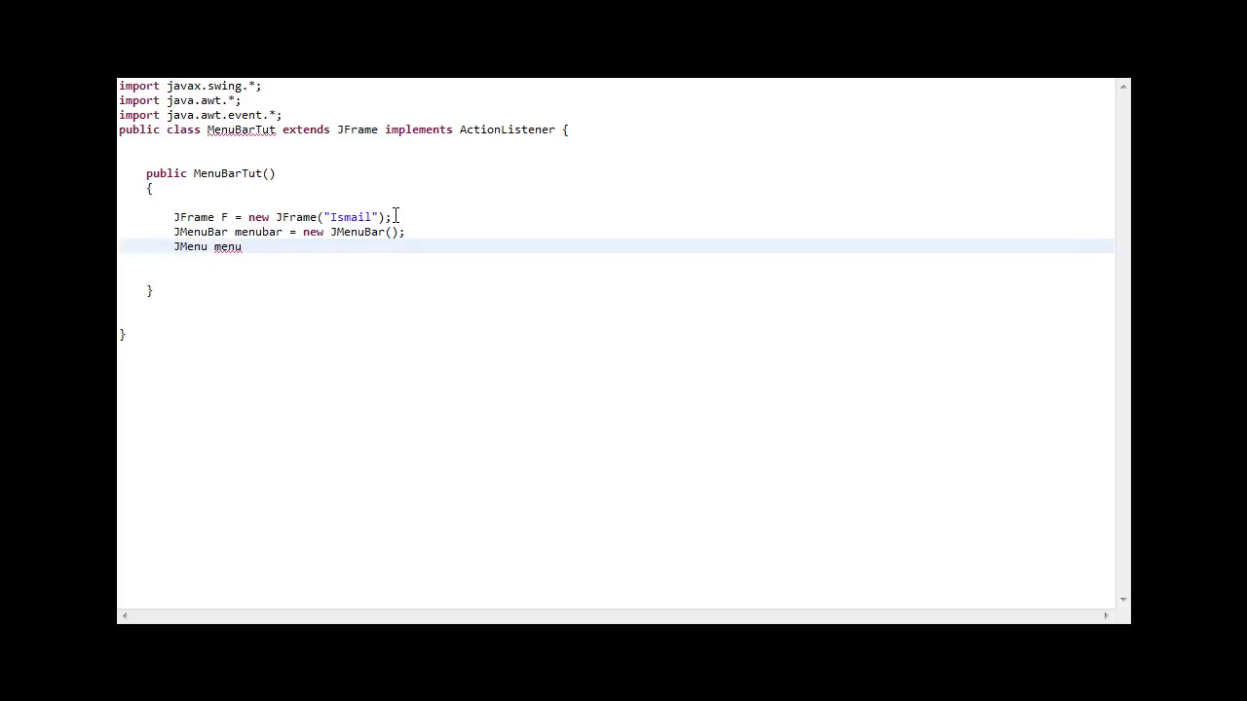
{"action": "type", "text": "1 ="}
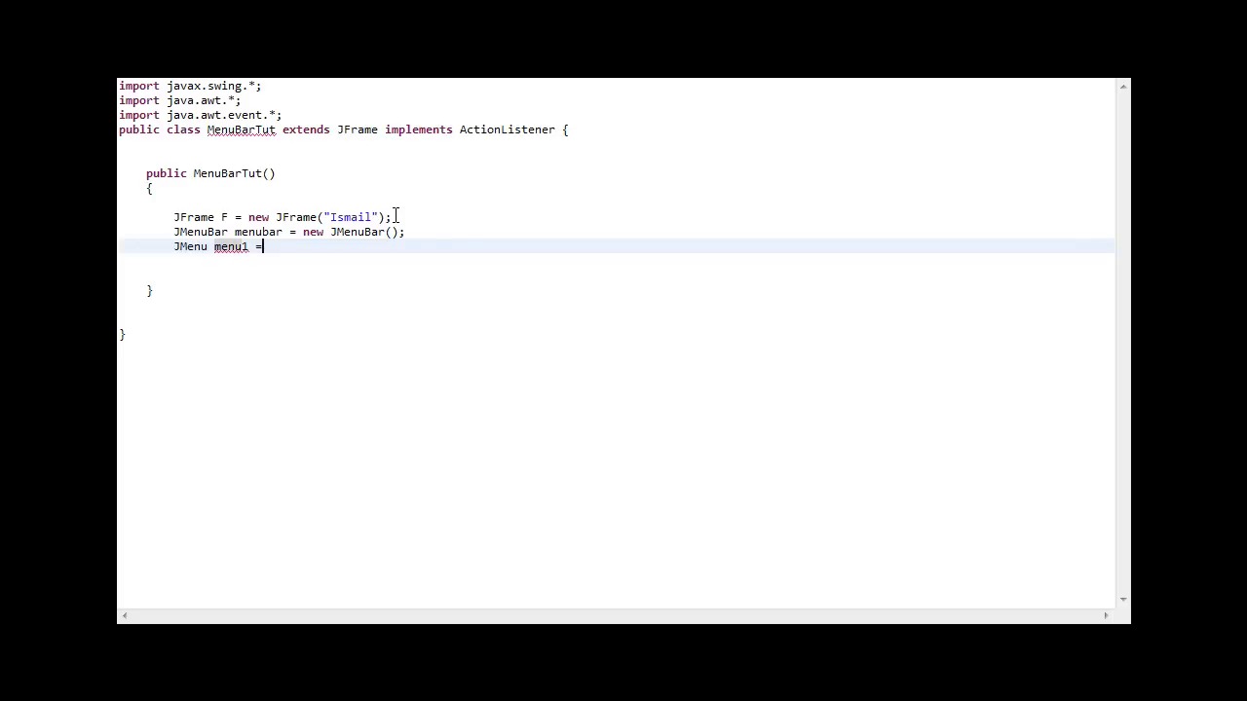
{"action": "type", "text": "new J"}
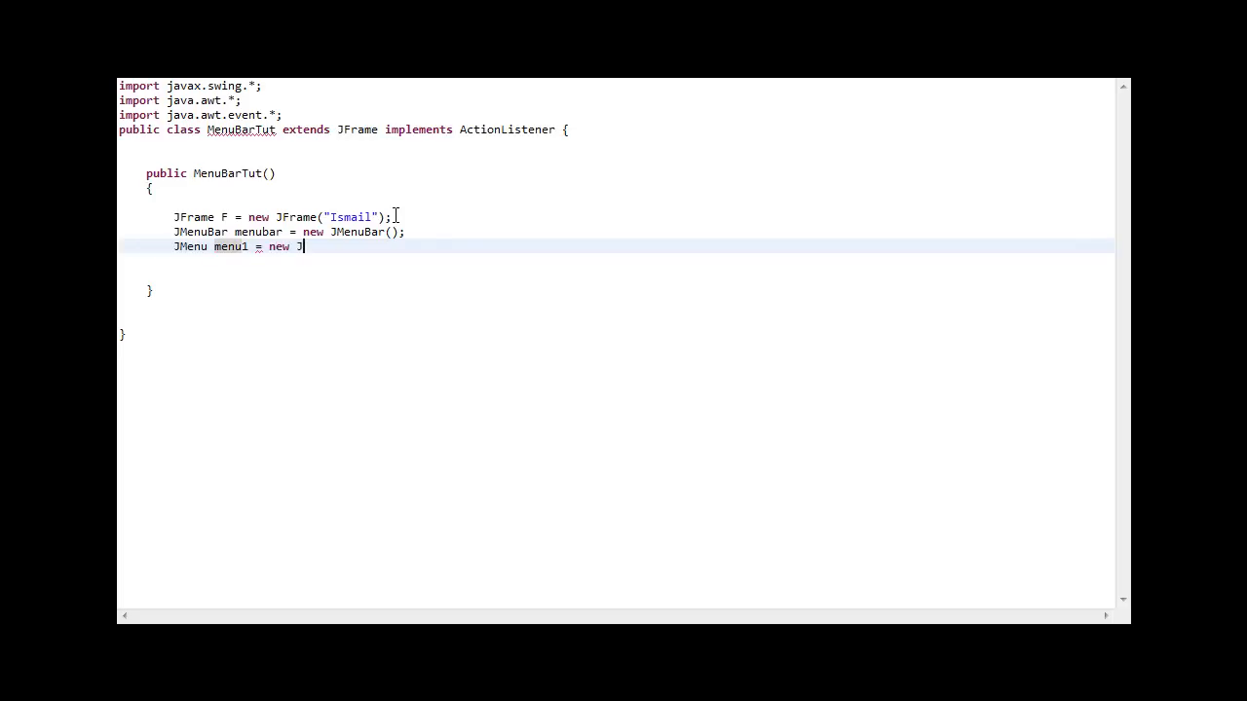
{"action": "type", "text": "Menu (\""}
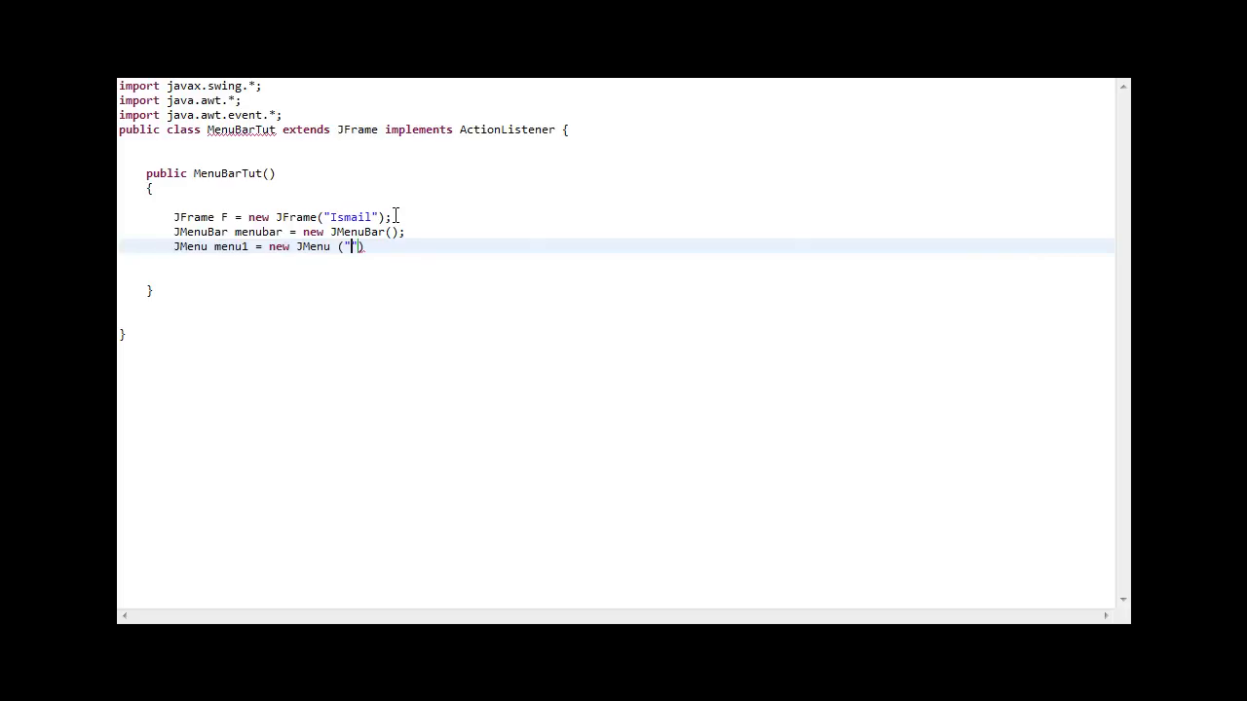
{"action": "type", "text": "File"}
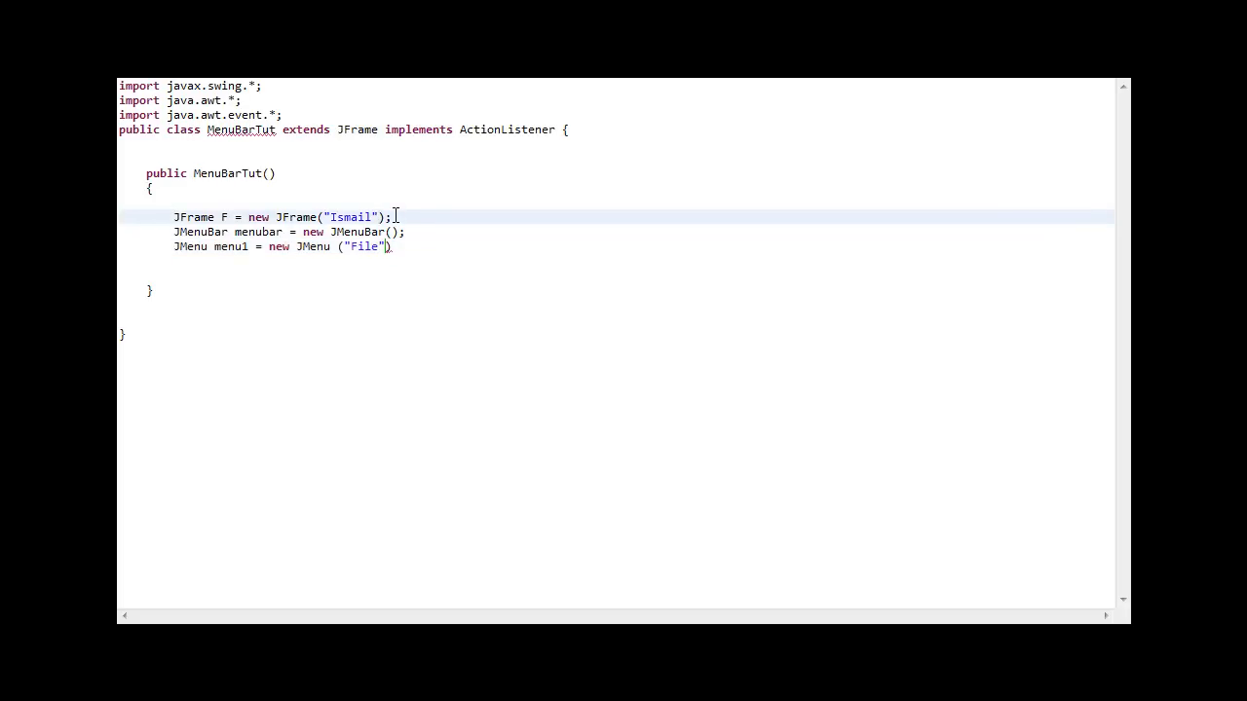
{"action": "type", "text": ";"}
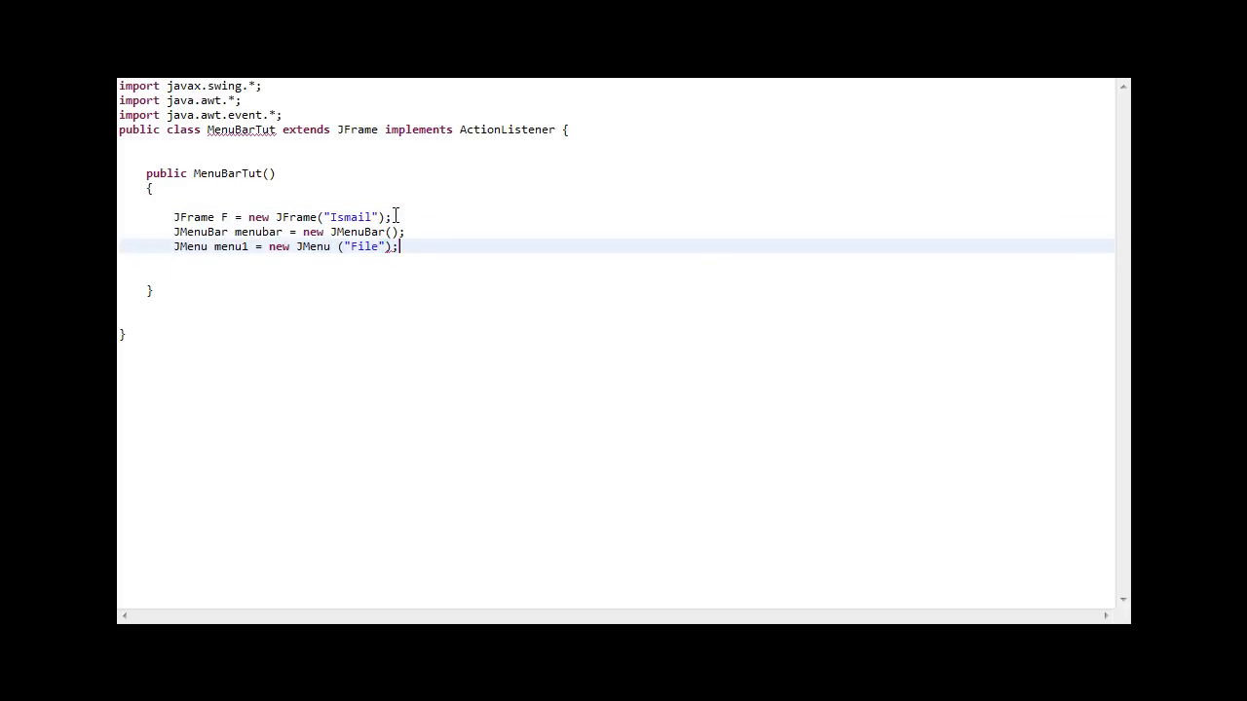
{"action": "key", "text": "Return"}
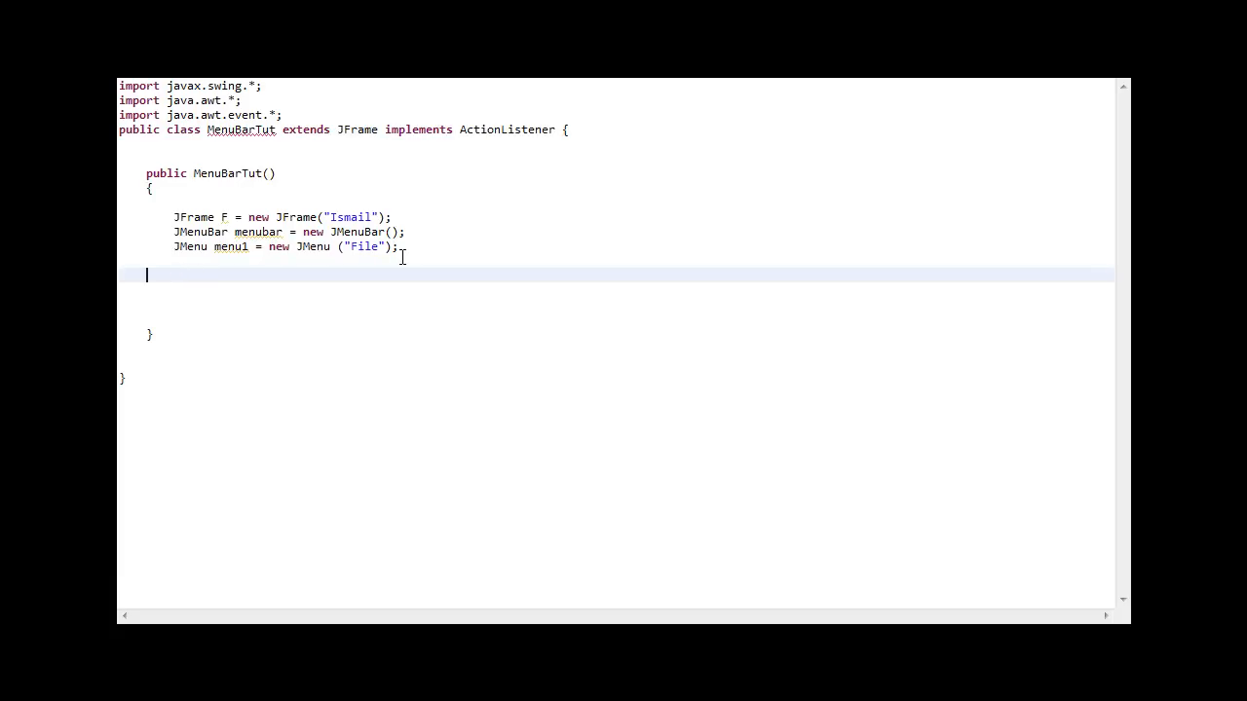
Step: Add menu1 to menubar, set it as F's menu bar, size F to 300 by 100 and make it visible
{"action": "type", "text": "menu"}
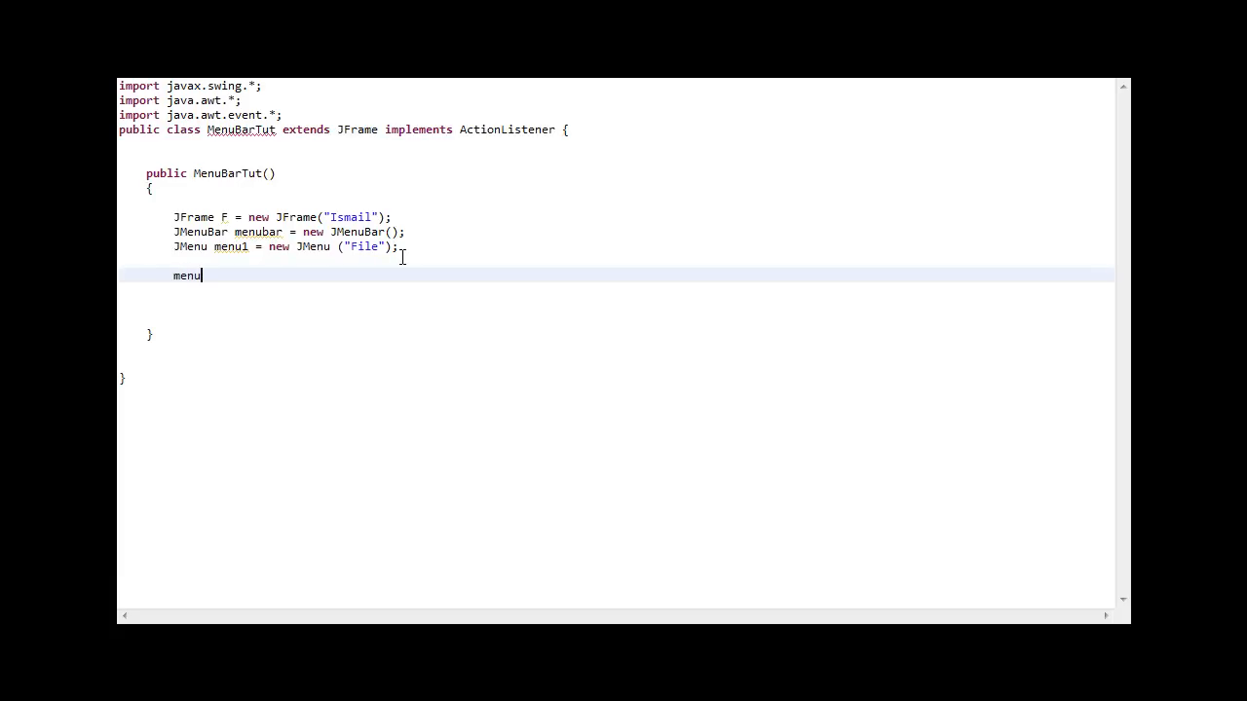
{"action": "type", "text": "bar.add(menu1);"}
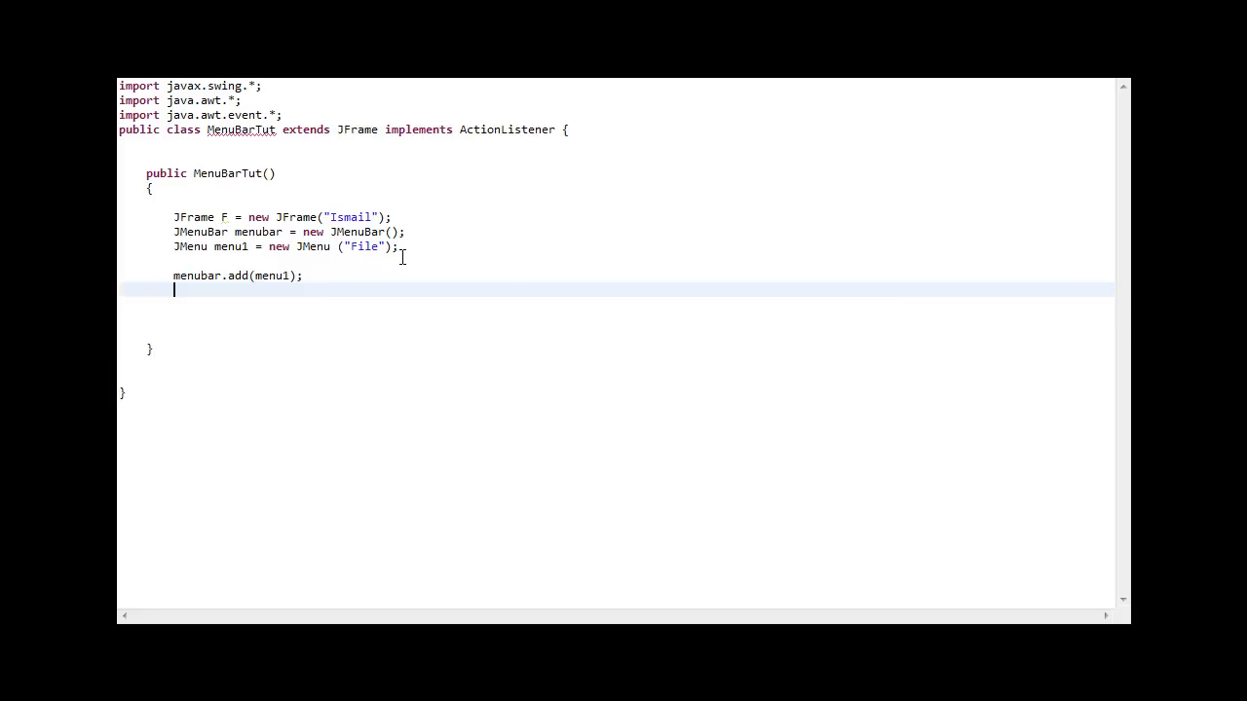
{"action": "key", "text": "Return"}
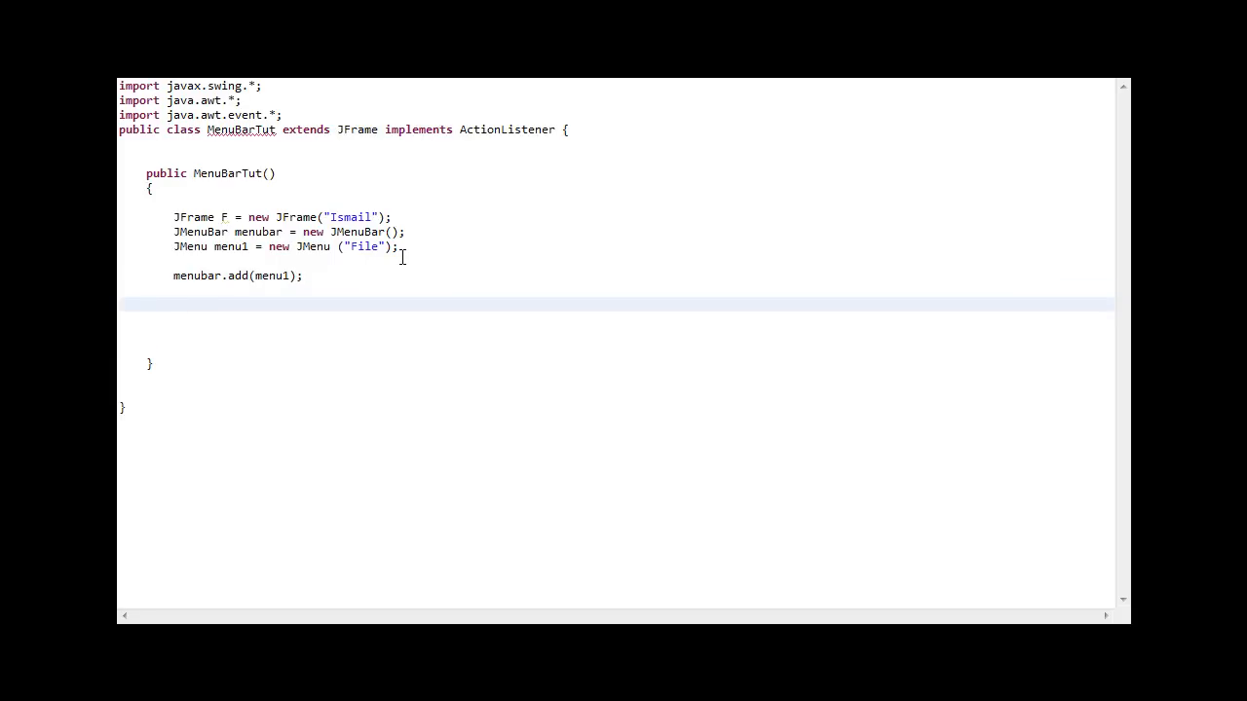
{"action": "type", "text": "F."}
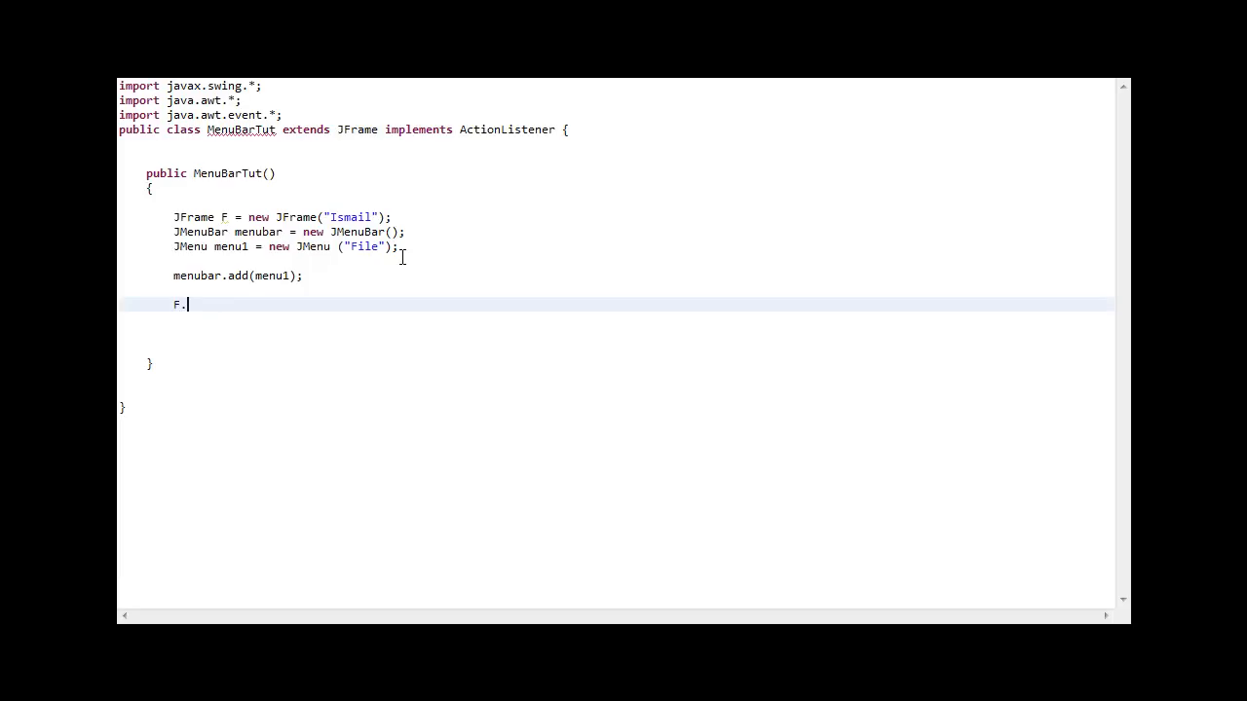
{"action": "type", "text": "setJMenuBar(menubar);"}
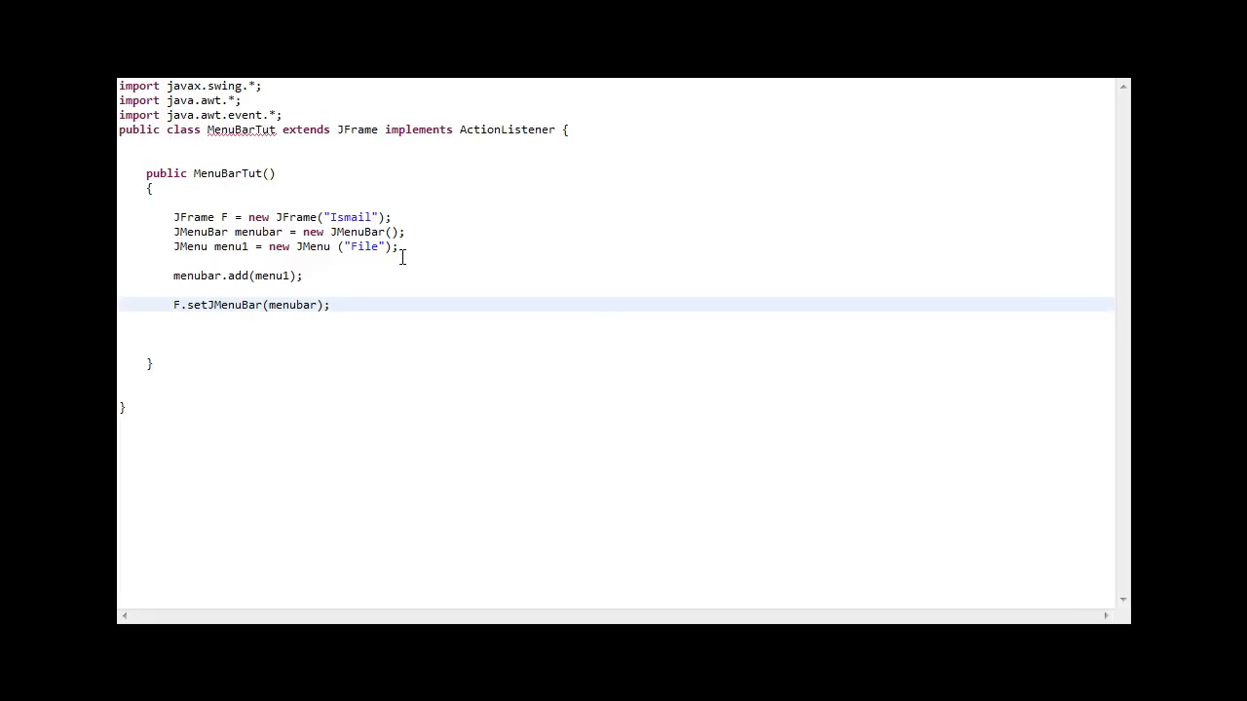
{"action": "type", "text": "f"}
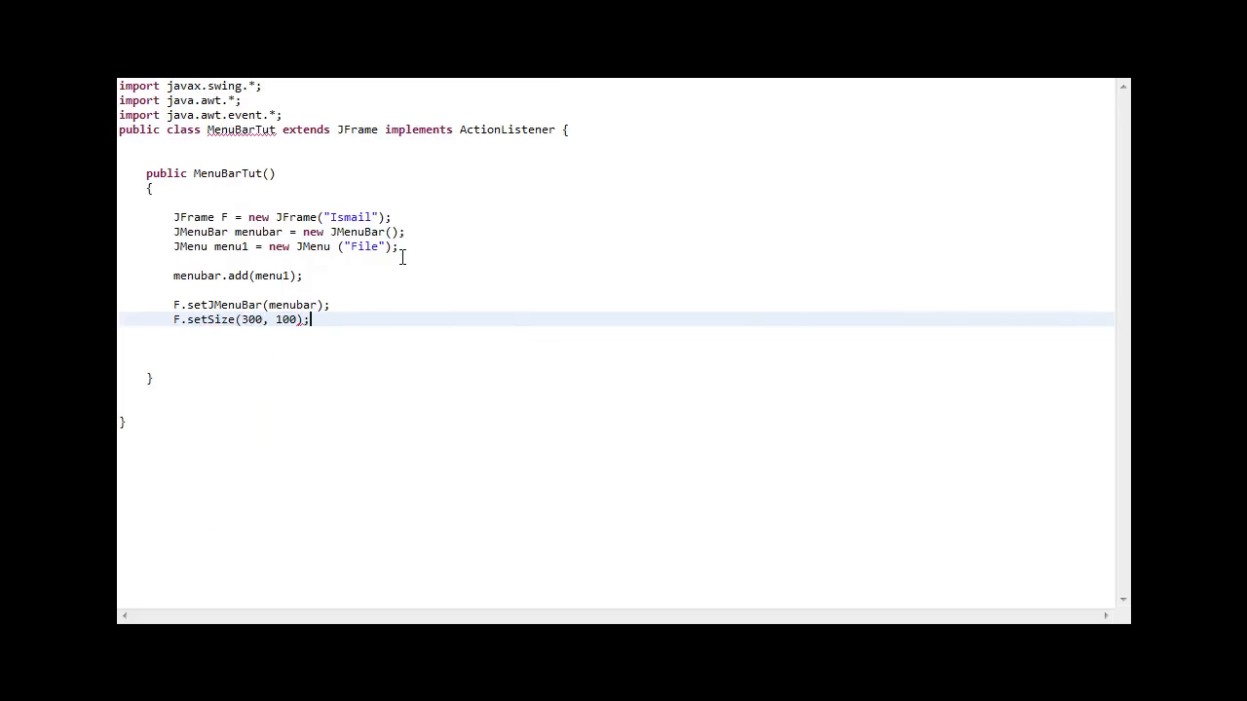
{"action": "type", "text": "F.setVisible(true);"}
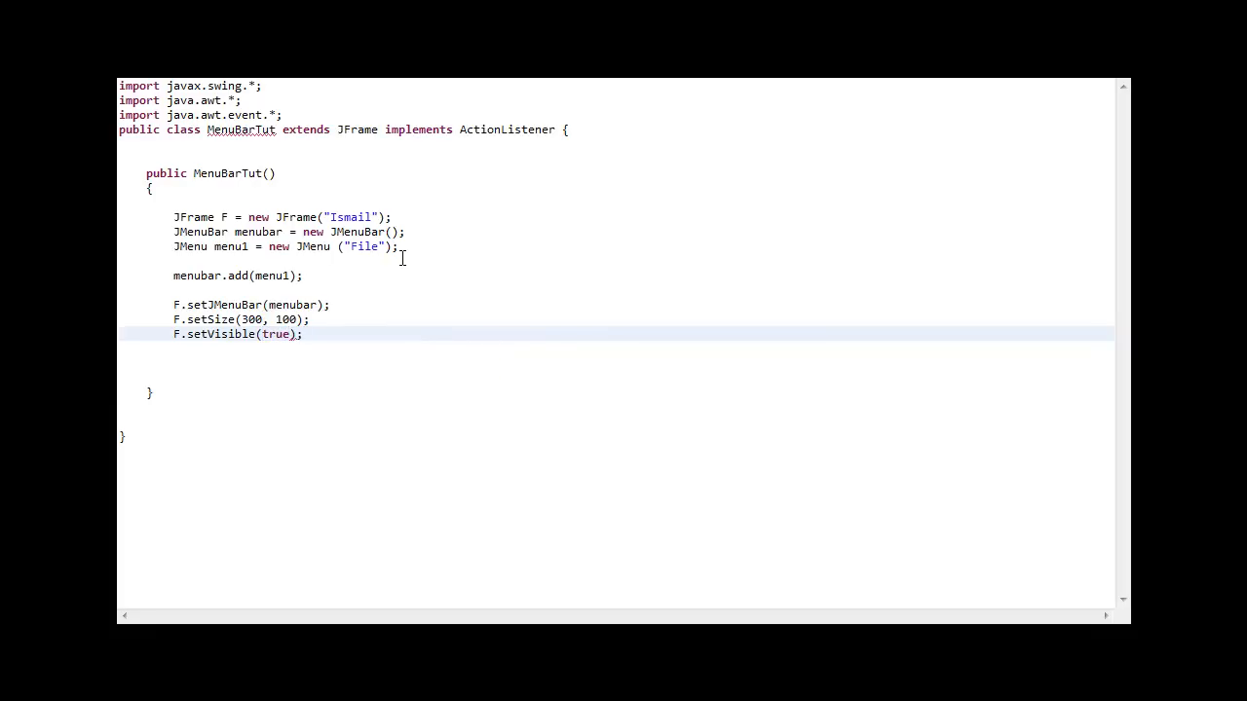
Step: Write public static void main(String args[]) that creates a new MenuBarTut()
{"action": "left_click", "coordinate": [159, 419]}
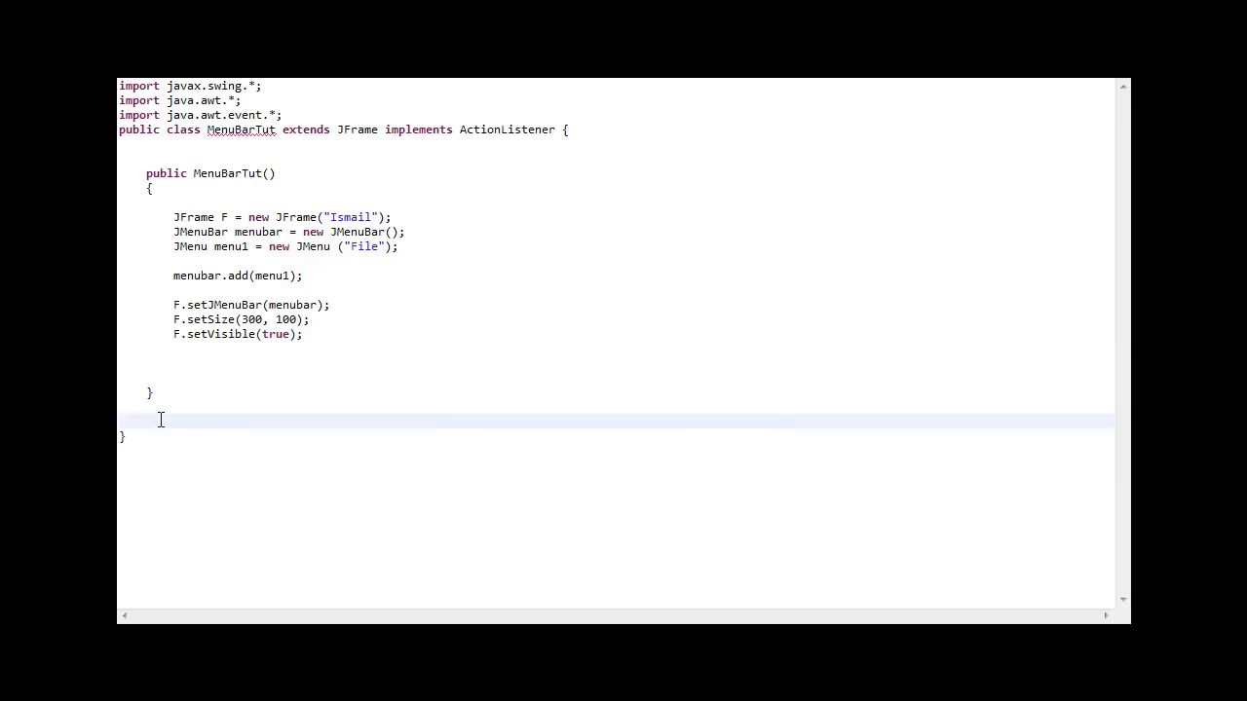
{"action": "type", "text": "public static void mai"}
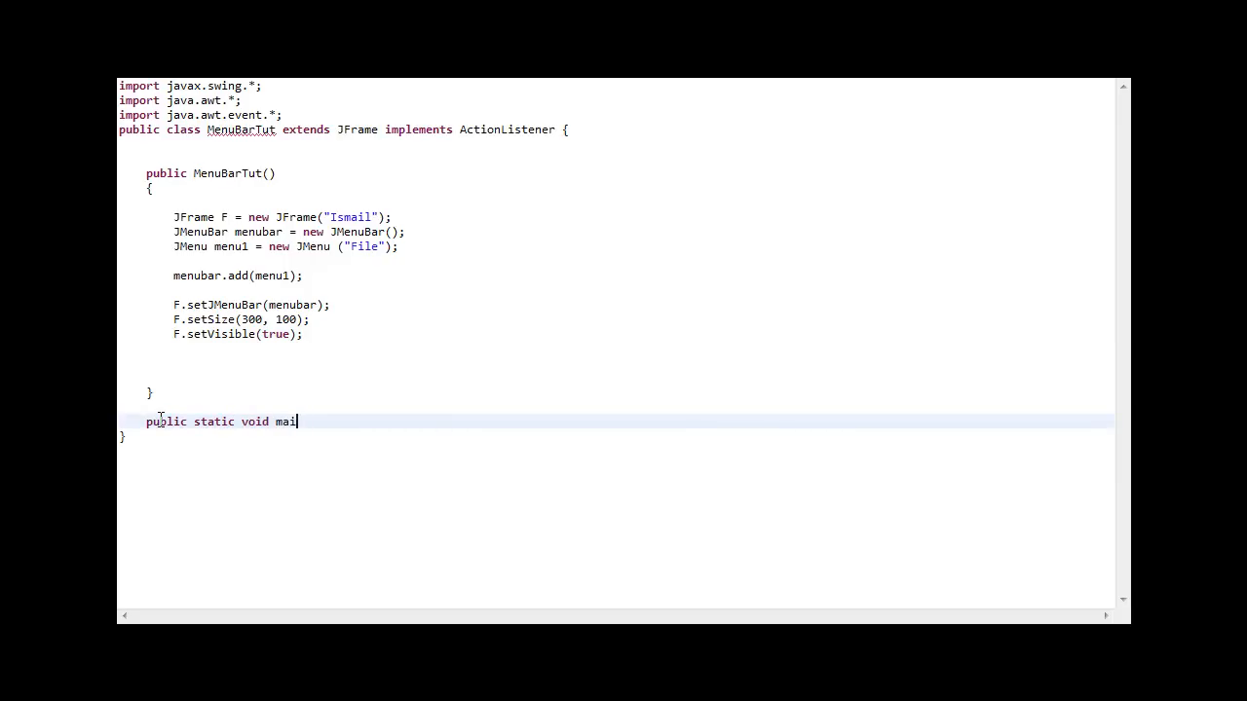
{"action": "type", "text": "n(s"}
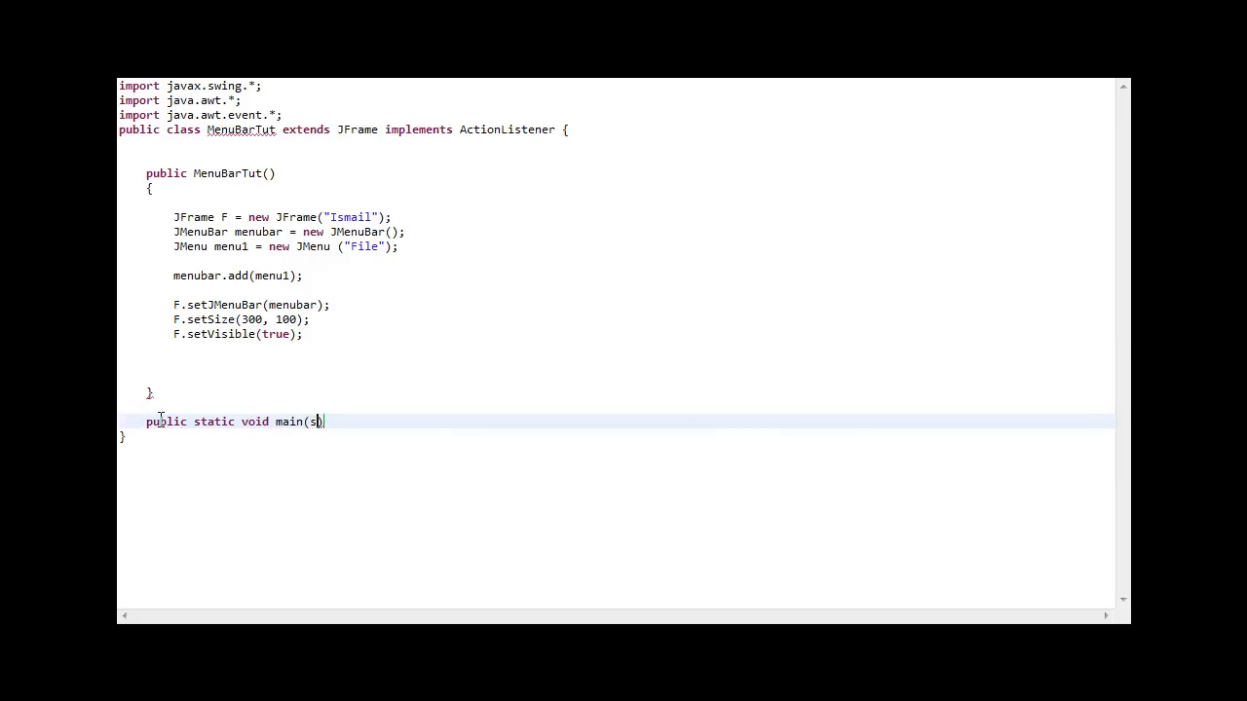
{"action": "type", "text": "S"}
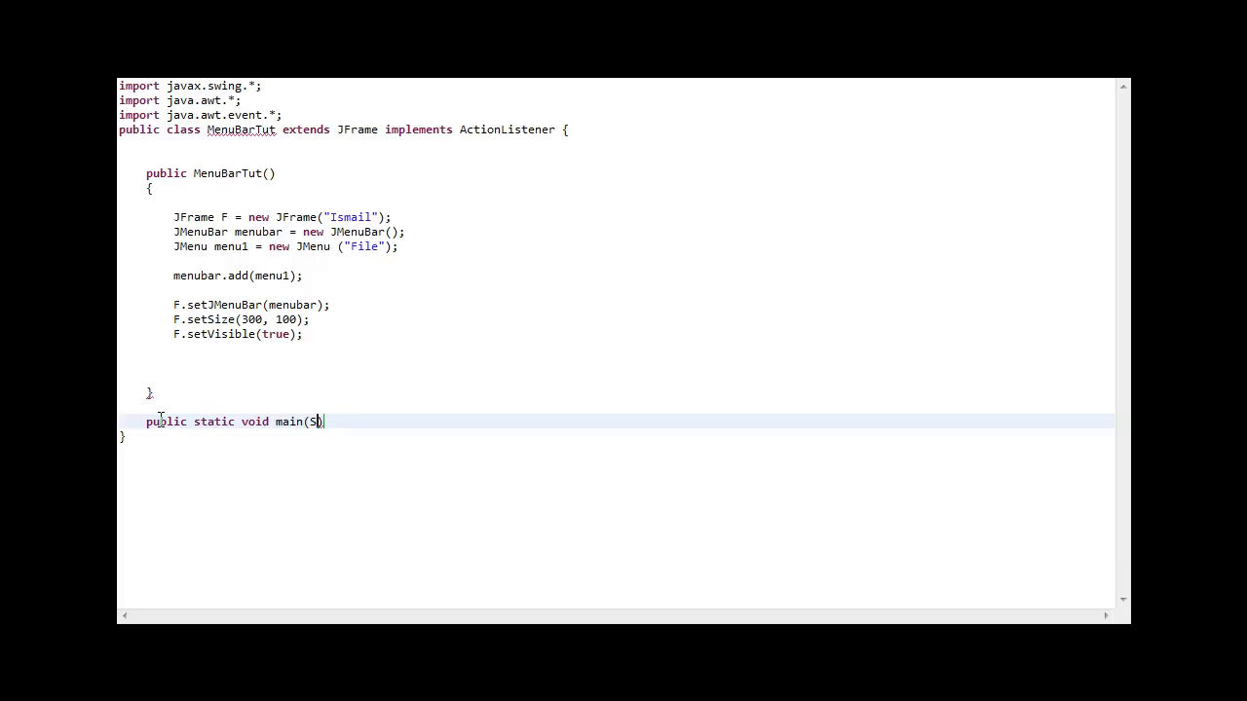
{"action": "type", "text": "tring args"}
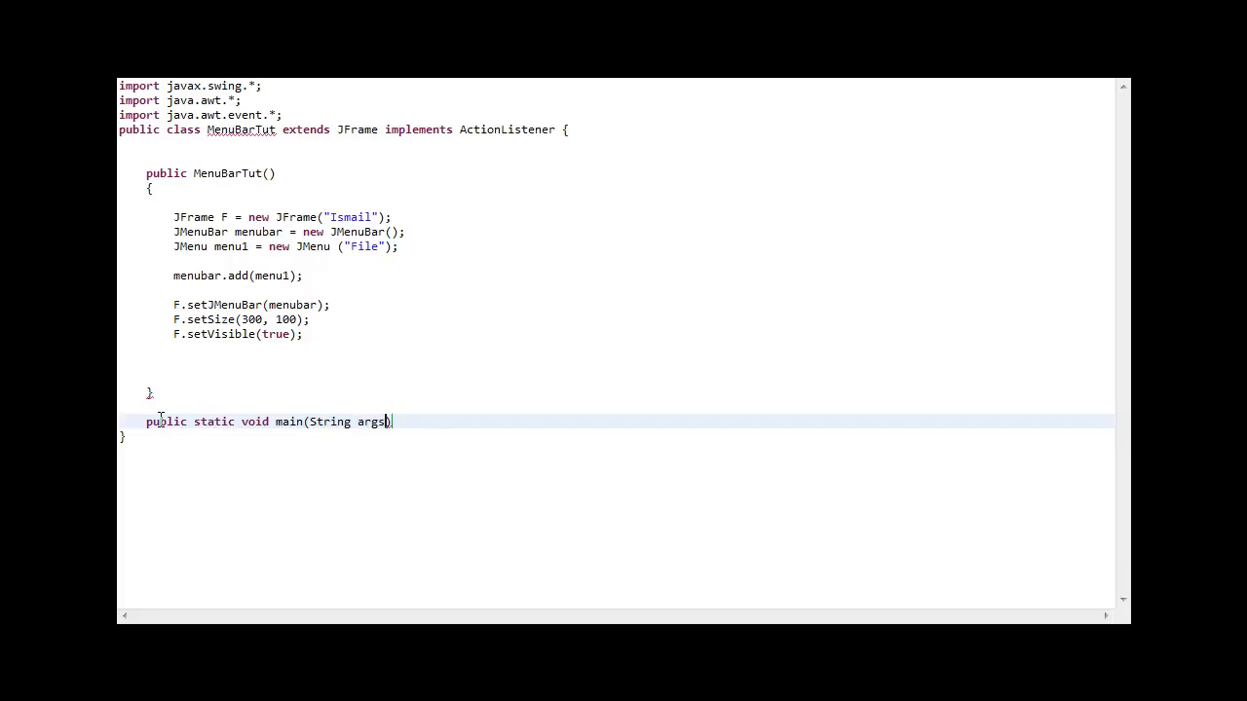
{"action": "type", "text": "[]"}
{"action": "type", "text": "{"}
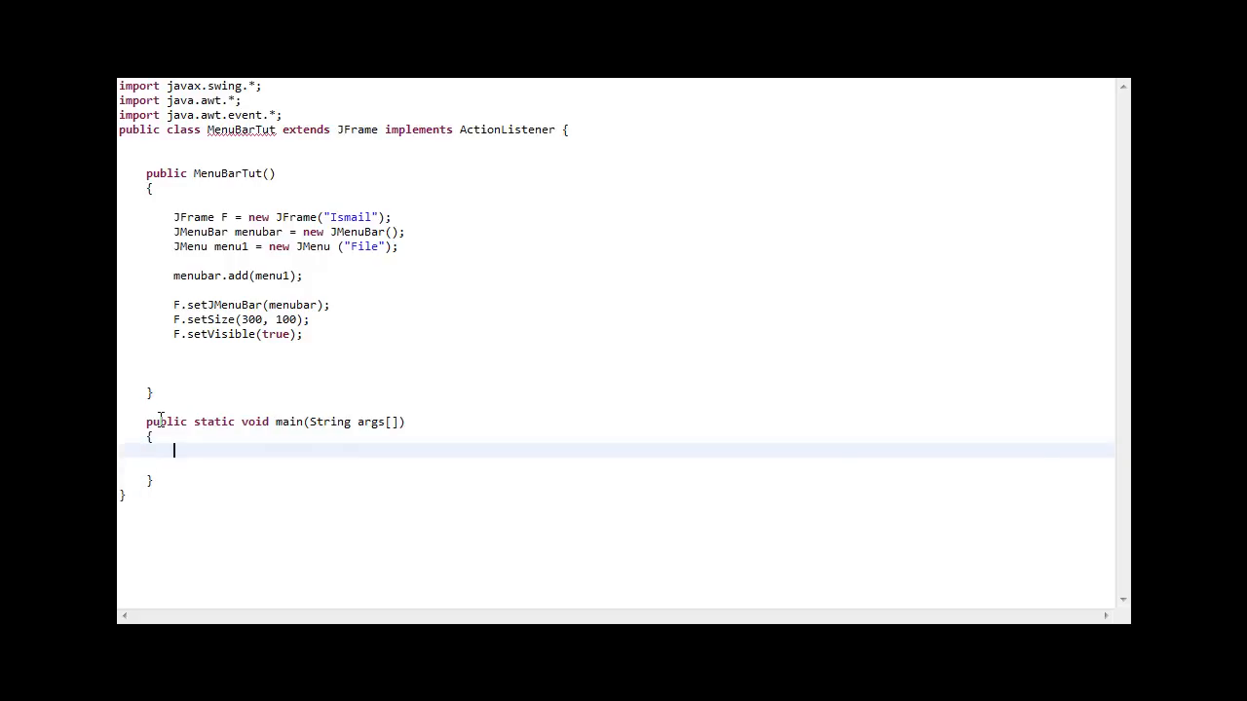
{"action": "type", "text": "new"}
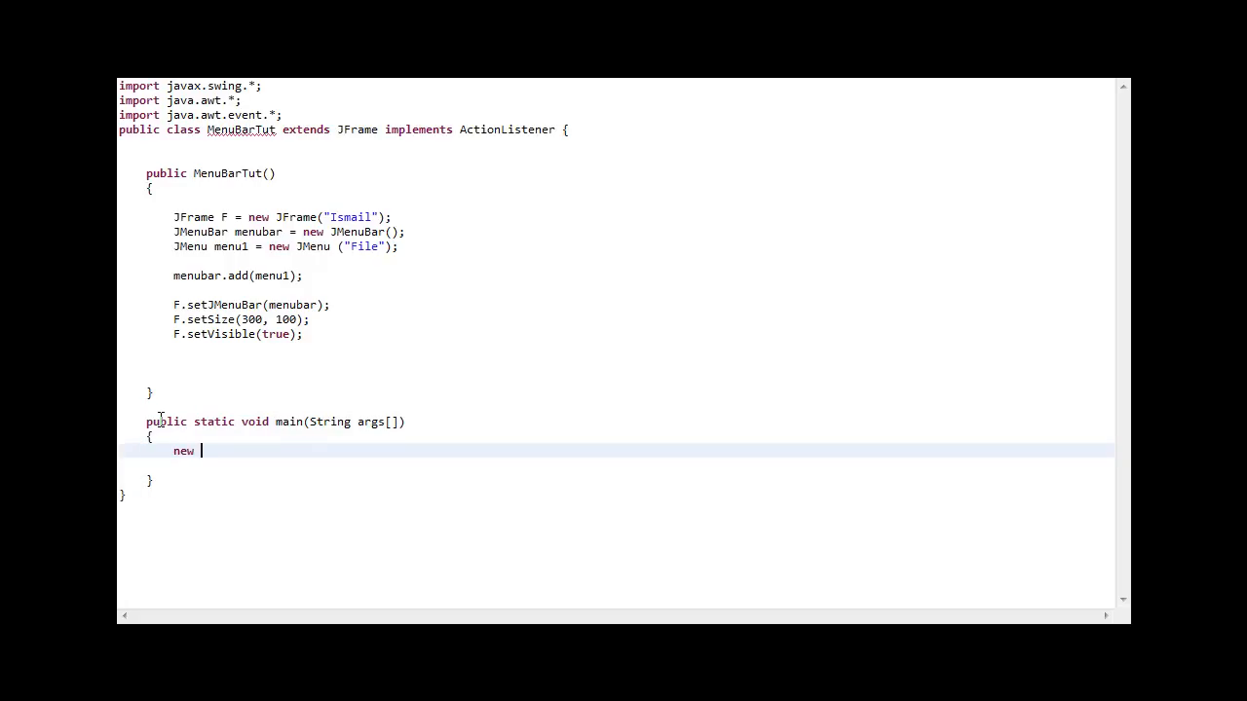
{"action": "type", "text": "MenuBa"}
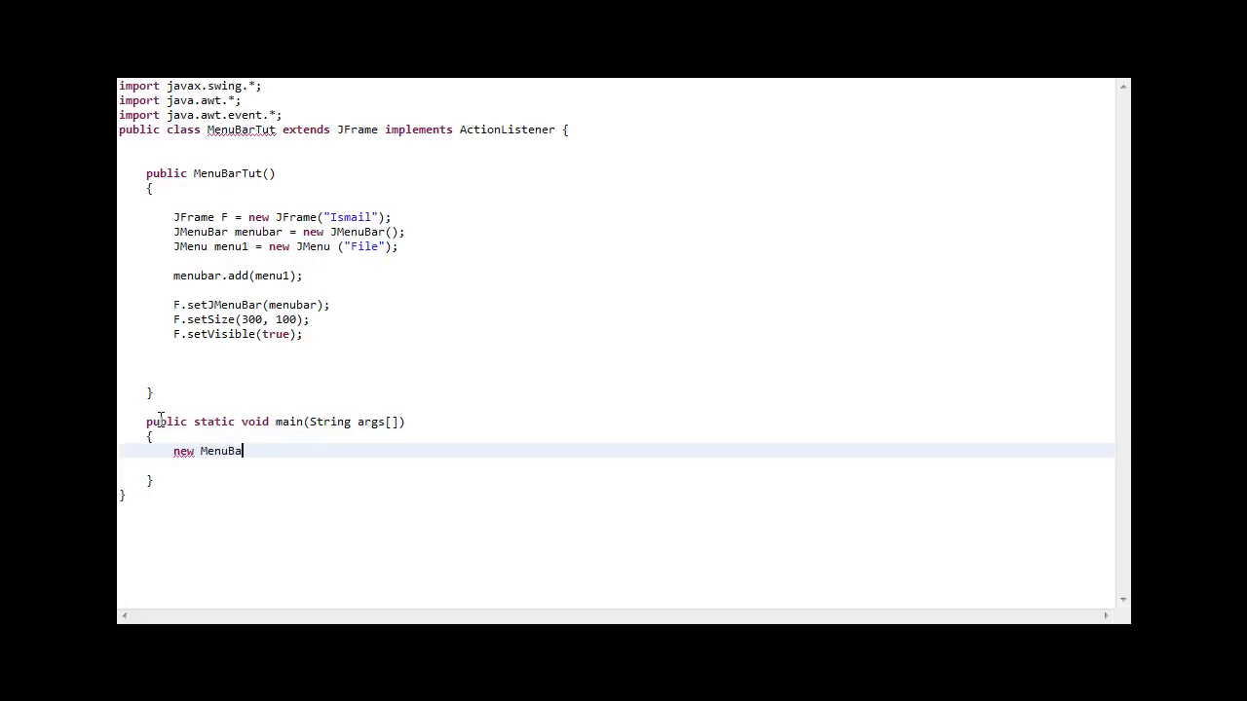
{"action": "type", "text": "rTut()"}
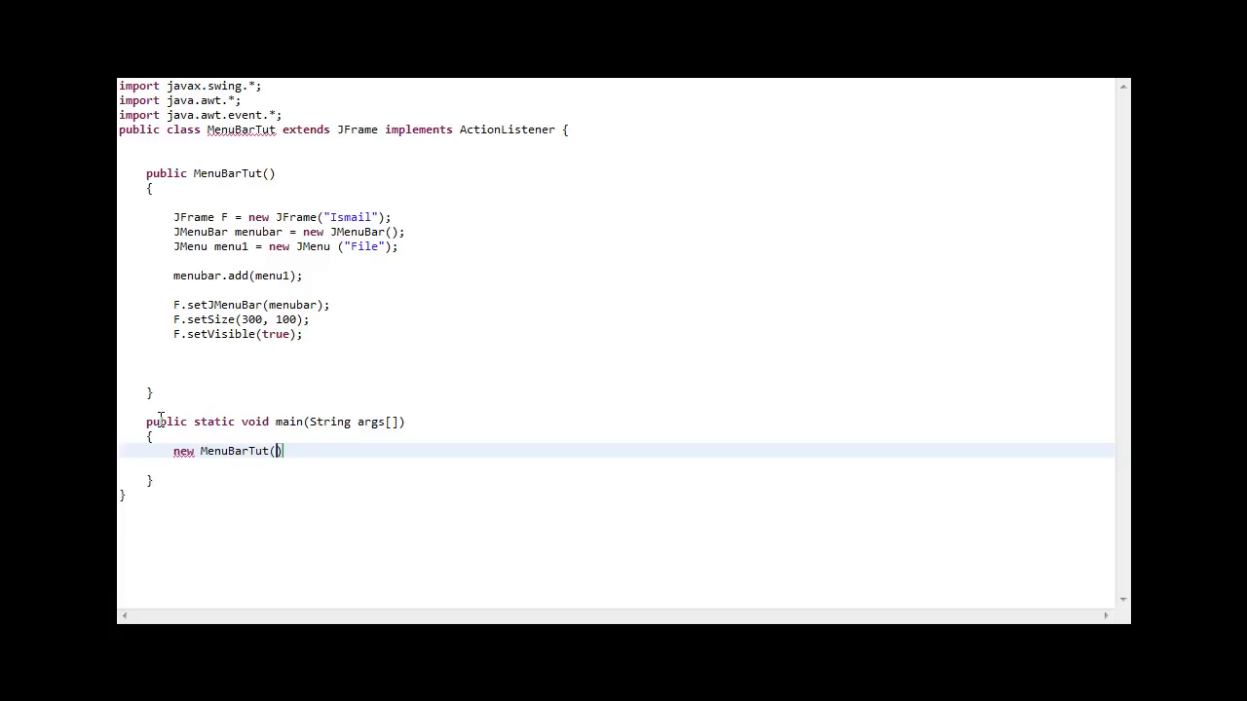
{"action": "type", "text": ";"}
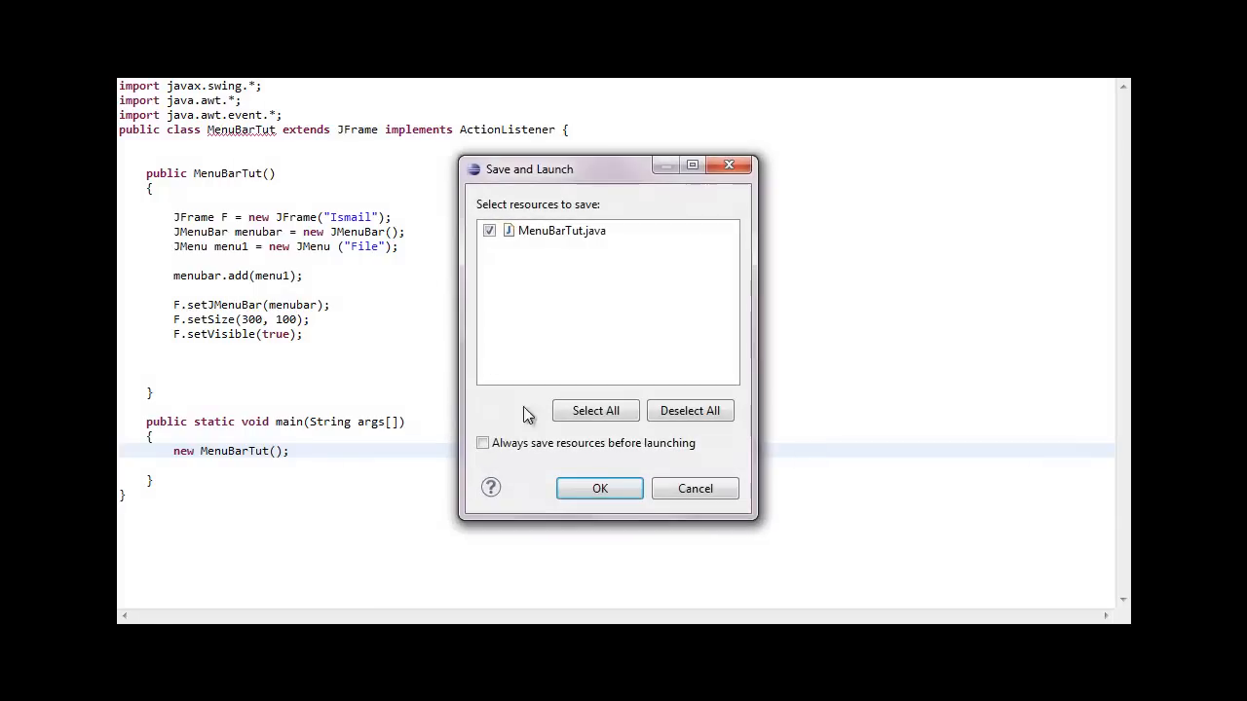
Step: Save MenuBarTut.java and launch it, then close the Ismail window with its File menu
{"action": "left_click", "coordinate": [600, 487]}
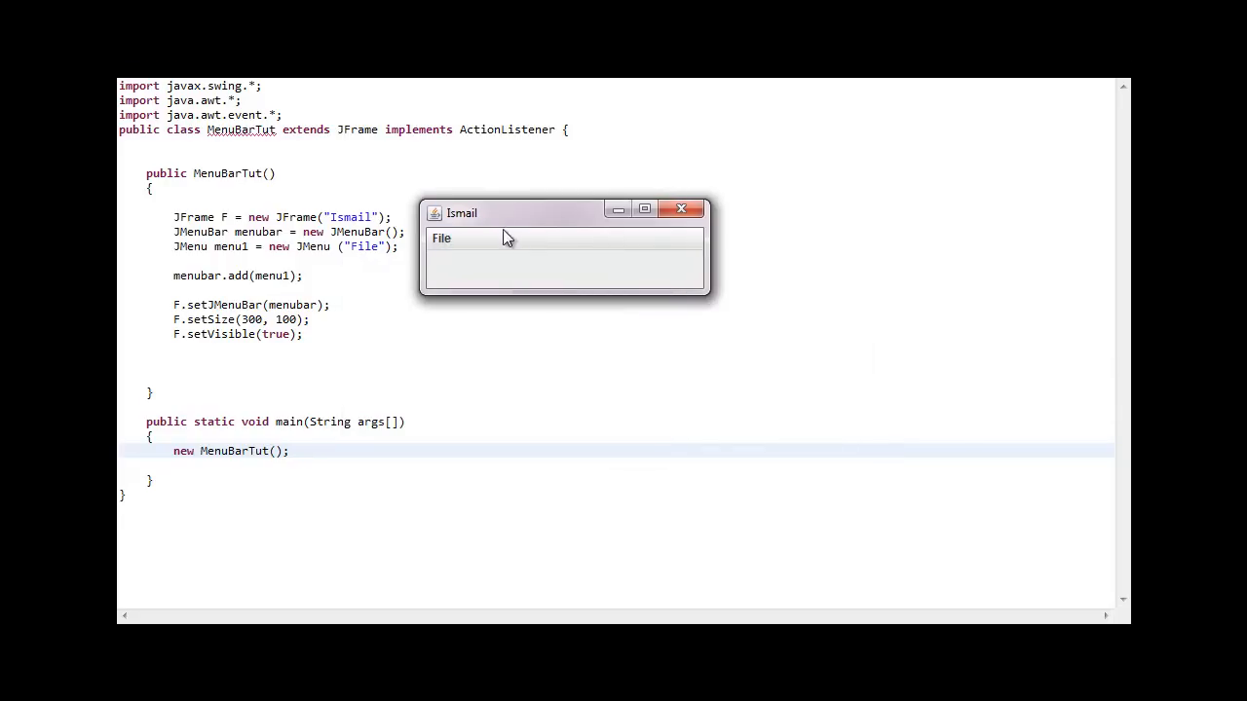
{"action": "mouse_move", "coordinate": [594, 241]}
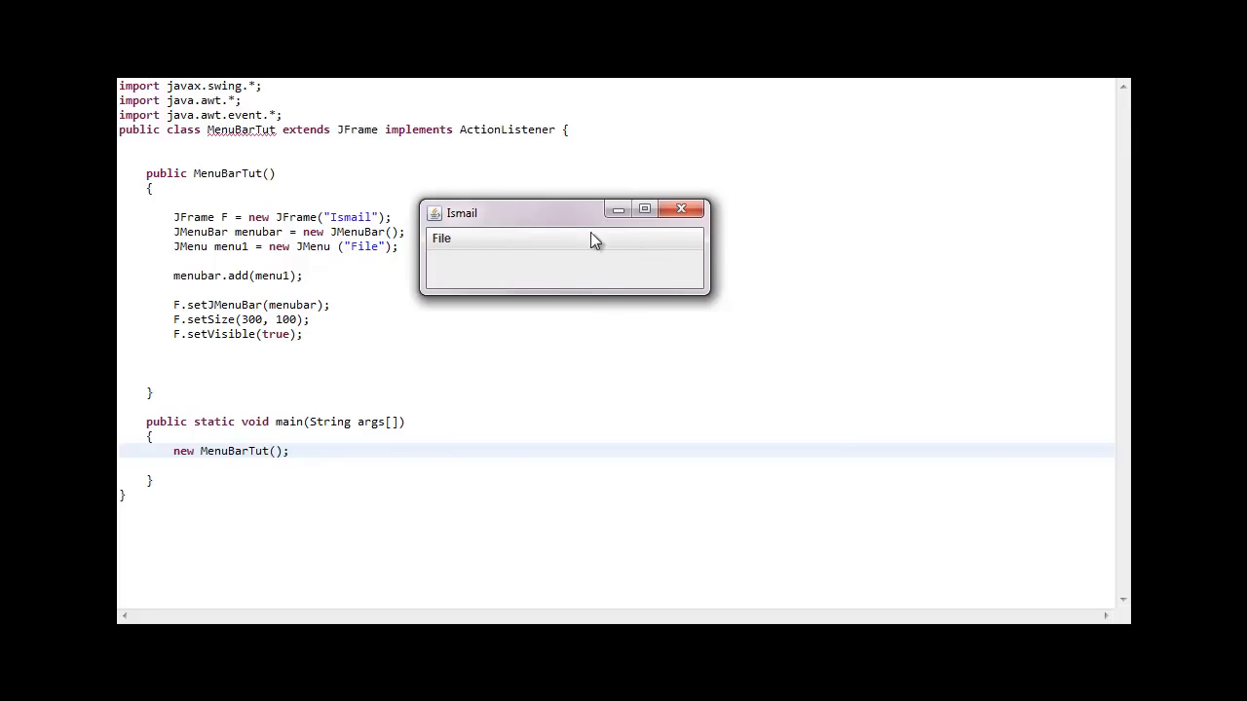
{"action": "mouse_move", "coordinate": [681, 210]}
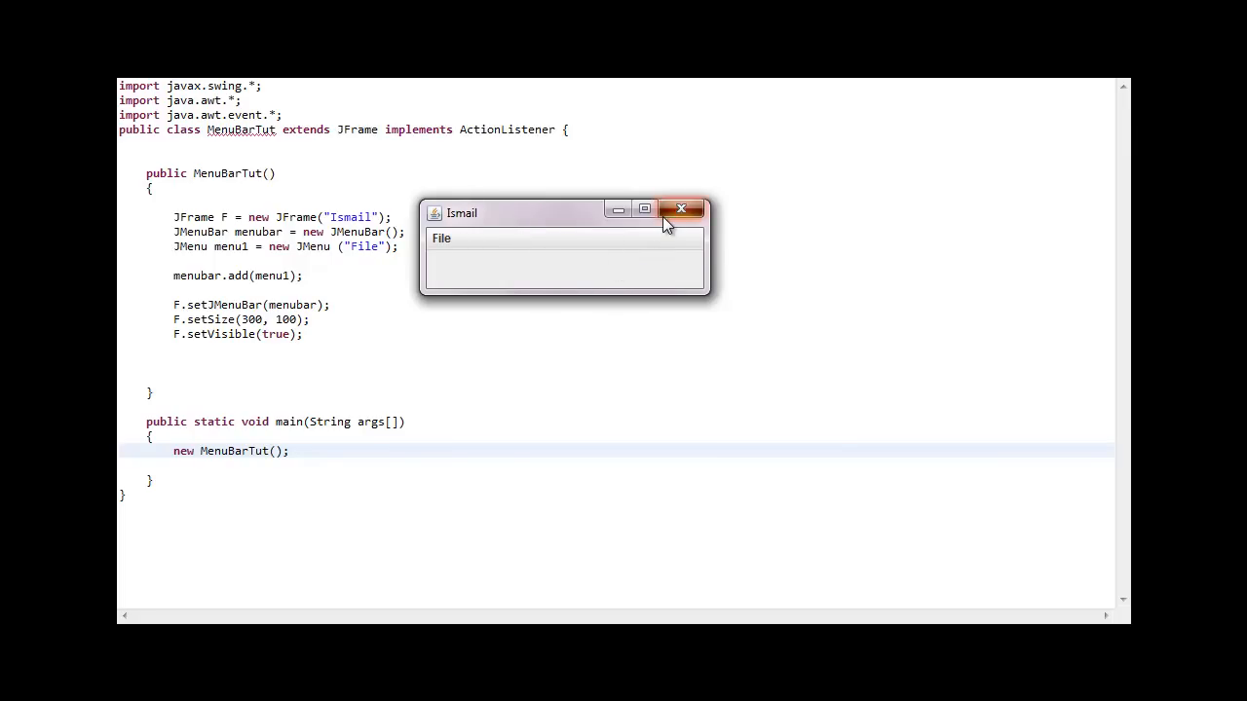
{"action": "left_click", "coordinate": [682, 208]}
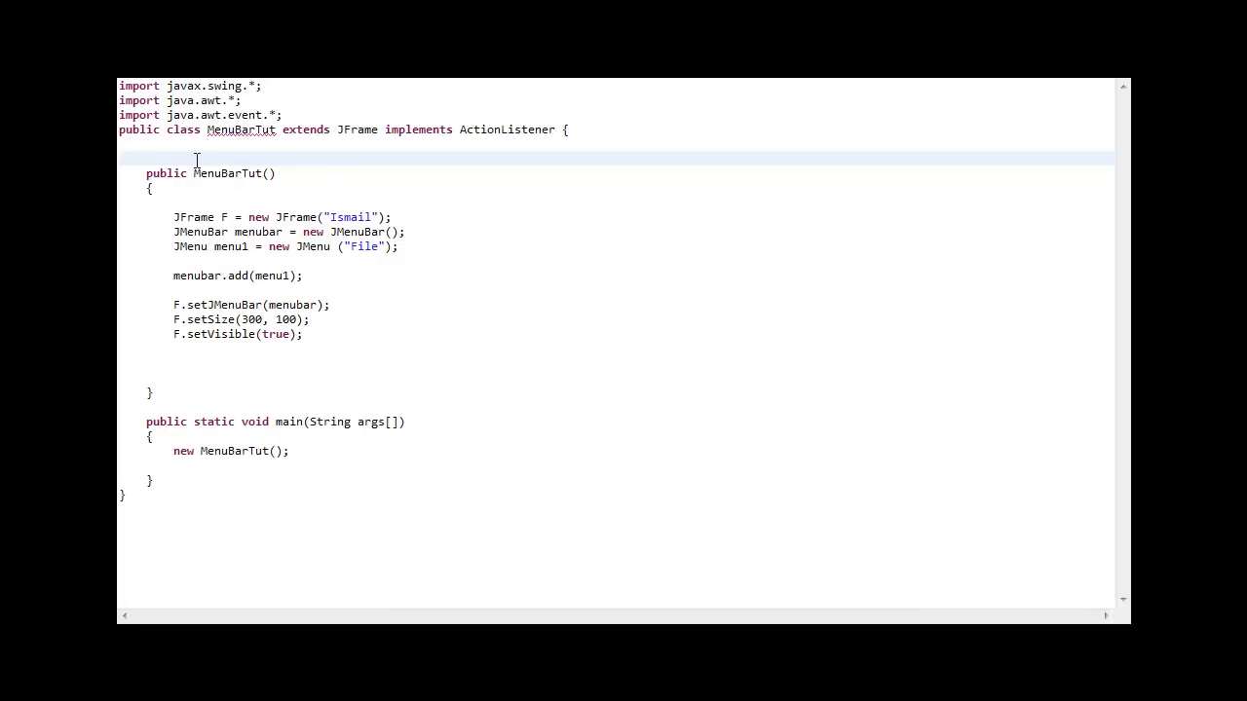
Step: Declare private JMenuItem item1 as a new JMenuItem labelled "Open"
{"action": "type", "text": "private"}
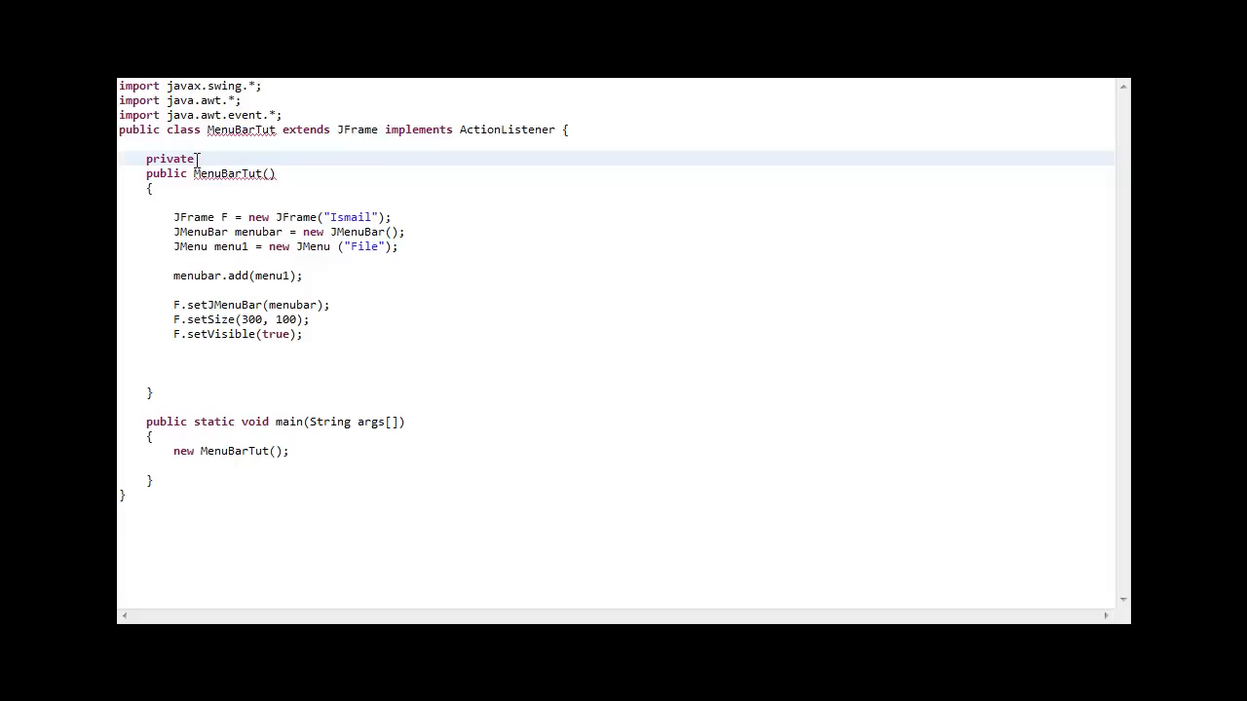
{"action": "type", "text": "JMenuIt"}
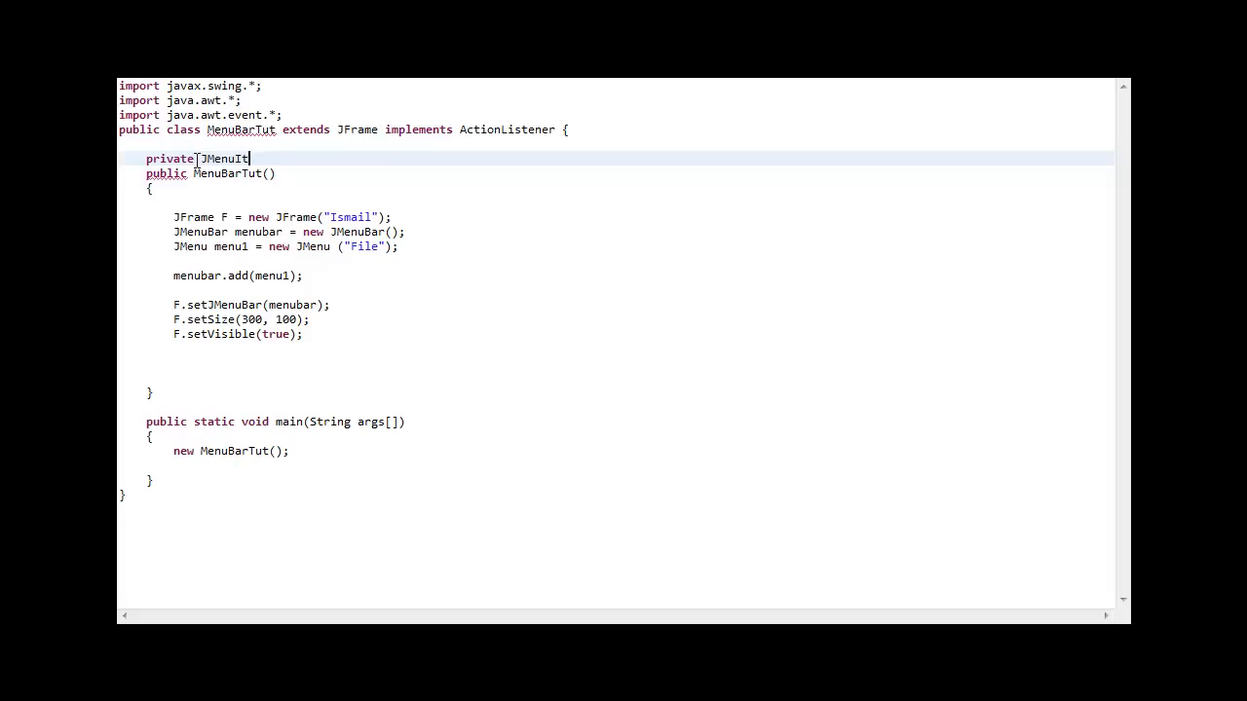
{"action": "type", "text": "em"}
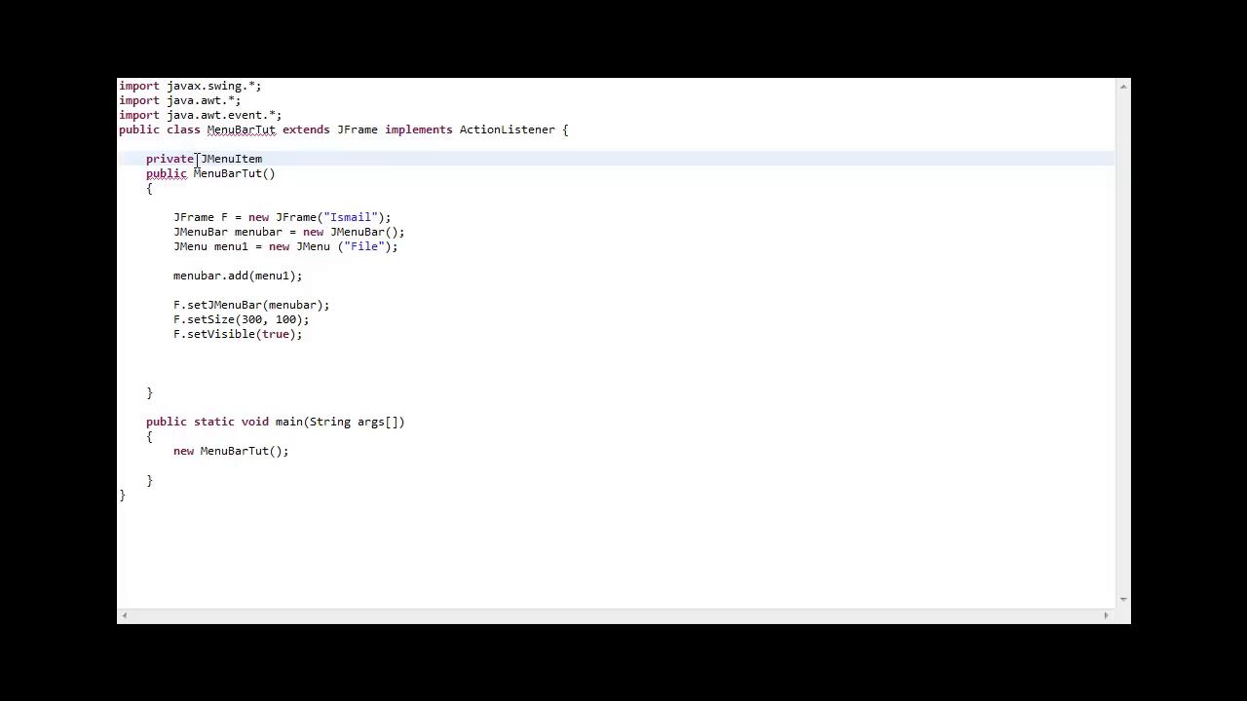
{"action": "type", "text": "item1"}
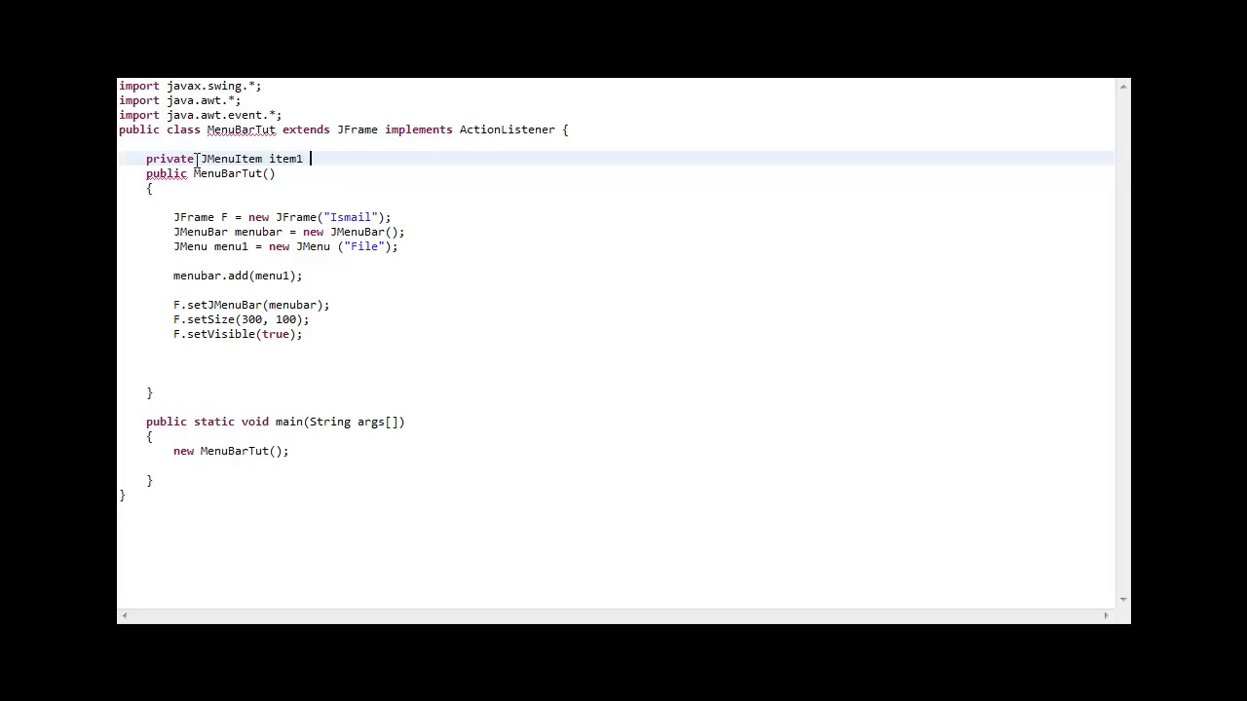
{"action": "type", "text": "= new Jm"}
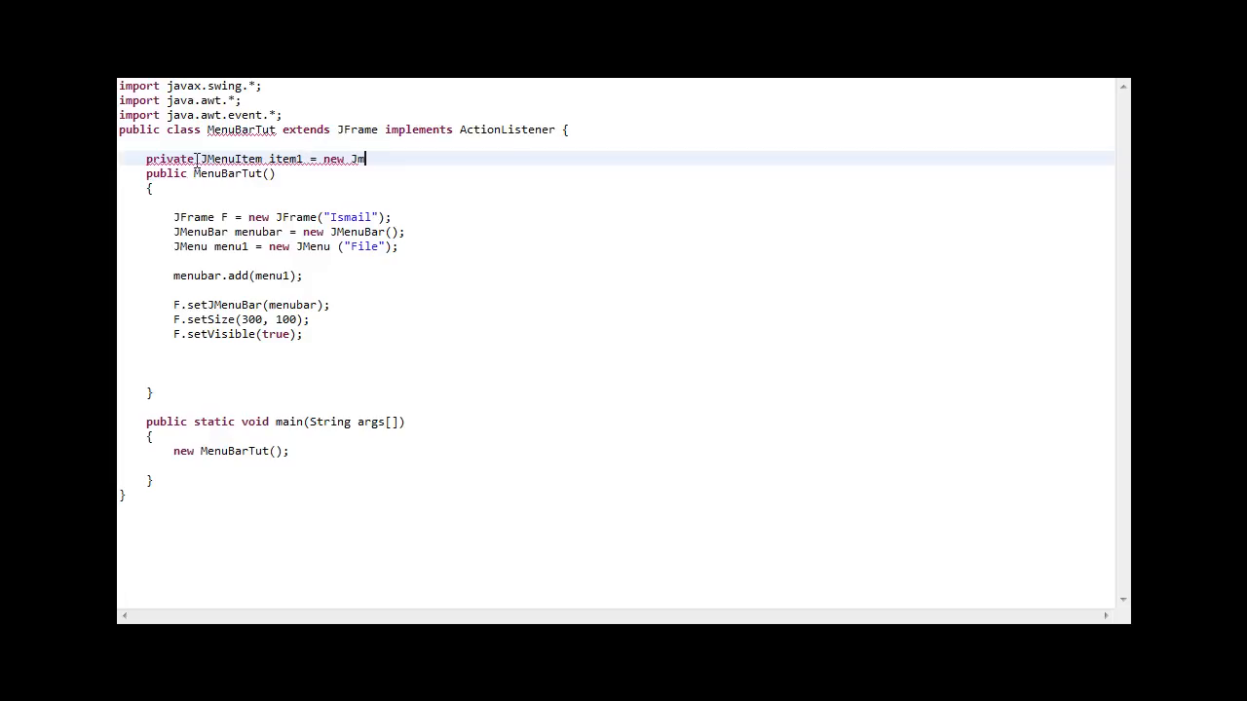
{"action": "type", "text": "enuIte"}
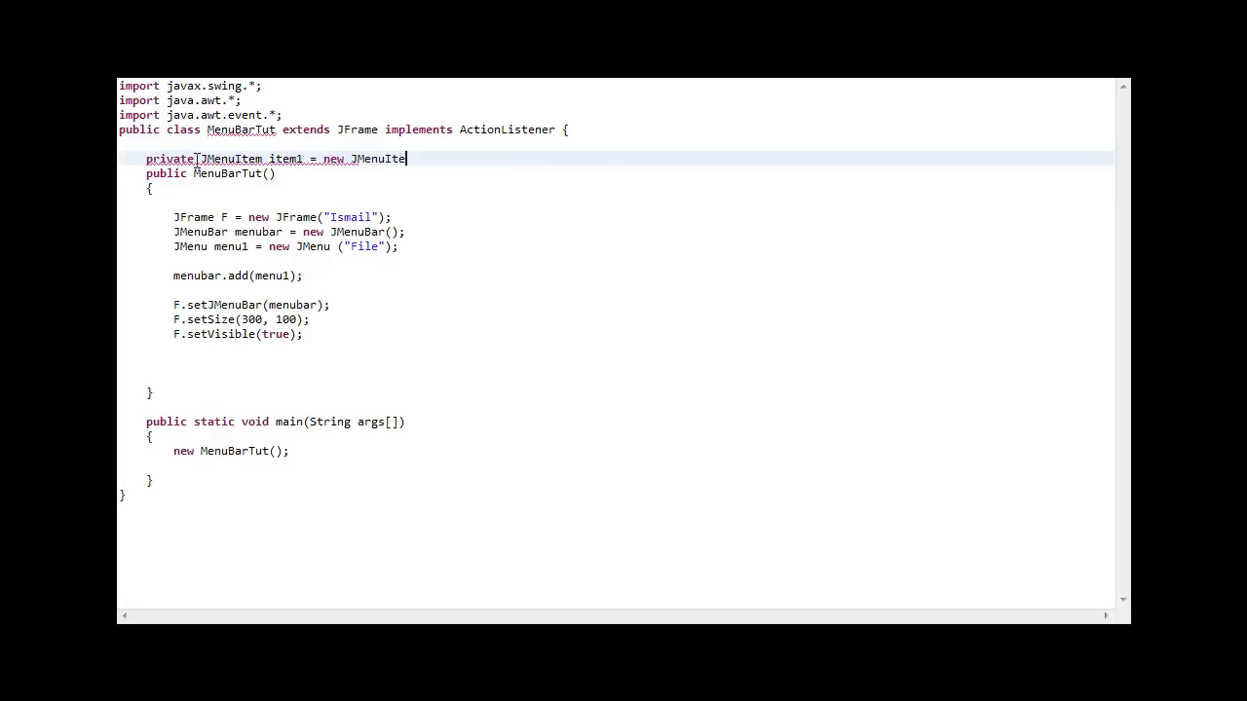
{"action": "type", "text": "m(\"O\")"}
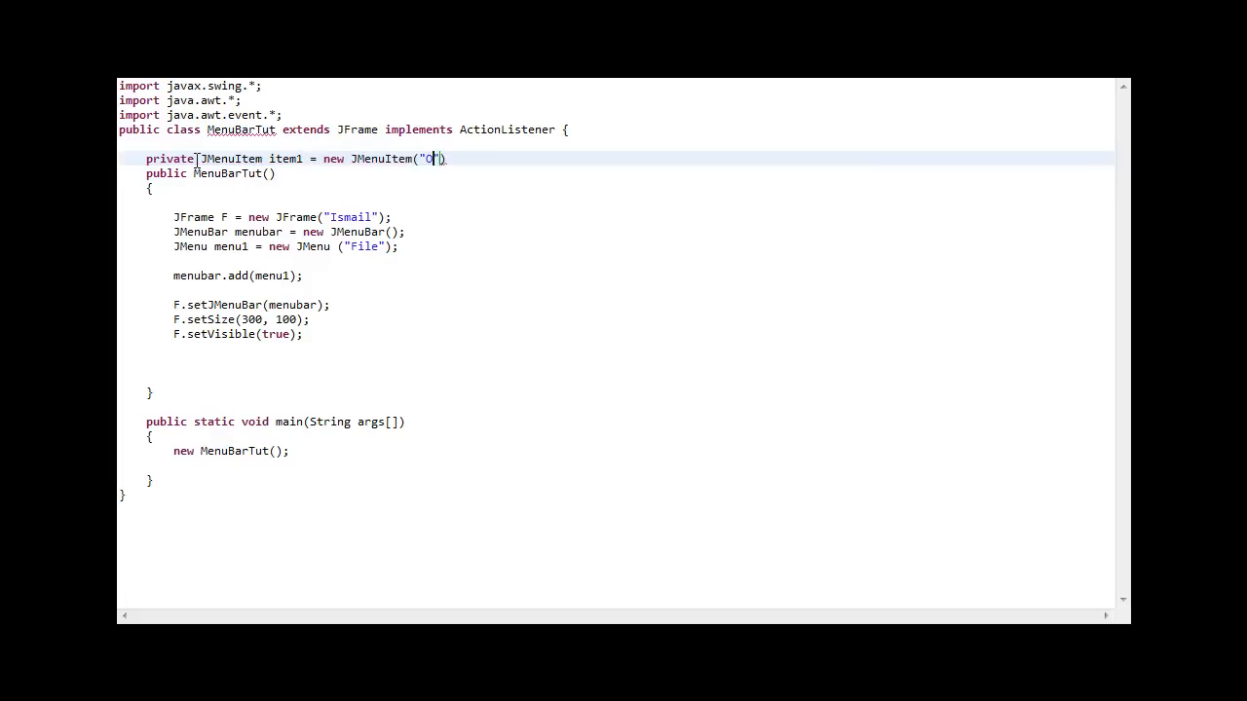
{"action": "type", "text": "pen"}
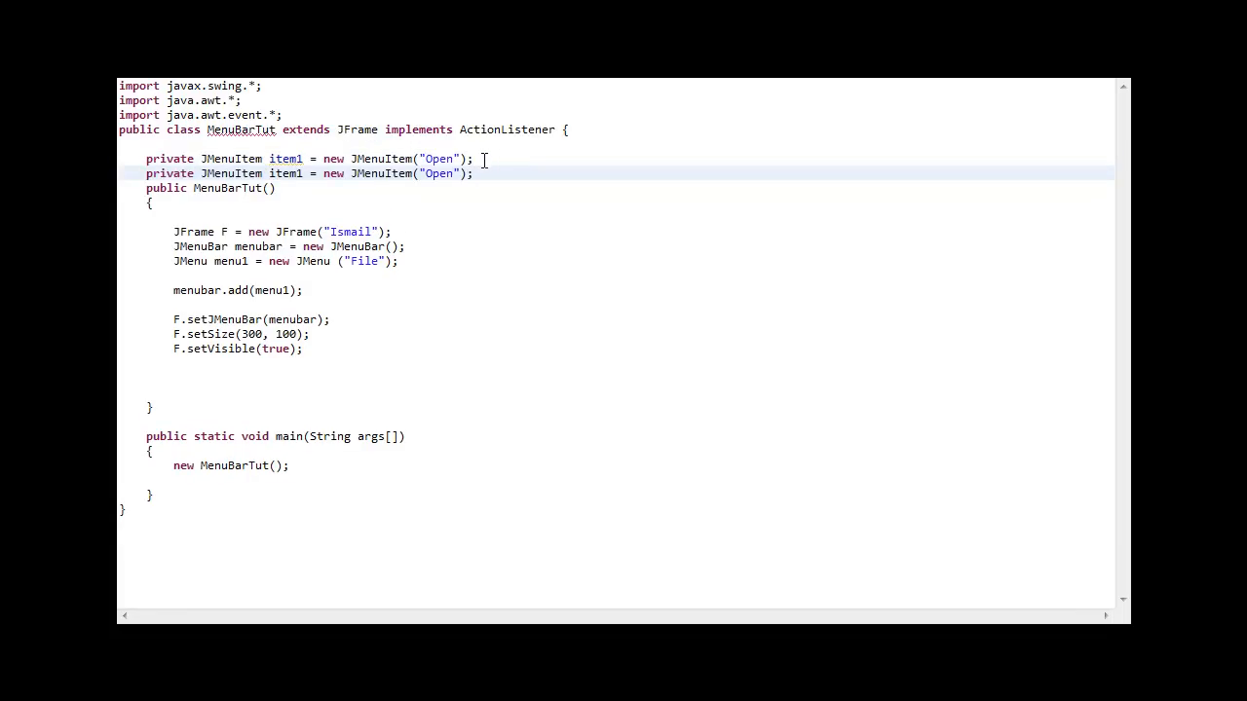
Step: Rename the duplicated field to item2 and change its label to "Cancel"
{"action": "left_click", "coordinate": [304, 174]}
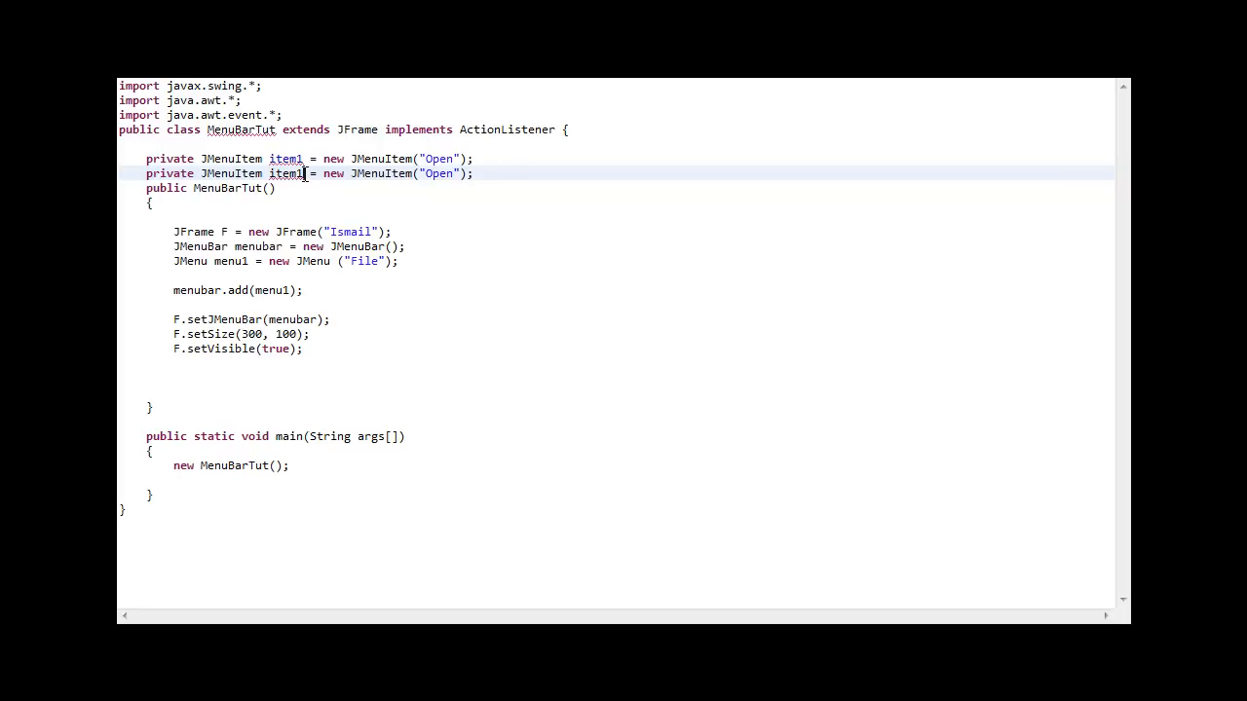
{"action": "type", "text": "2"}
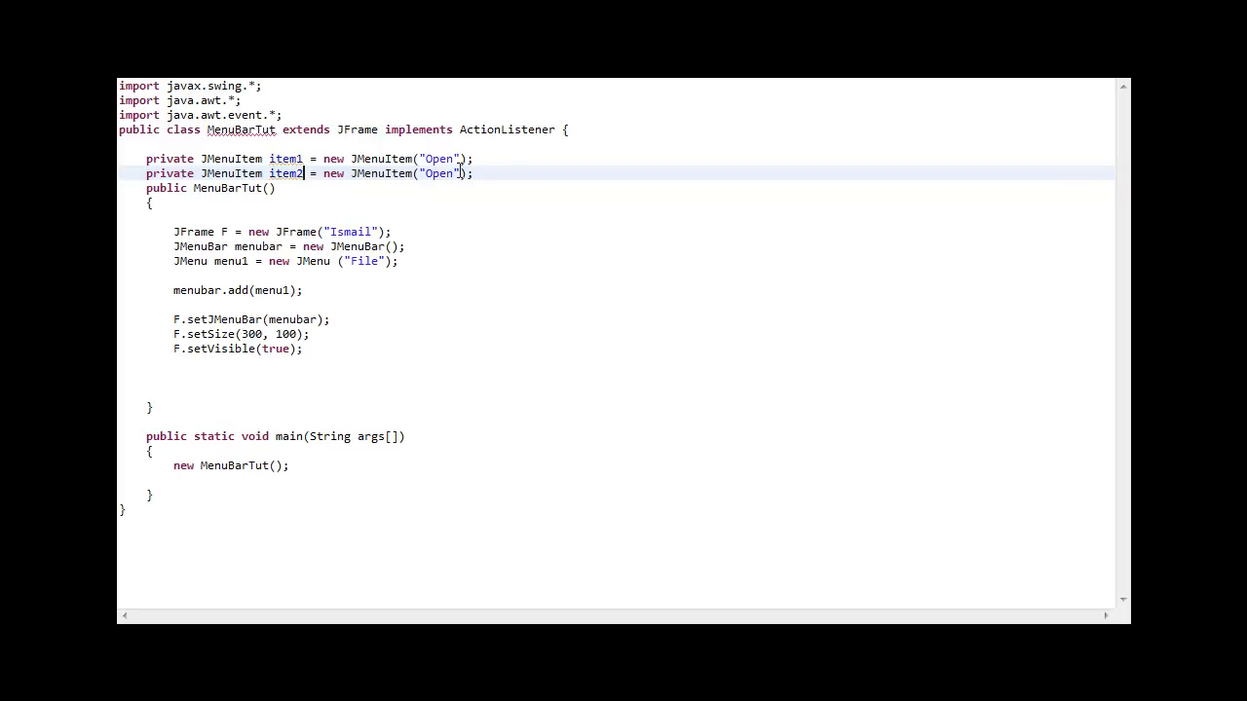
{"action": "double_click", "coordinate": [440, 173]}
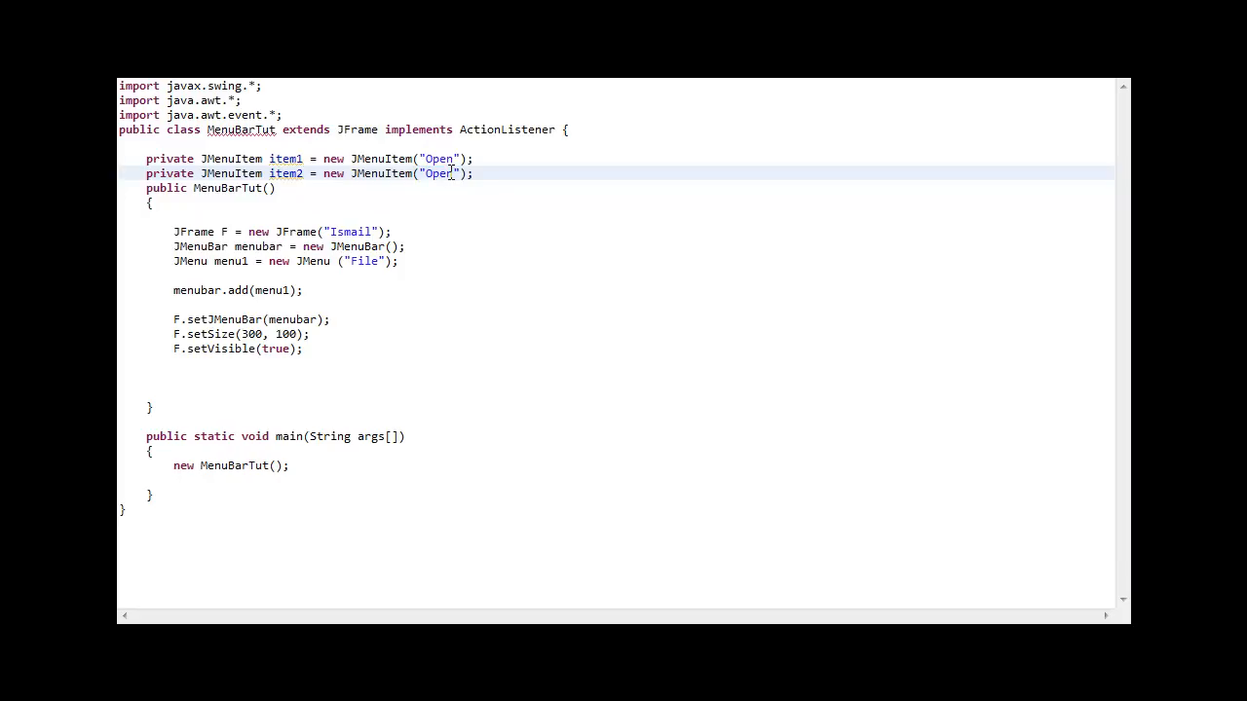
{"action": "double_click", "coordinate": [439, 173]}
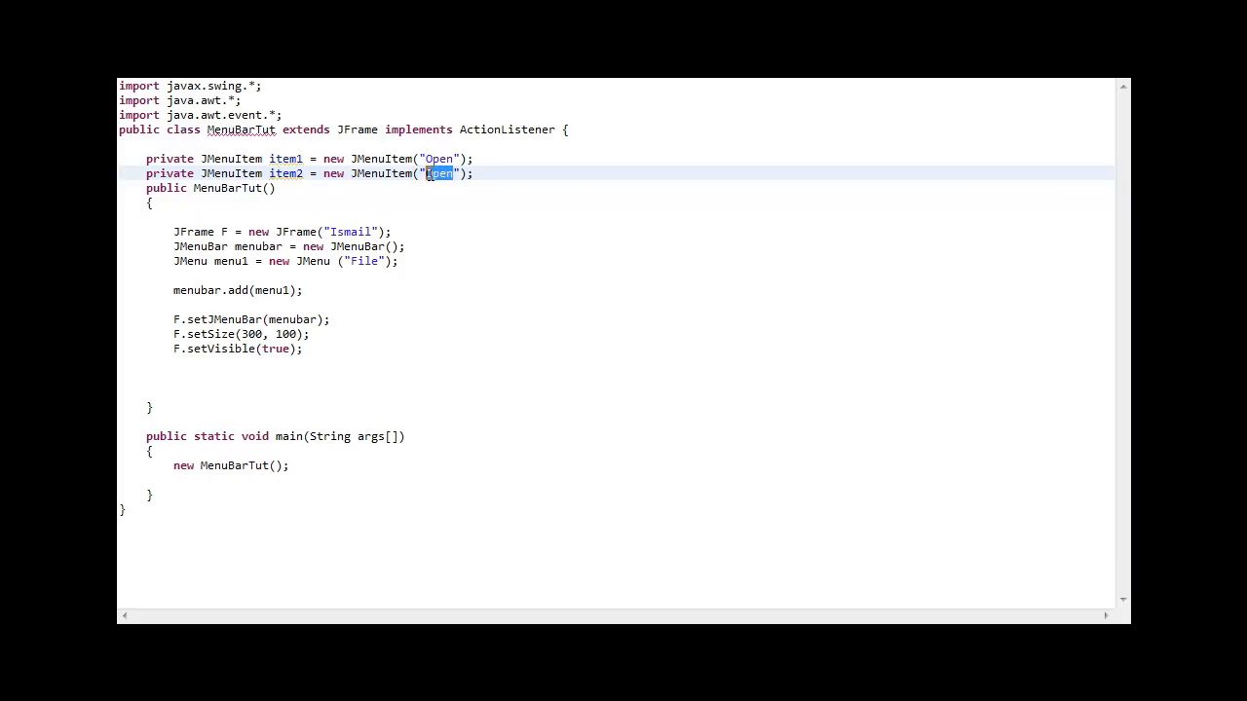
{"action": "type", "text": "C"}
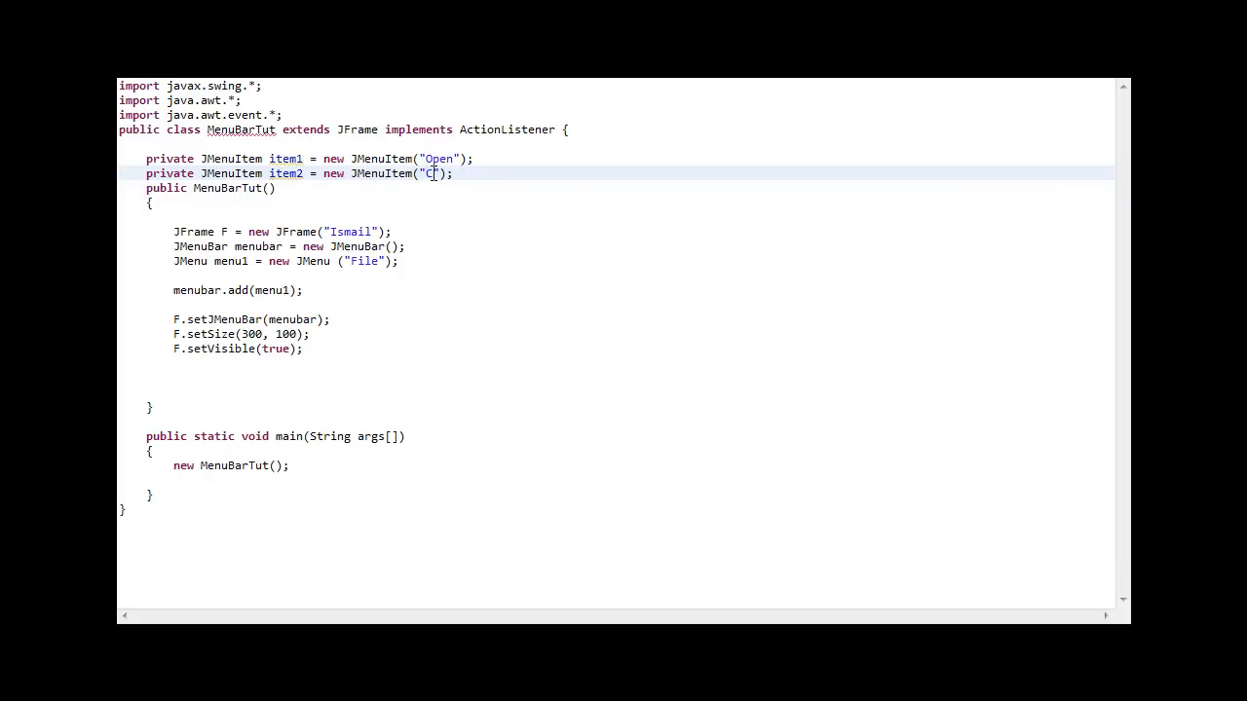
{"action": "type", "text": "ancel"}
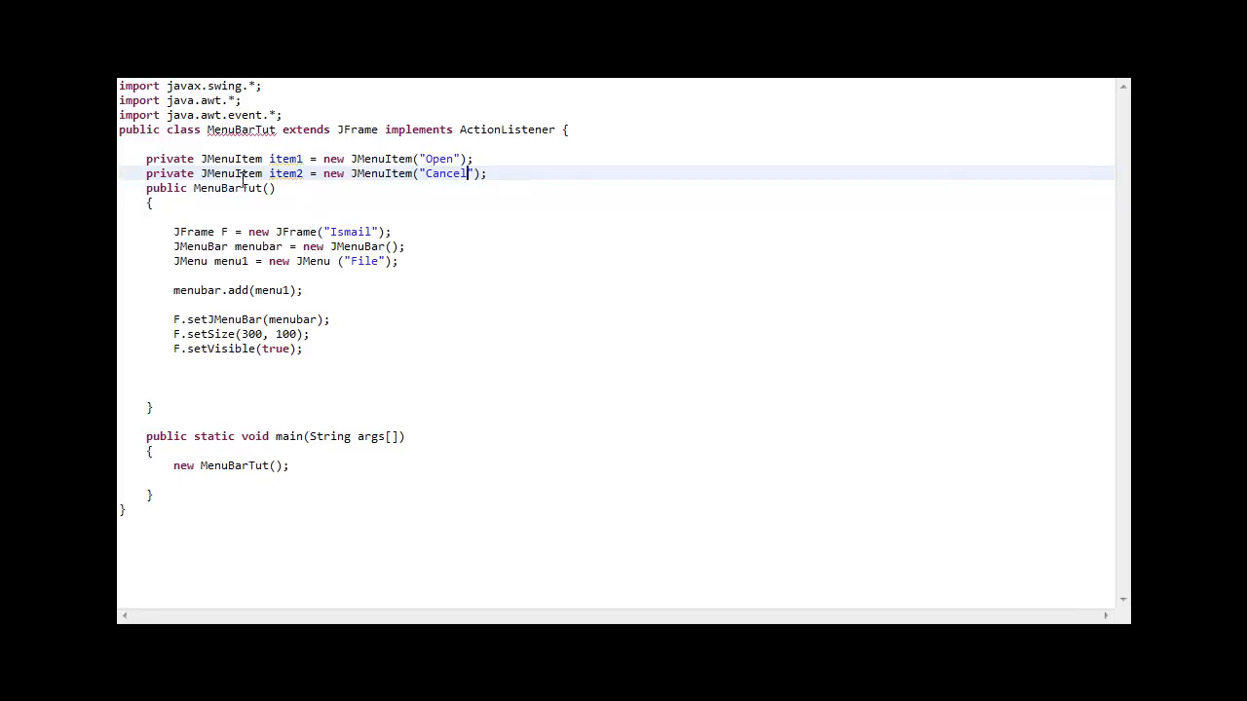
{"action": "mouse_move", "coordinate": [265, 154]}
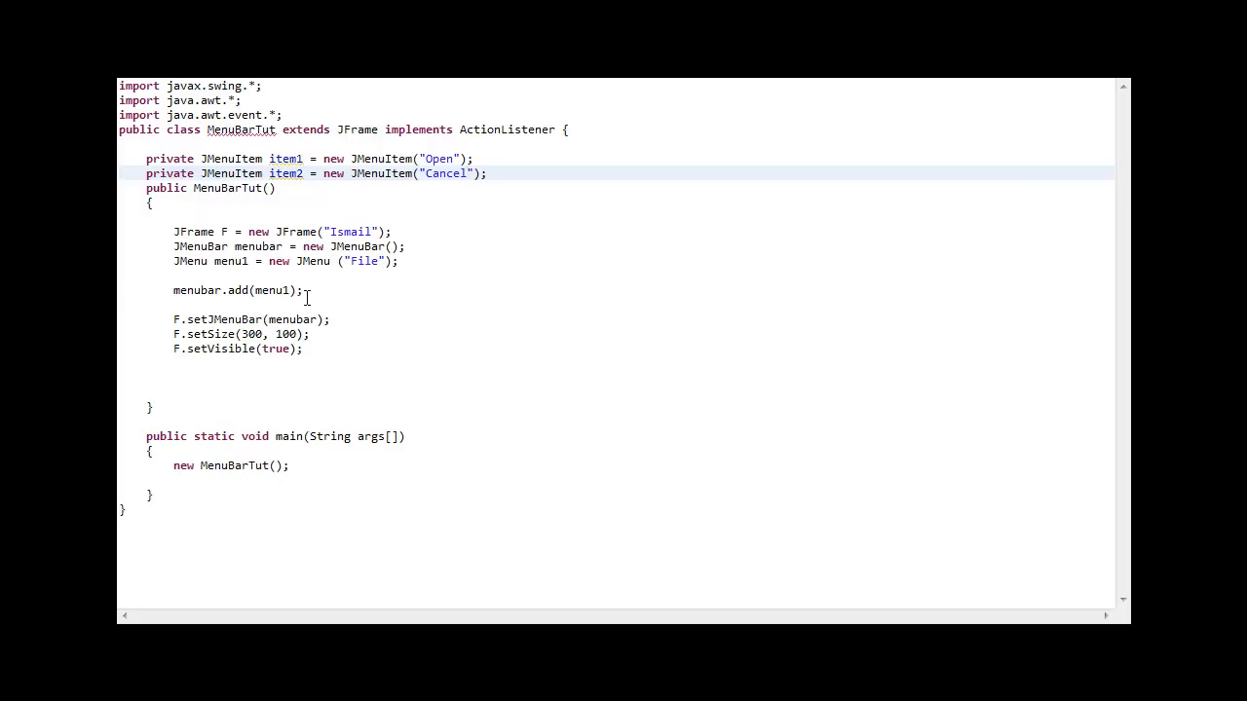
Step: Above menubar.add(menu1), add item1 and item2 to menu1
{"action": "left_click", "coordinate": [174, 274]}
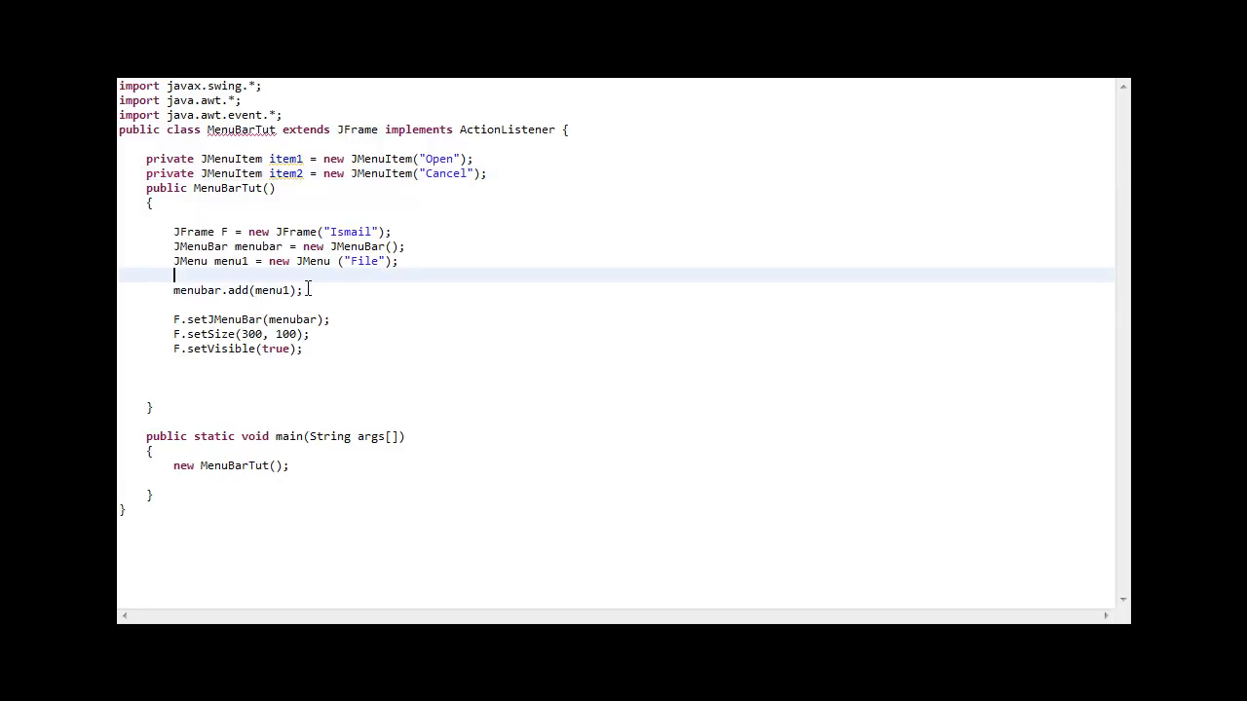
{"action": "key", "text": "Enter"}
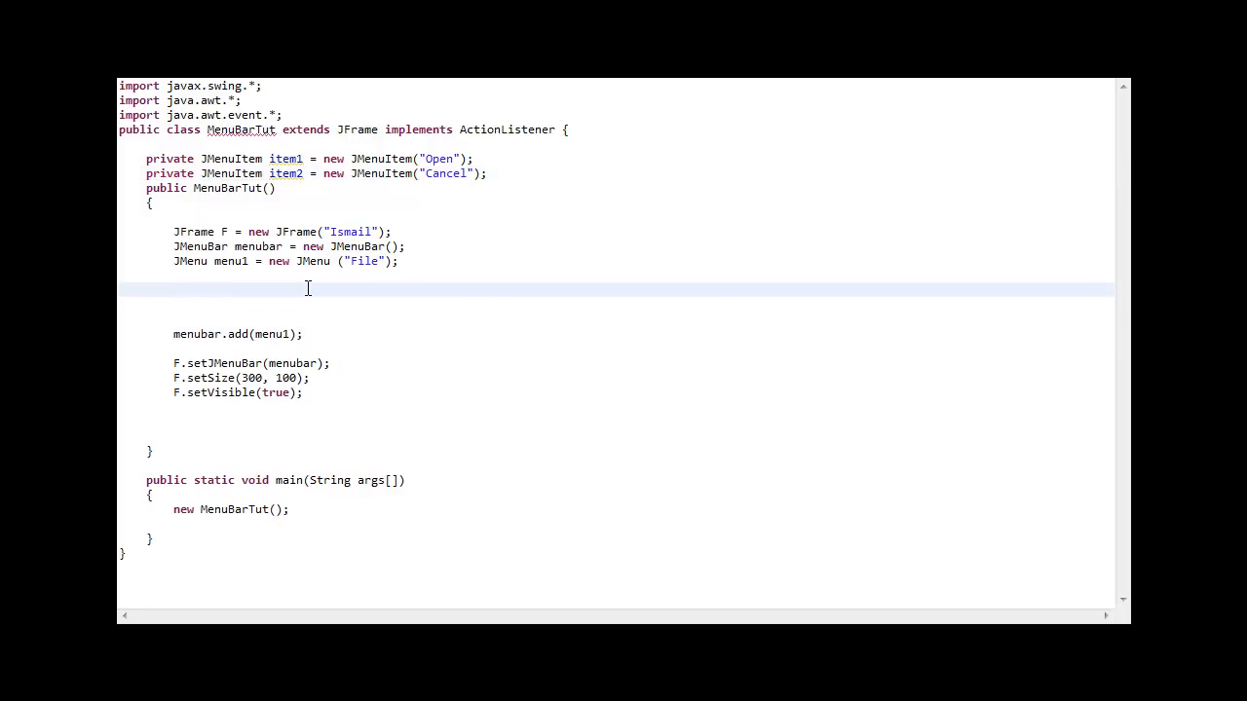
{"action": "type", "text": "menu1"}
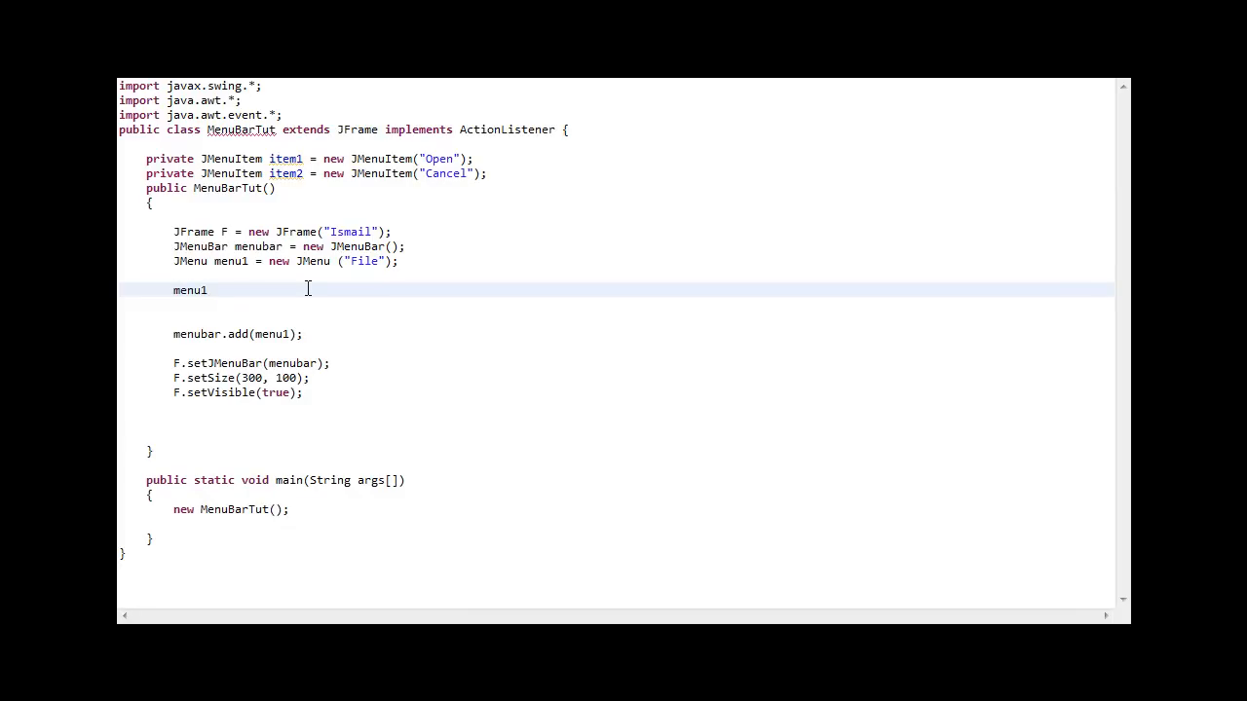
{"action": "type", "text": ".add(arg0"}
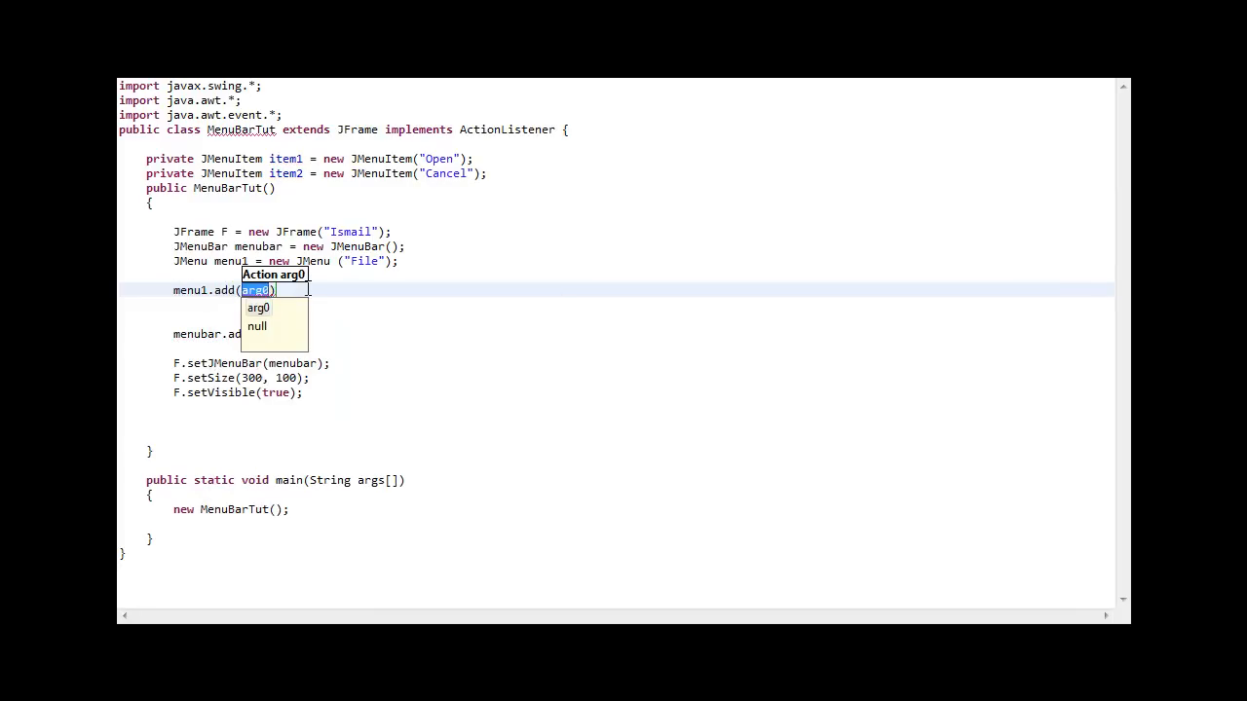
{"action": "type", "text": "item1"}
{"action": "left_click", "coordinate": [616, 304]}
{"action": "type", "text": "menu1.add(item2);"}
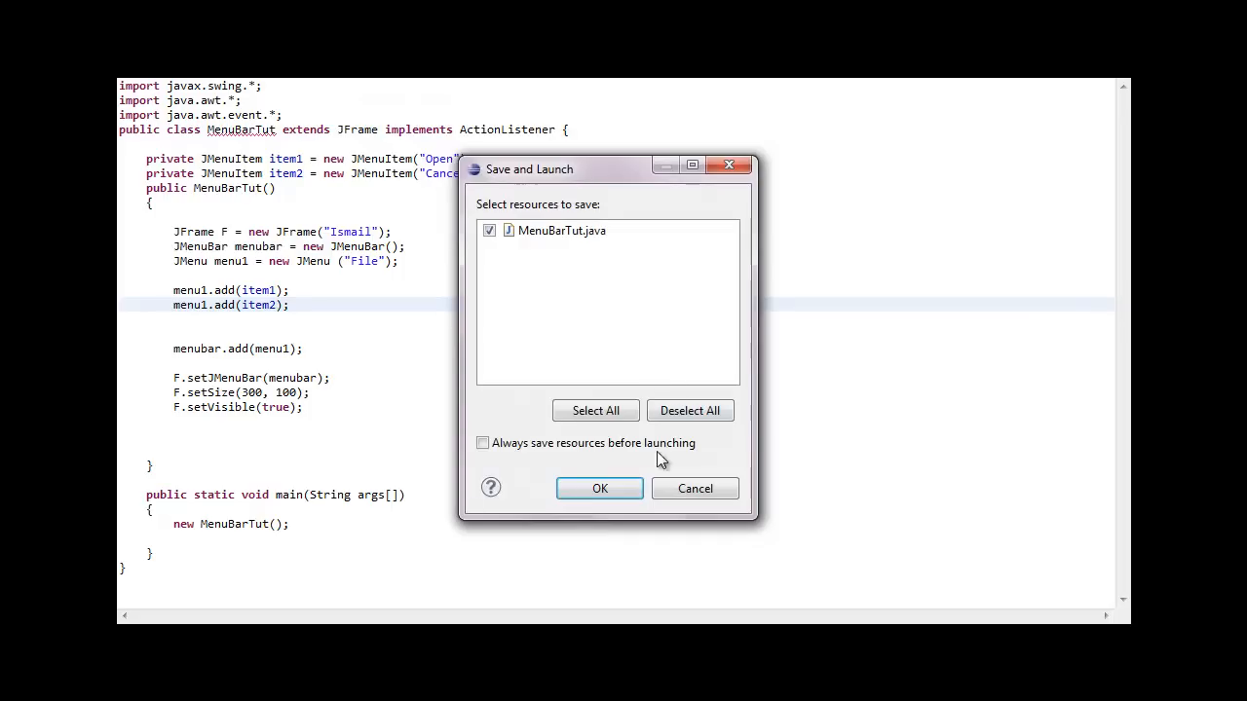
Step: Save and launch despite workspace errors, and check the File menu lists Open and Cancel
{"action": "left_click", "coordinate": [600, 487]}
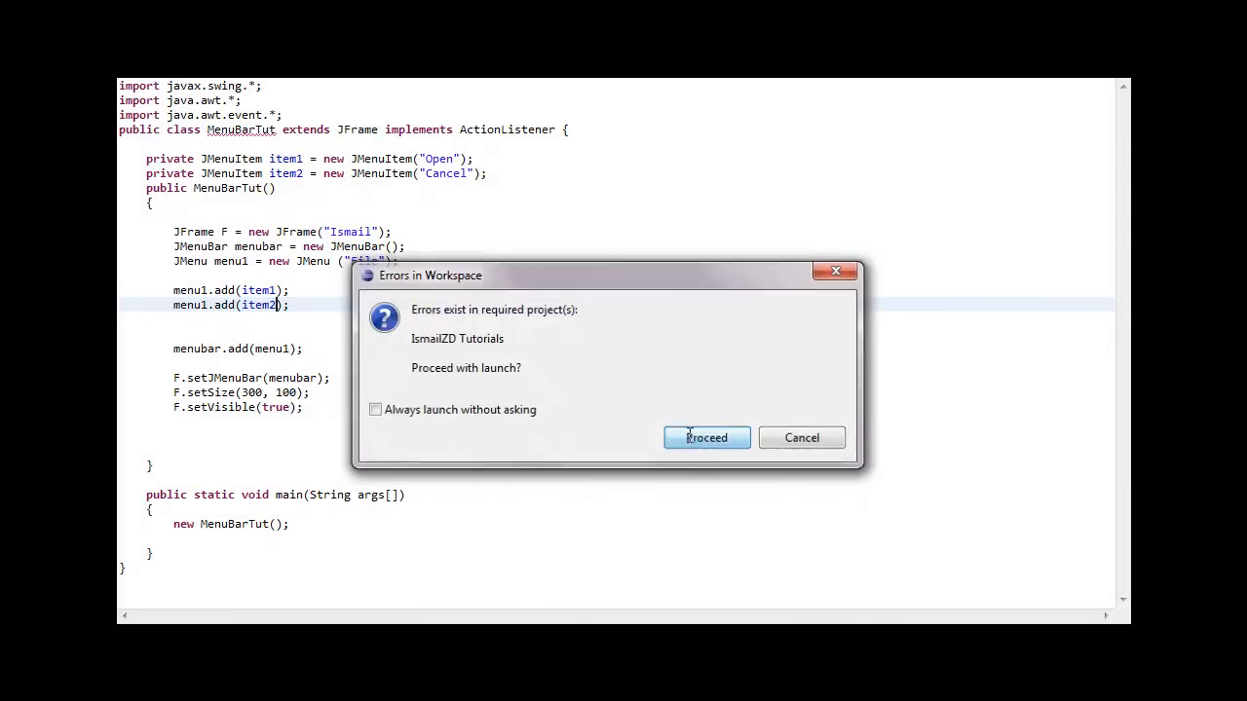
{"action": "left_click", "coordinate": [705, 437]}
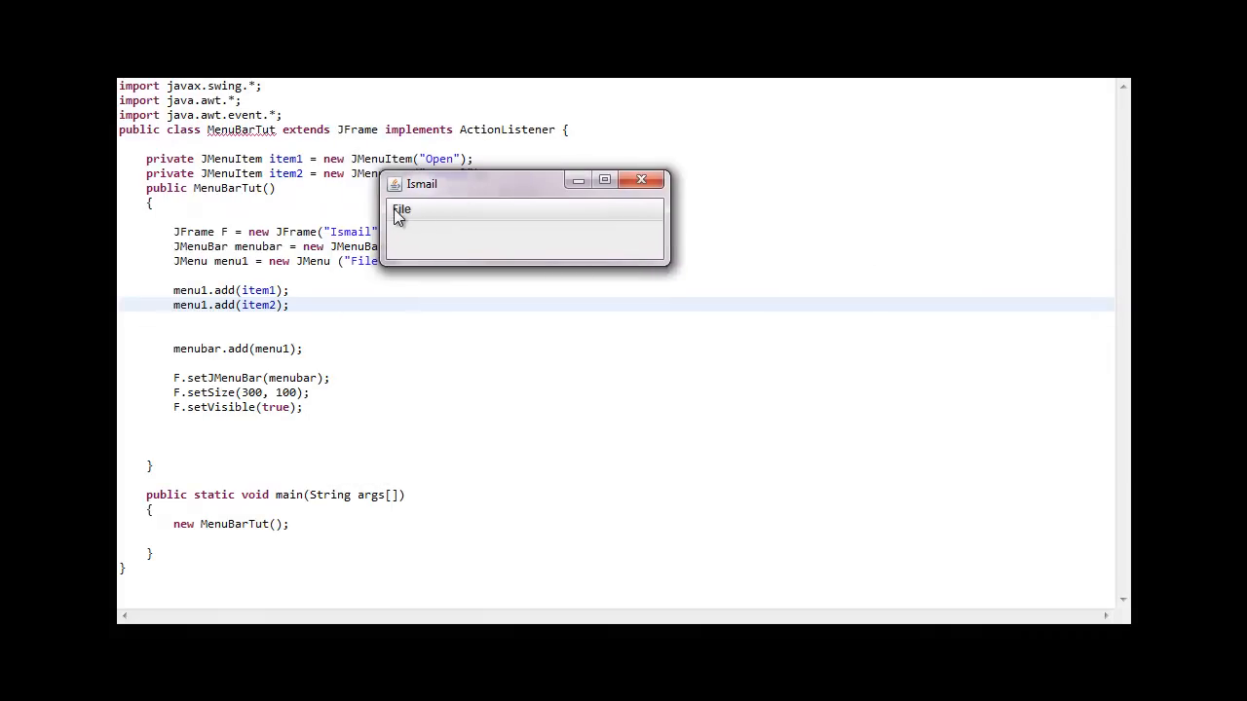
{"action": "left_click", "coordinate": [401, 209]}
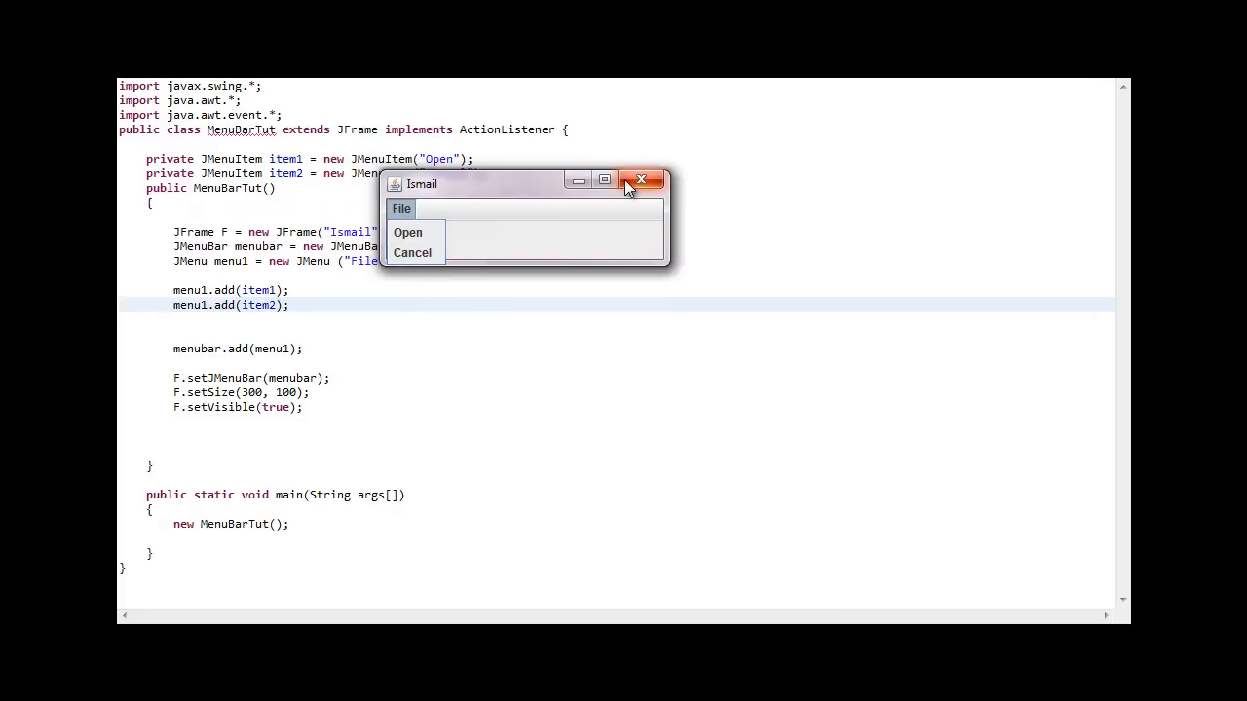
{"action": "mouse_move", "coordinate": [407, 232]}
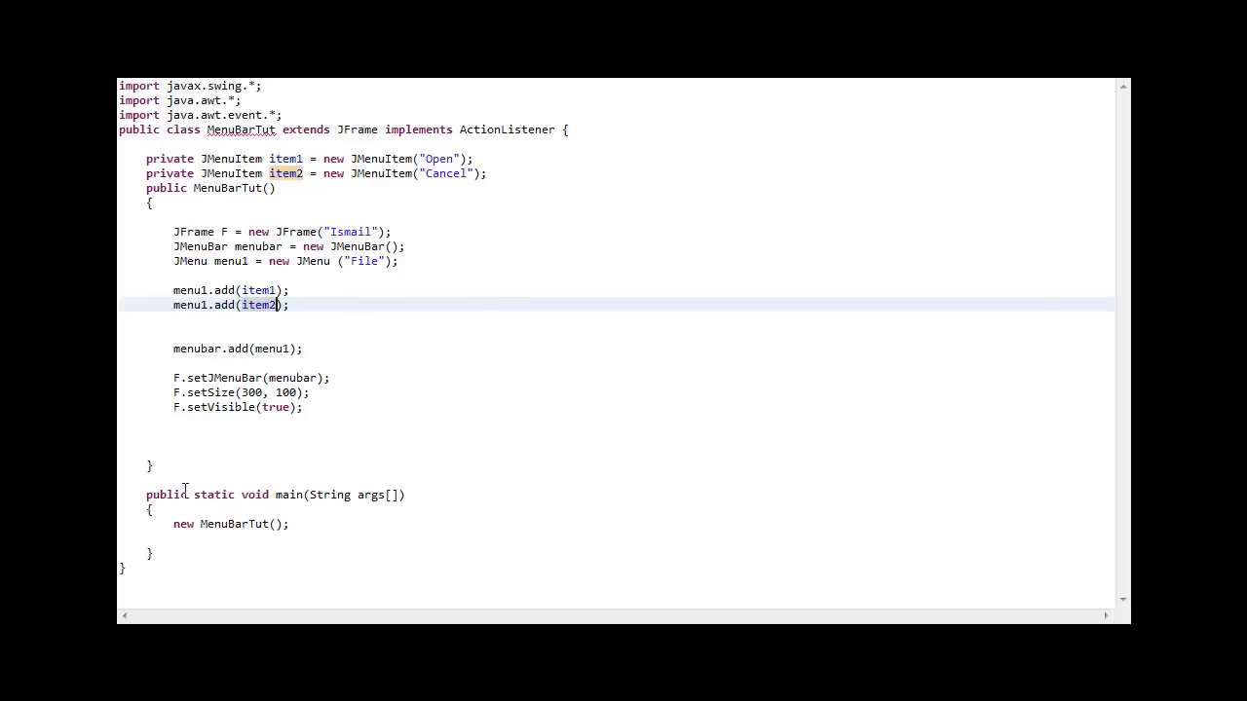
Step: Declare public void actionPerformed(ActionEvent E) below the constructor with its braces
{"action": "key", "text": "Return"}
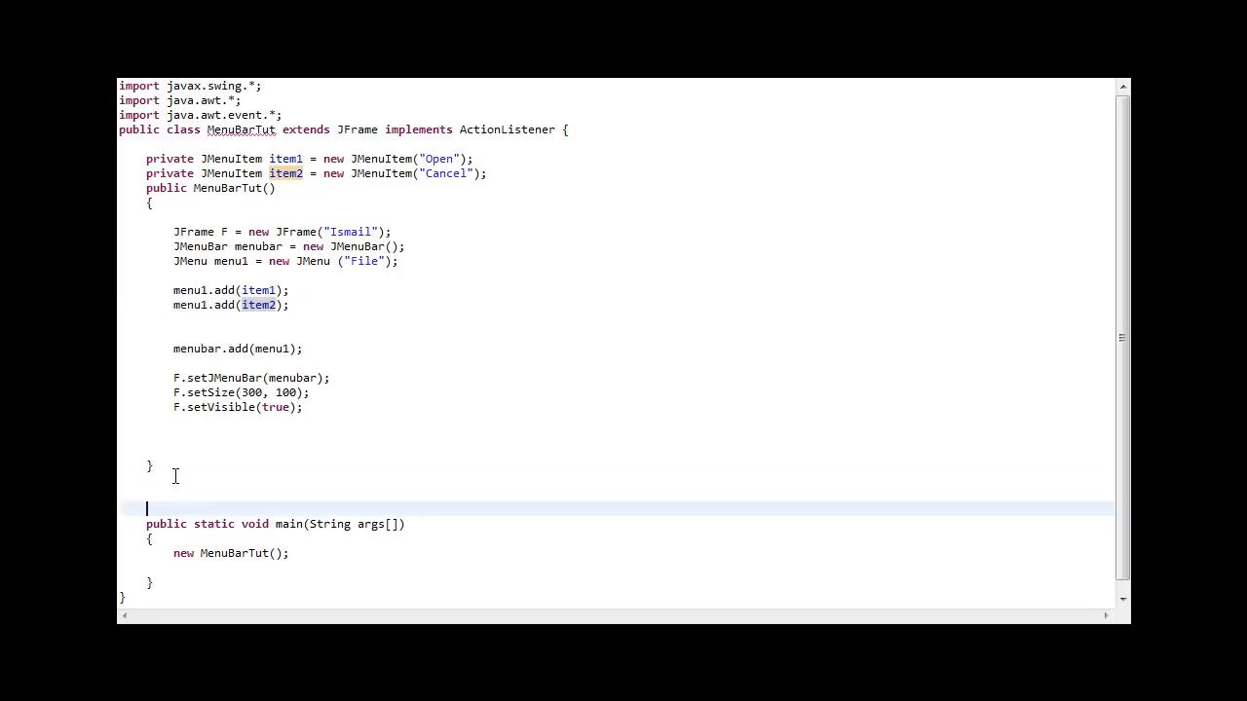
{"action": "type", "text": "public"}
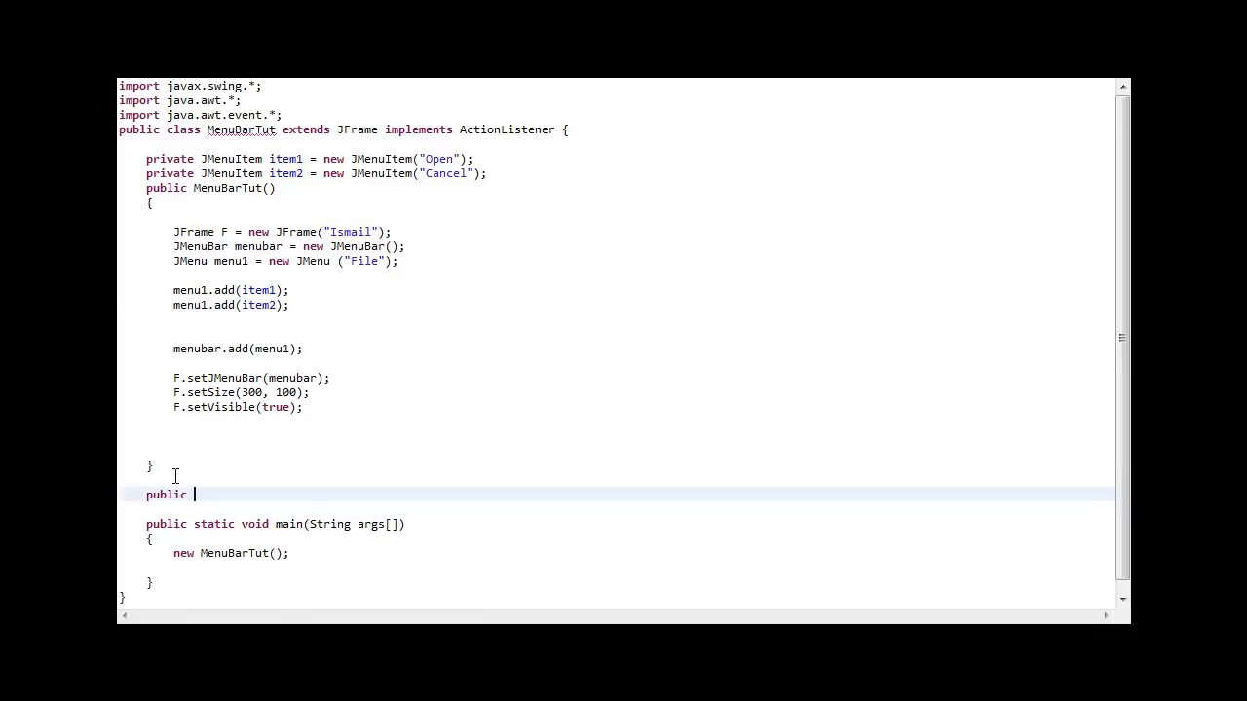
{"action": "type", "text": "void a"}
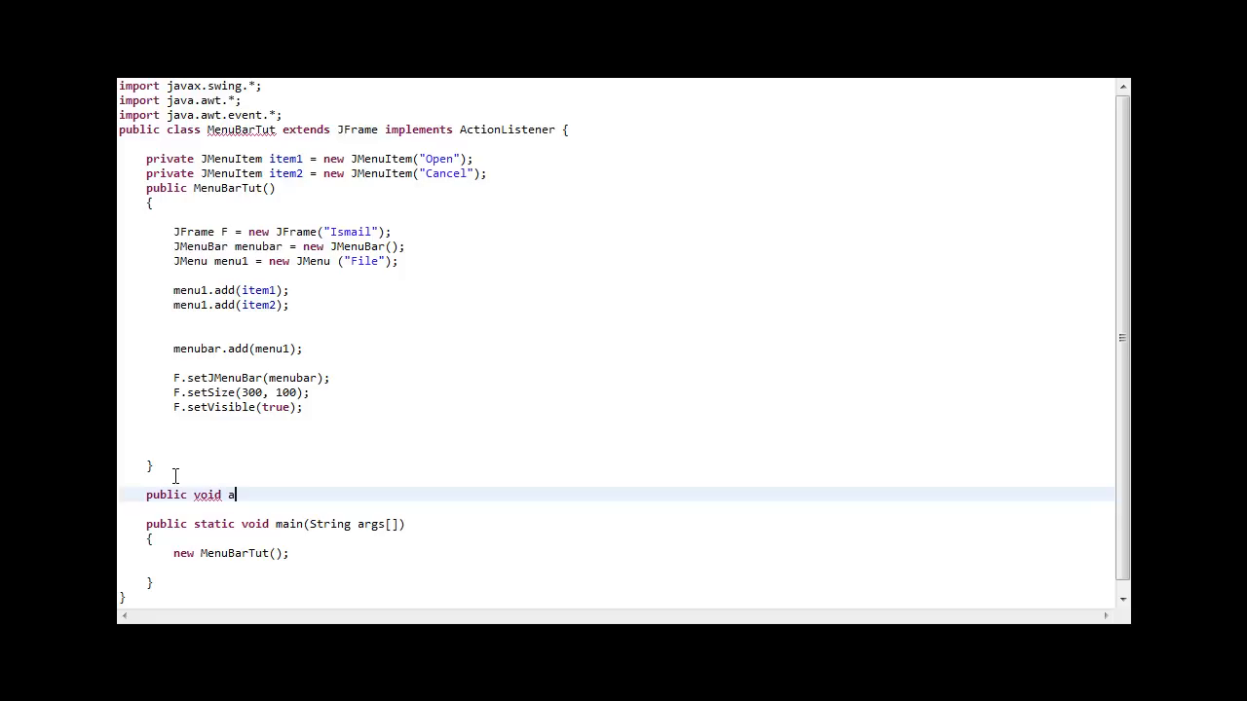
{"action": "type", "text": "ctionPer"}
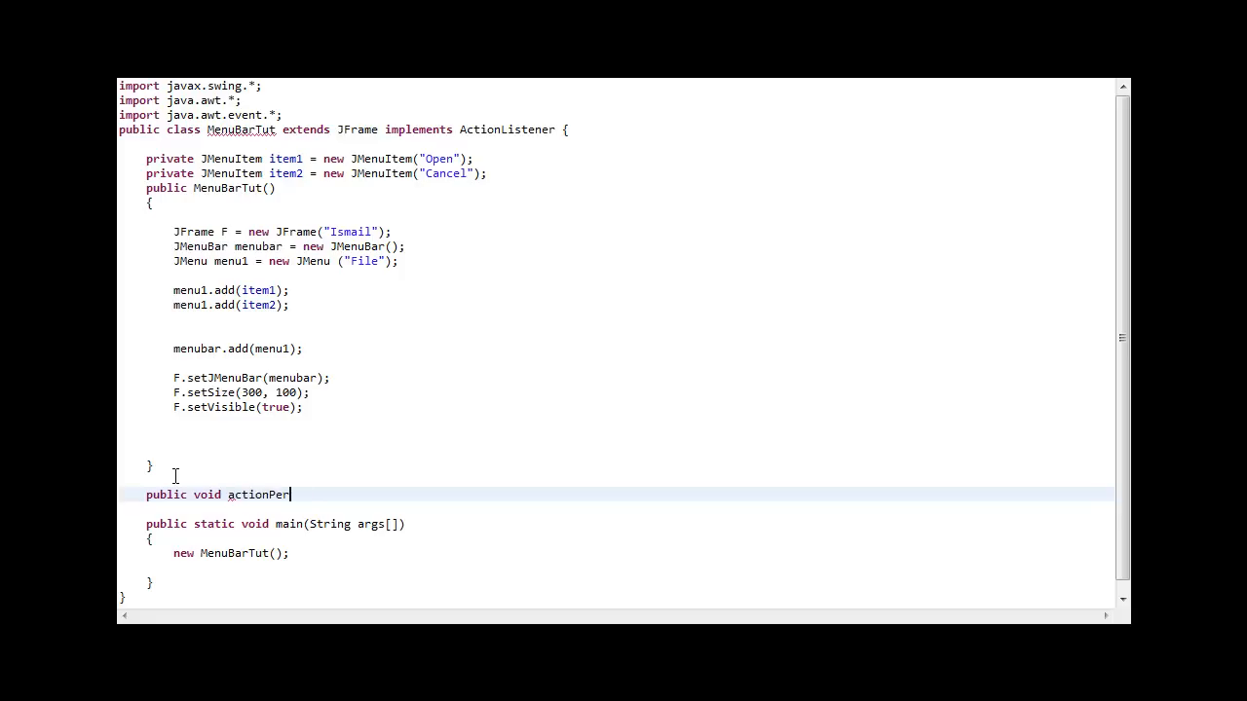
{"action": "type", "text": "formed(ActionEvent"}
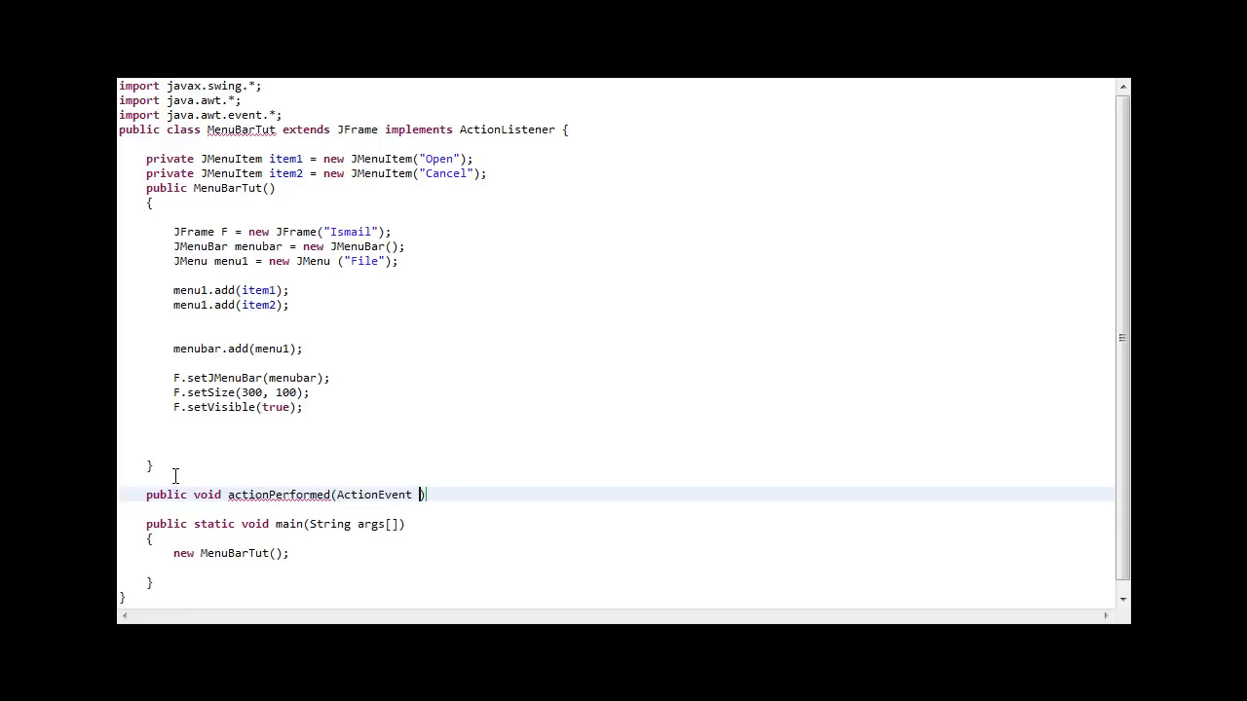
{"action": "type", "text": "I"}
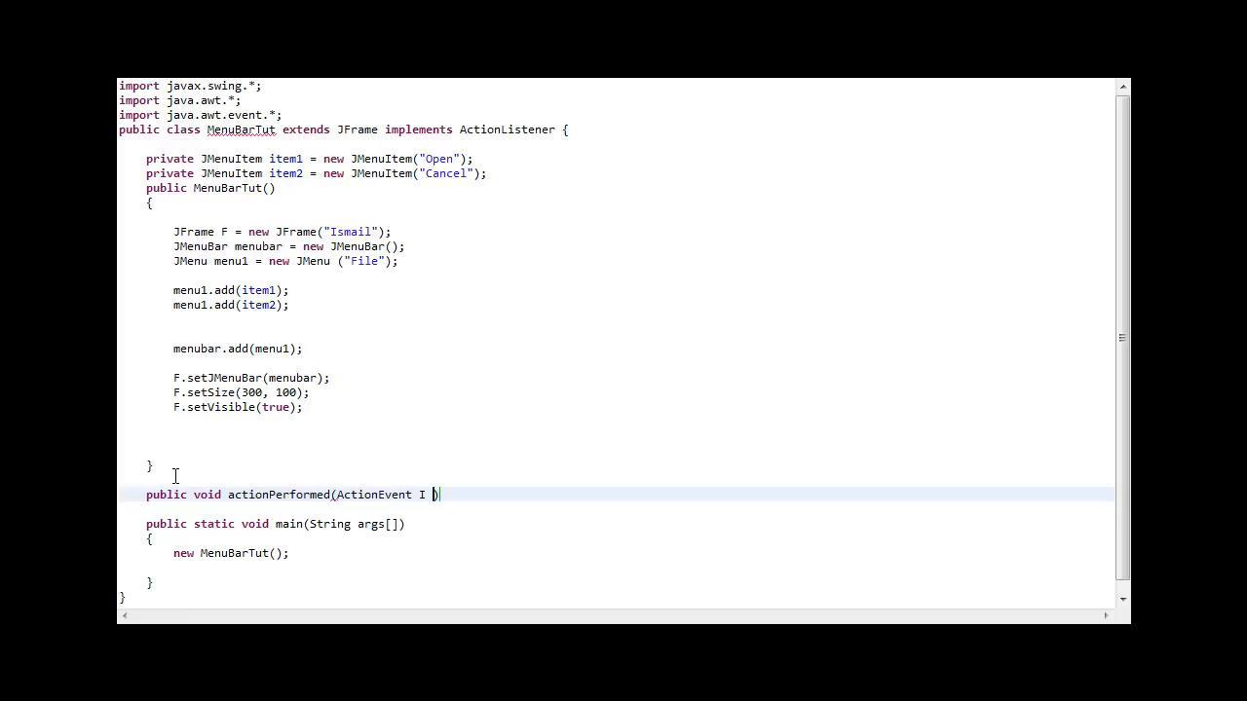
{"action": "type", "text": "Ilov"}
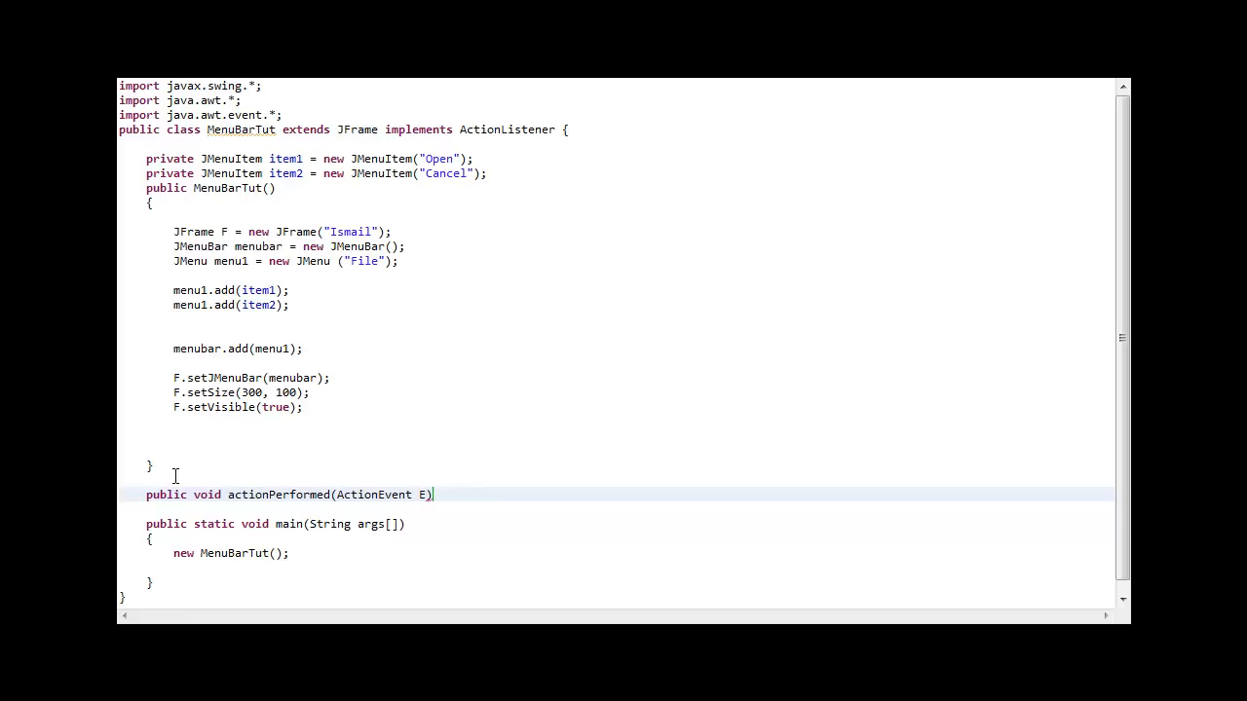
{"action": "key", "text": "Return"}
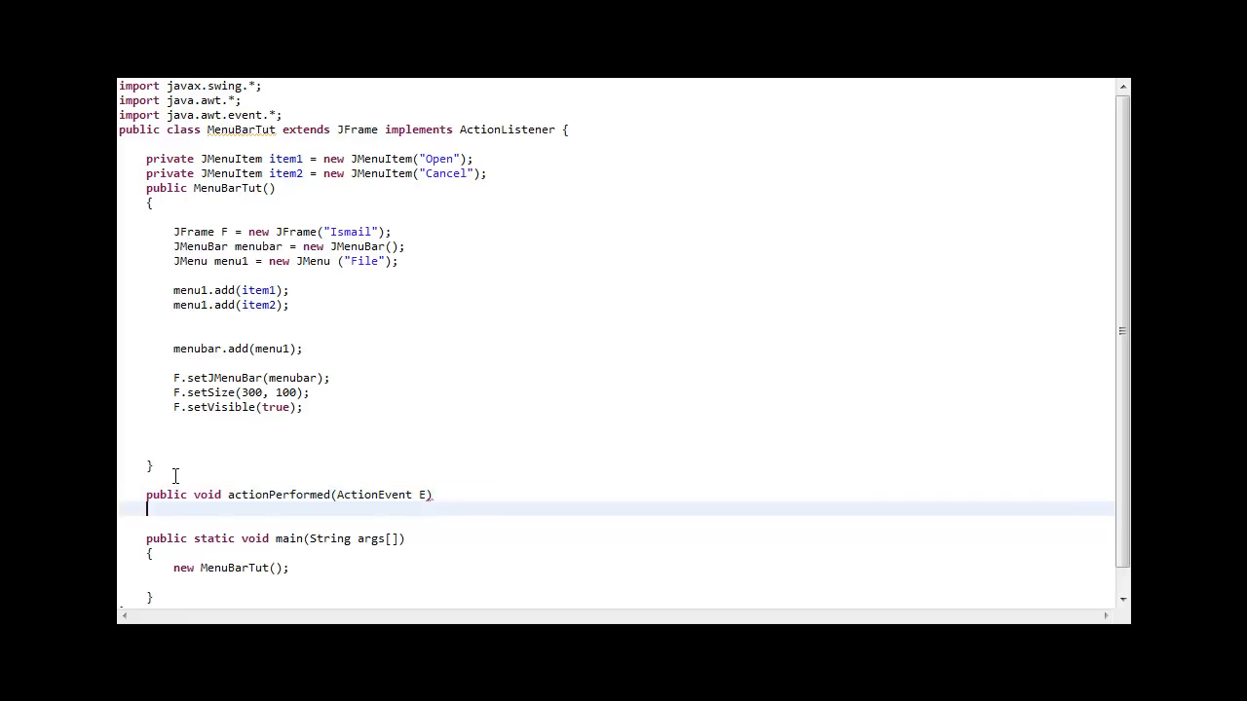
Step: Begin an if checking whether E.getSource() == item1 in the method body
{"action": "type", "text": "i"}
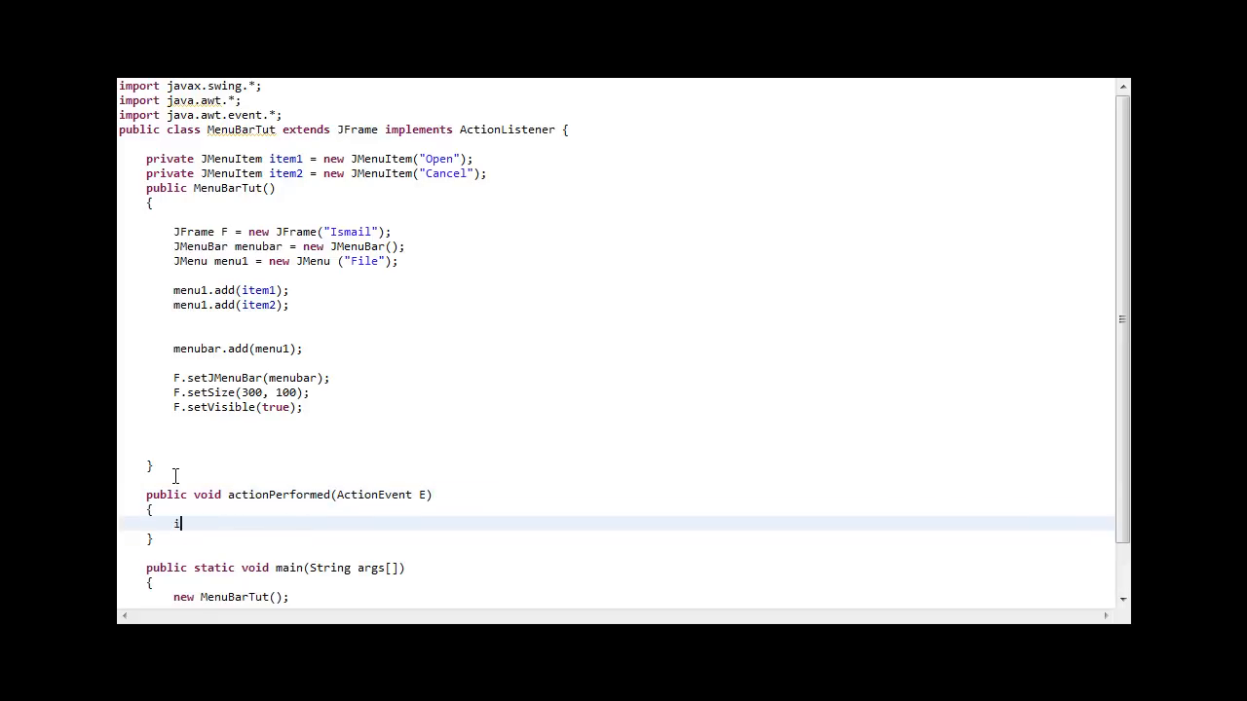
{"action": "type", "text": "f(E)"}
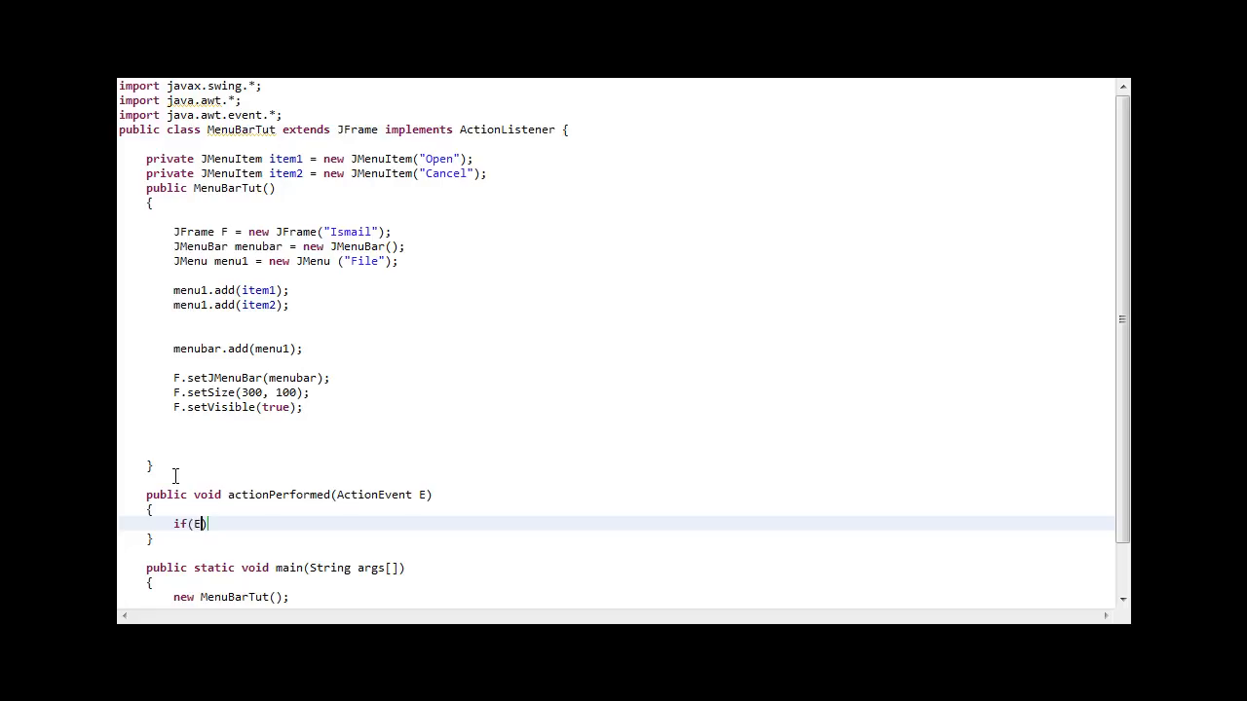
{"action": "type", "text": ".getSource("}
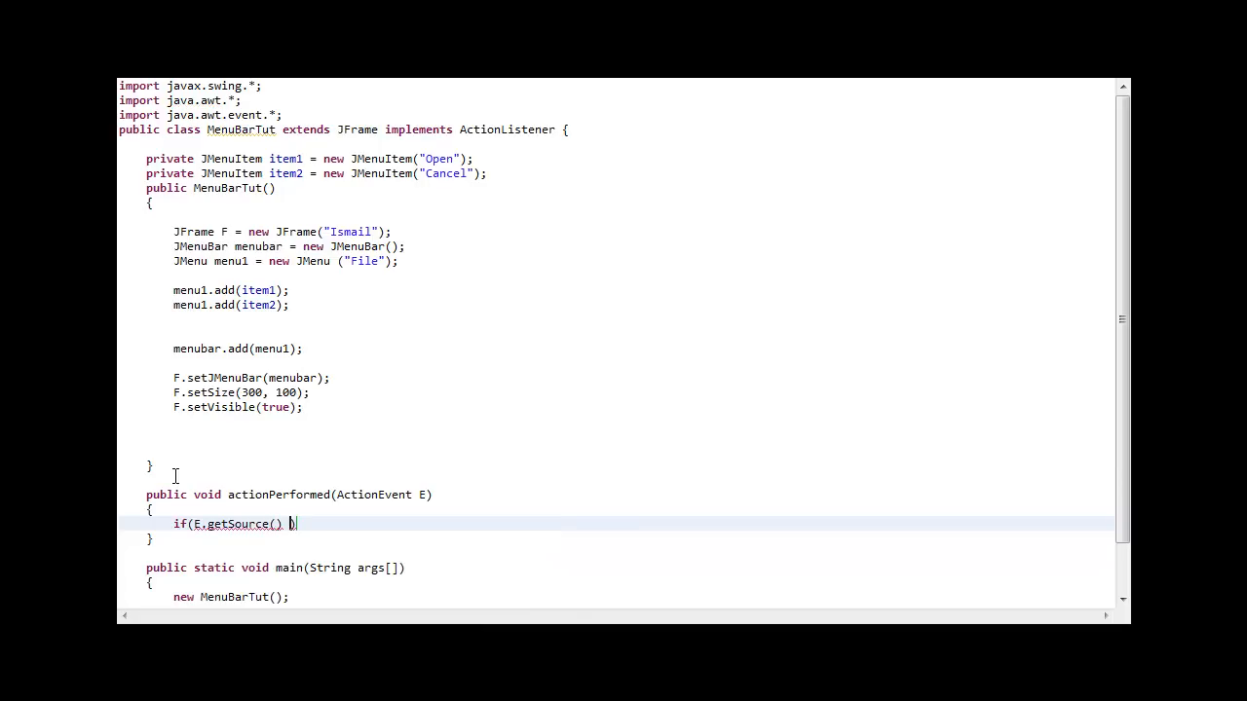
{"action": "type", "text": "=="}
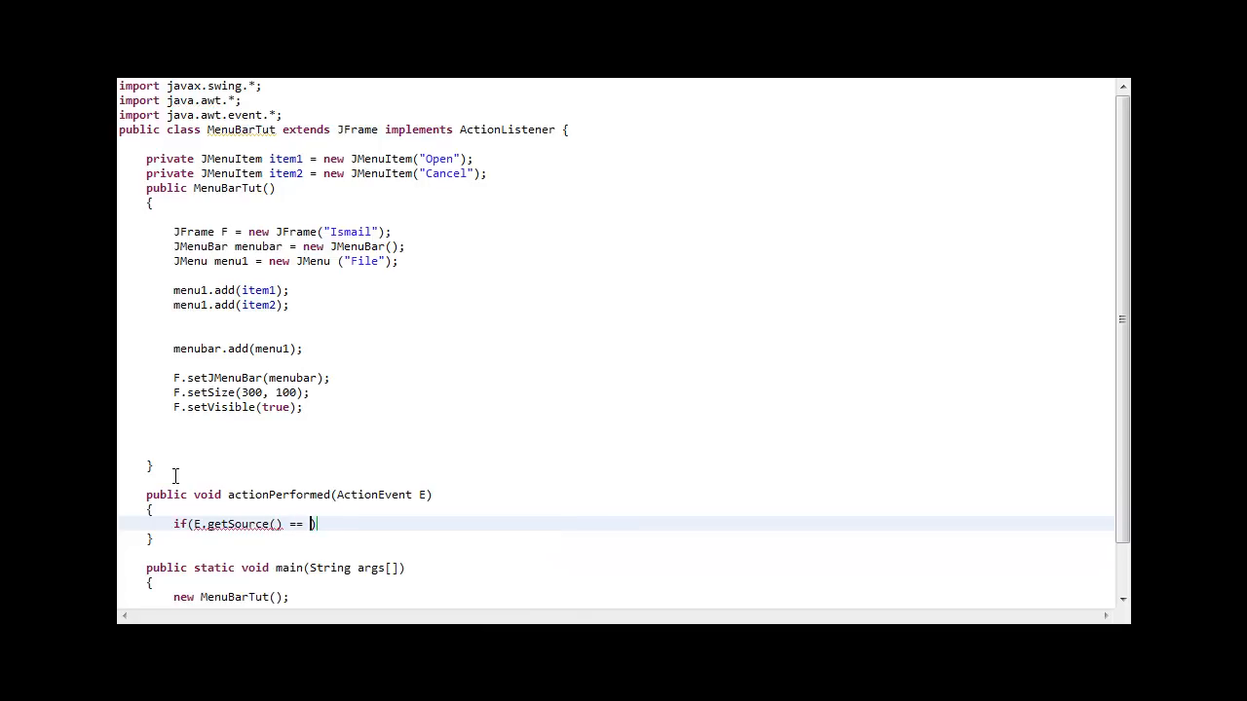
{"action": "type", "text": "item1"}
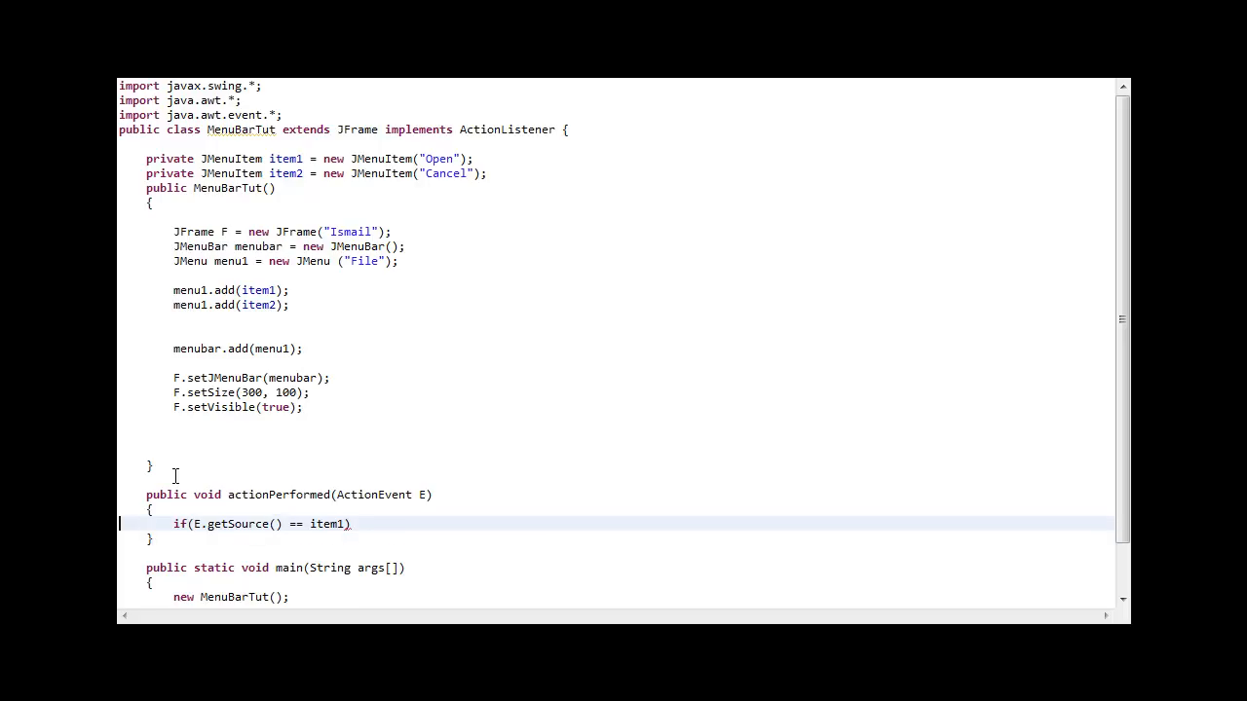
{"action": "mouse_move", "coordinate": [409, 569]}
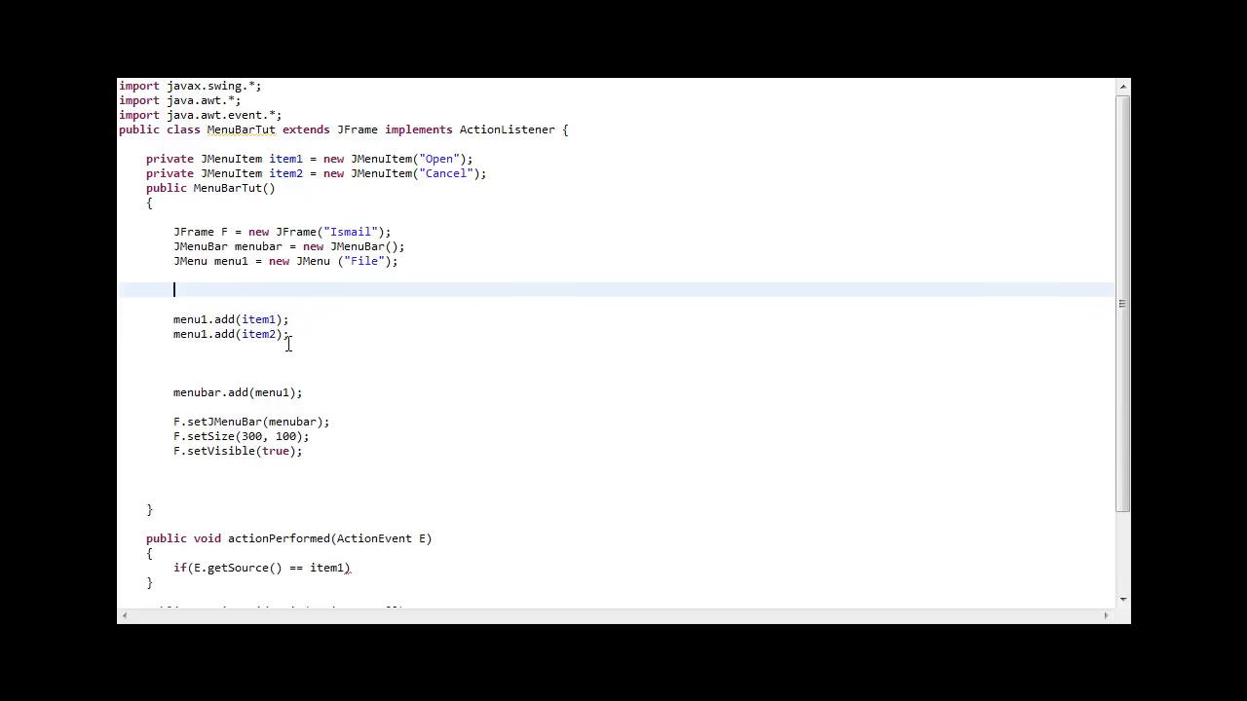
Step: Make the second listener registration read item2.addActionListener(this)
{"action": "type", "text": "item1.addActionListener(this);"}
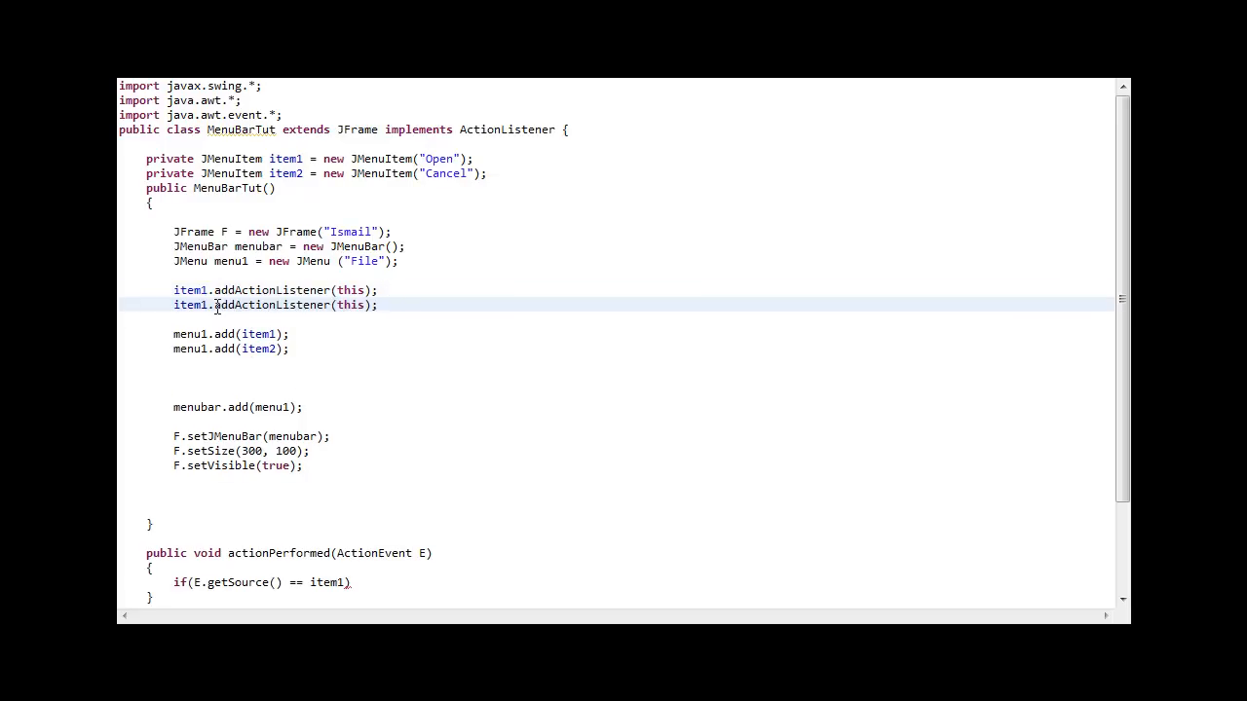
{"action": "type", "text": "2"}
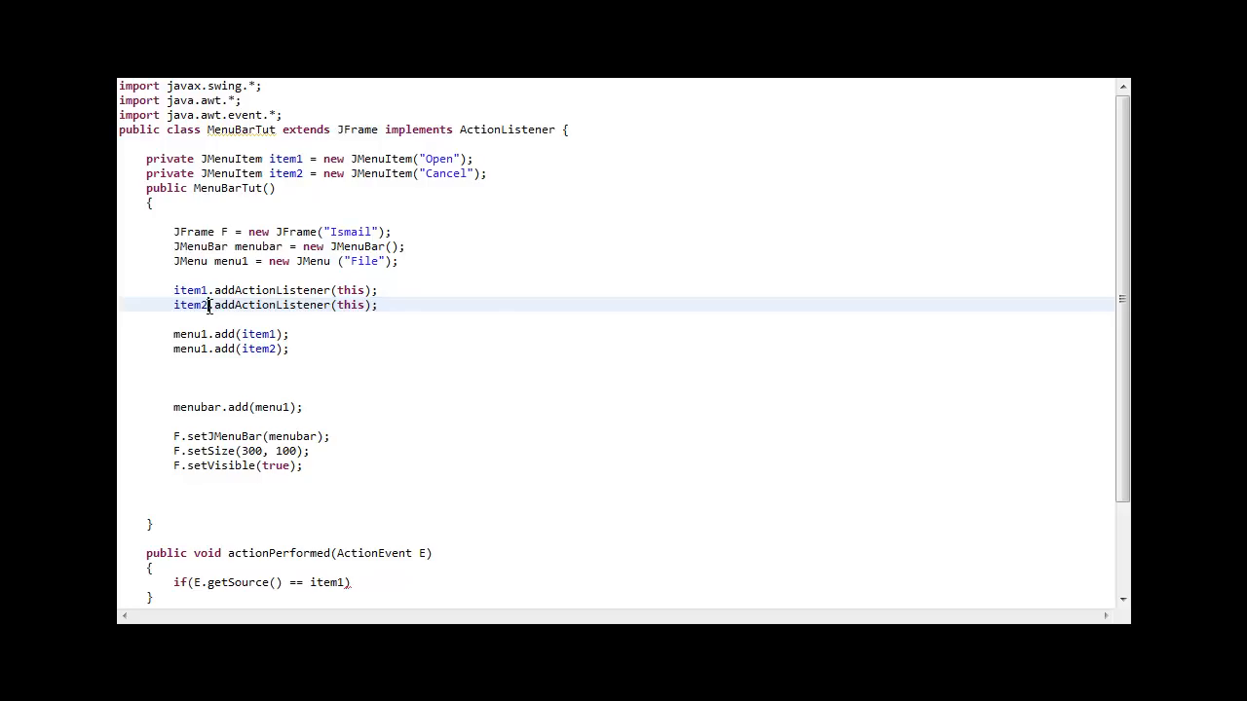
Step: Declare JFileChooser F = new JFileChooser("."); inside the item1 branch
{"action": "scroll", "scroll_direction": "down", "scroll_amount": 3}
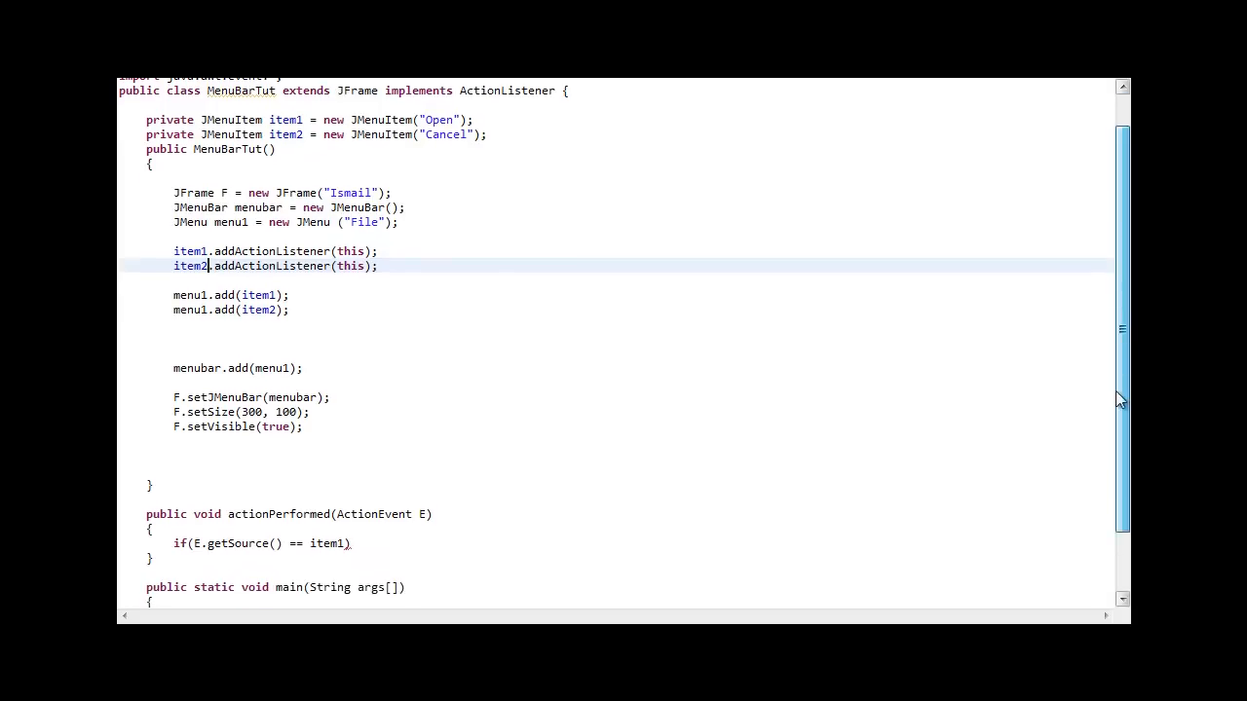
{"action": "scroll", "scroll_direction": "down", "scroll_amount": 3}
{"action": "type", "text": "{"}
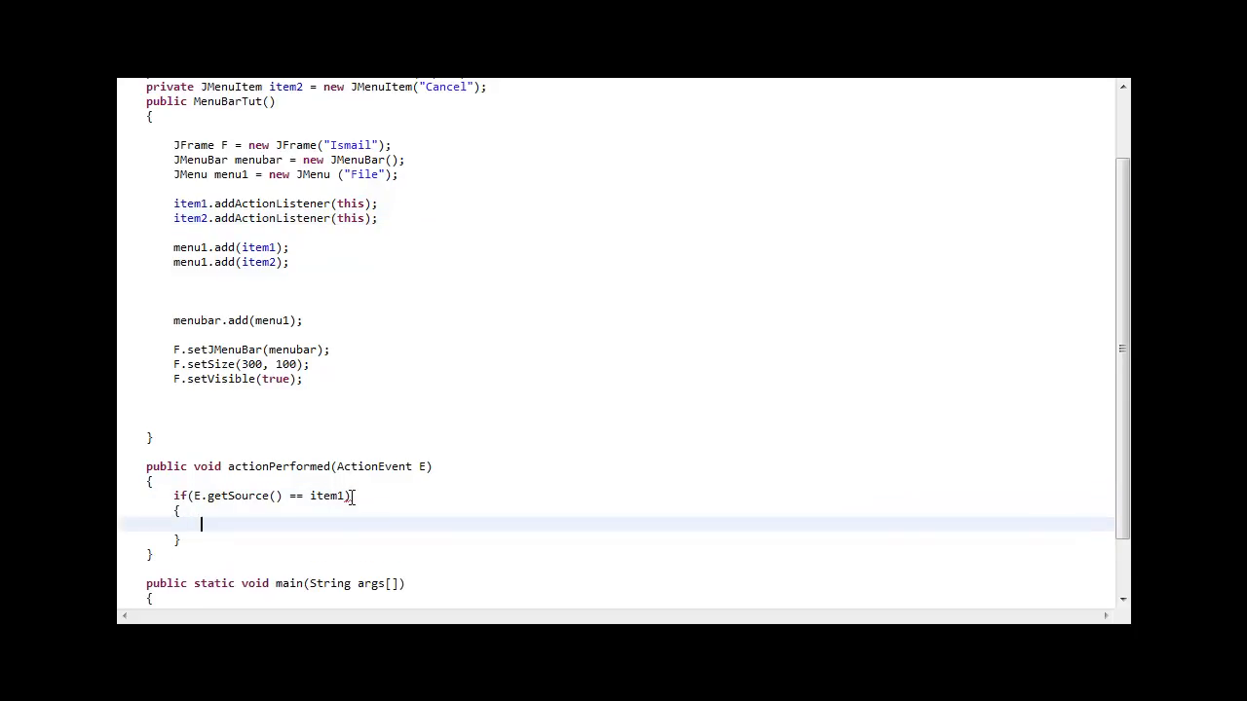
{"action": "type", "text": "JFileC"}
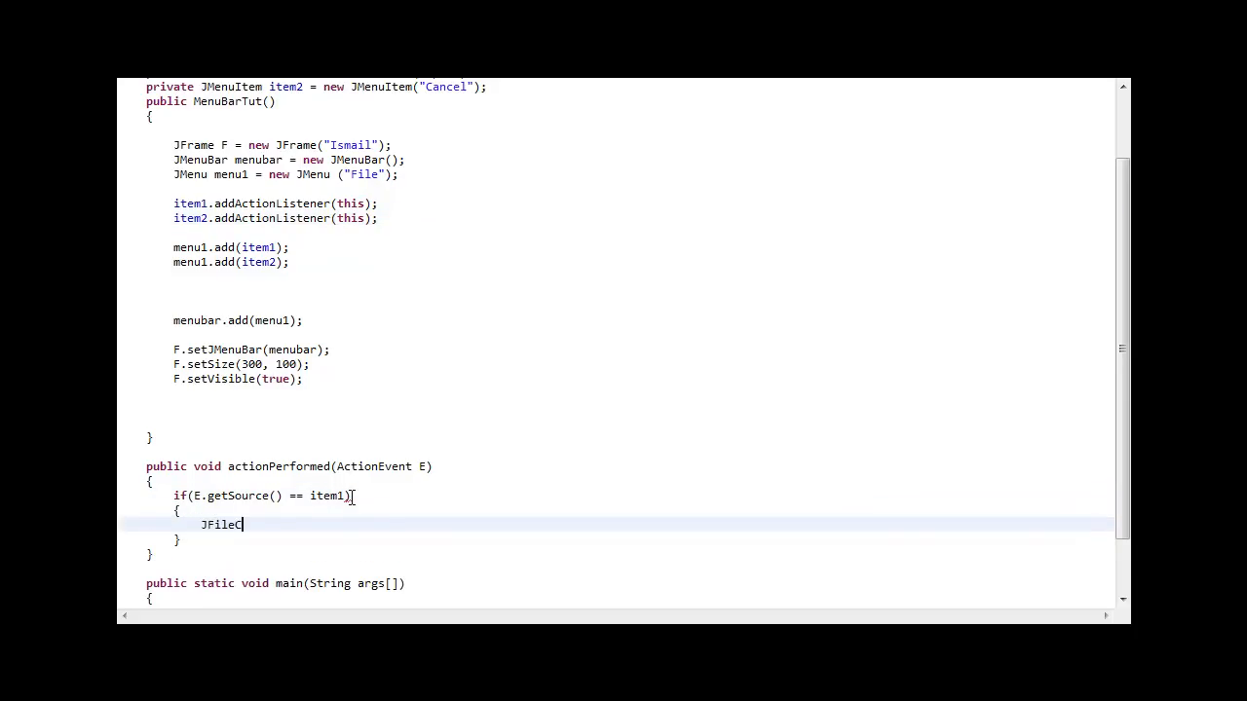
{"action": "type", "text": "hooser F"}
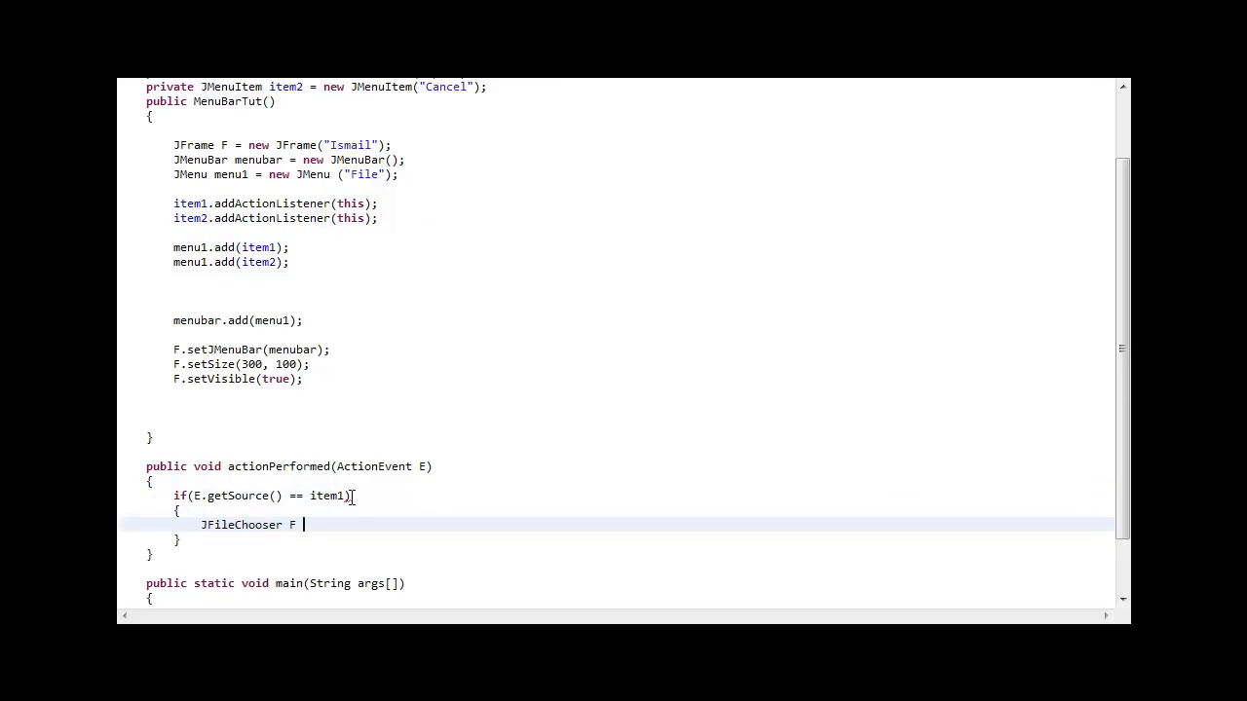
{"action": "type", "text": "= new"}
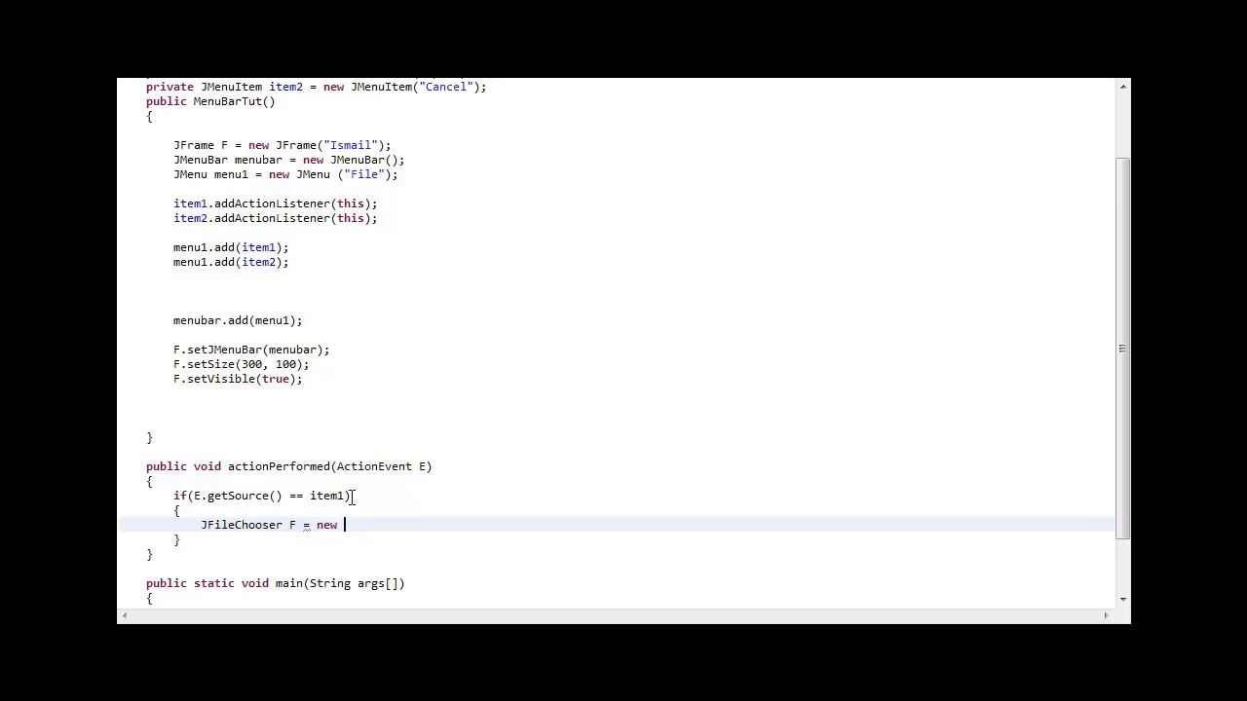
{"action": "type", "text": "J"}
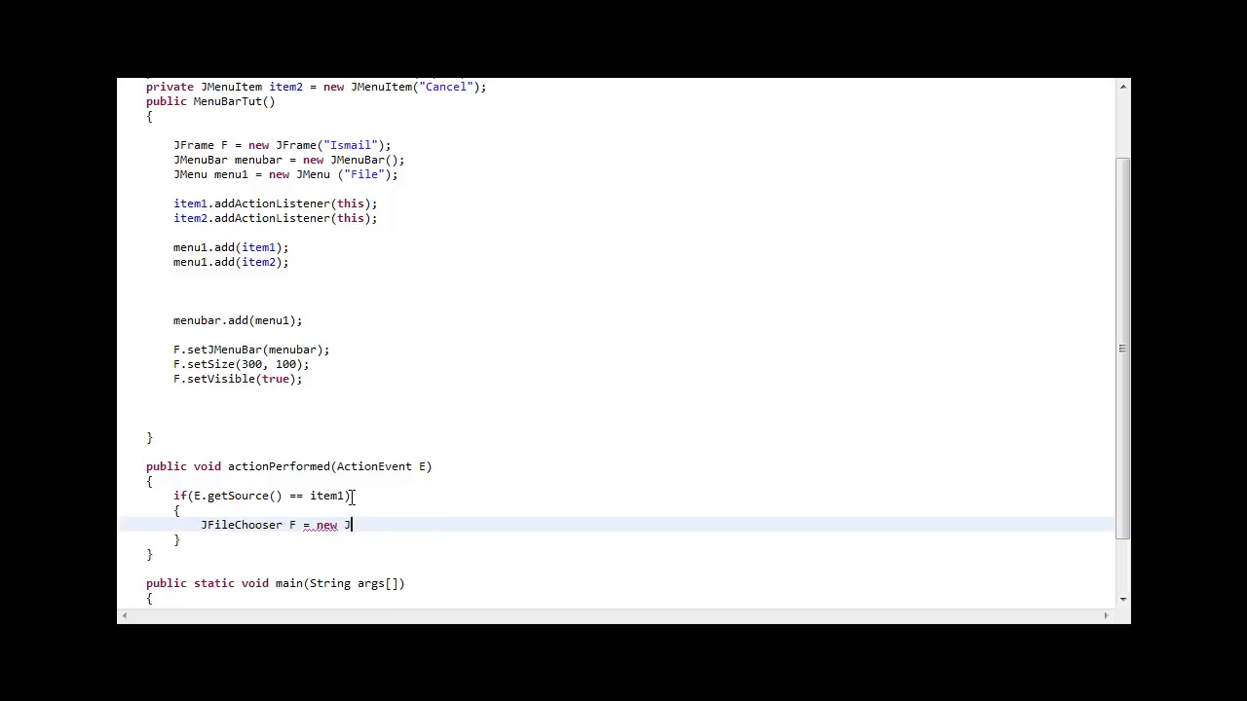
{"action": "type", "text": "FileChooser"}
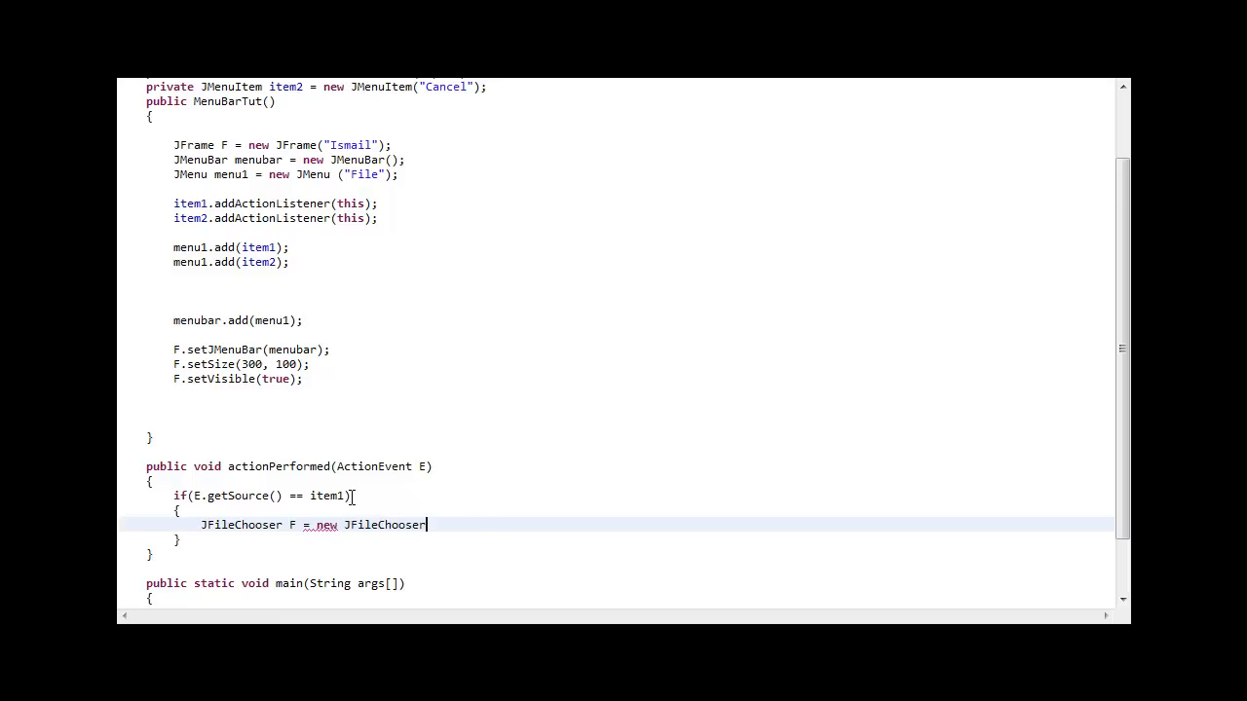
{"action": "type", "text": "(\".\")"}
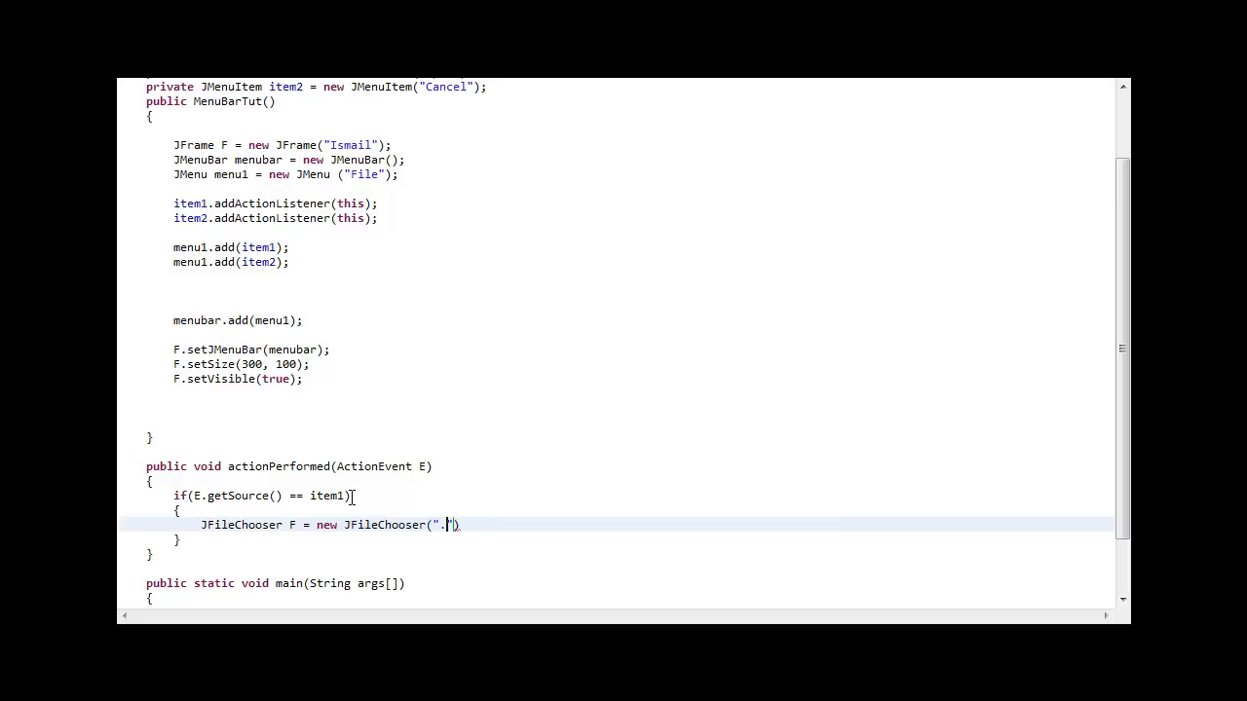
{"action": "type", "text": ";"}
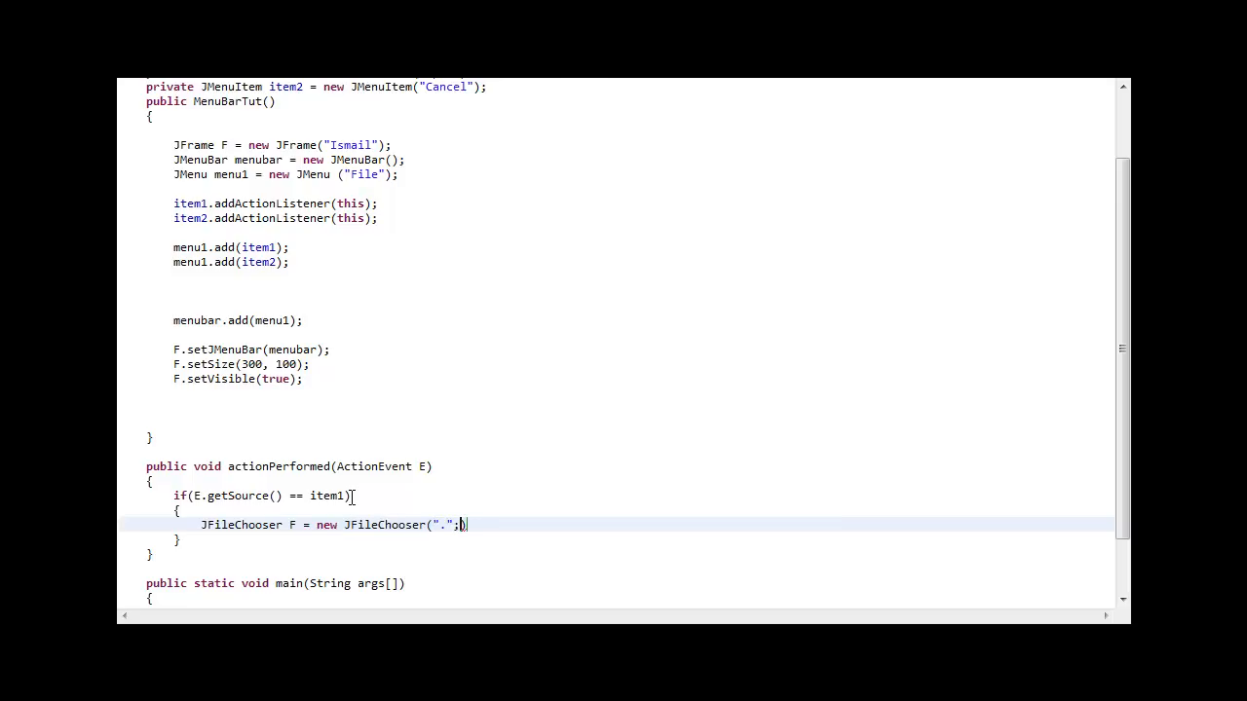
{"action": "key", "text": "Backspace"}
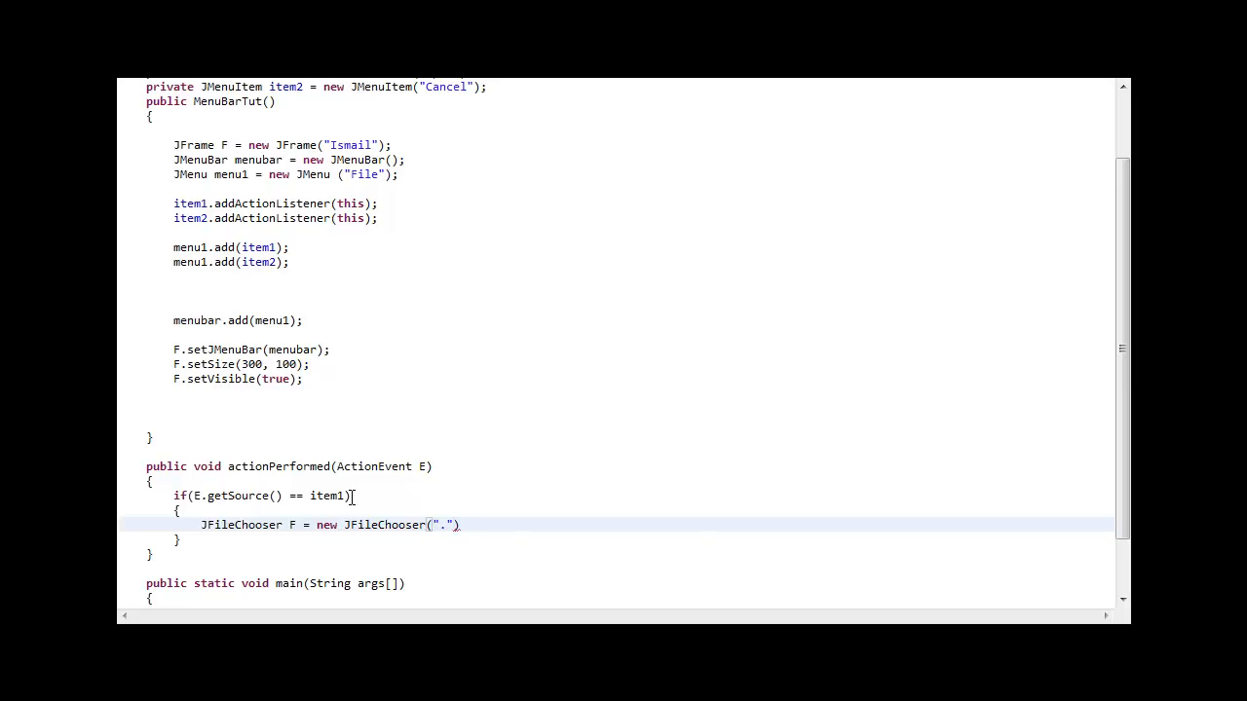
{"action": "type", "text": ";"}
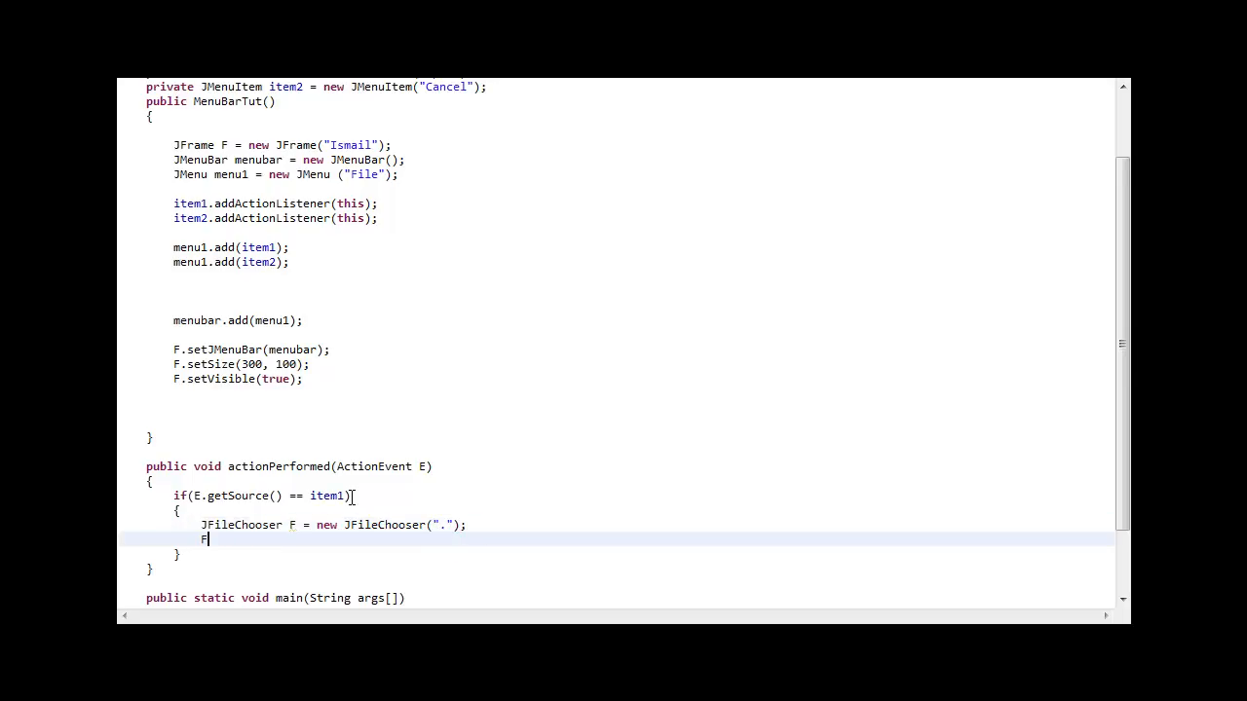
Step: Follow it with F.showOpenDialog(null); to display the chooser
{"action": "type", "text": ".showOpenDialog(null);"}
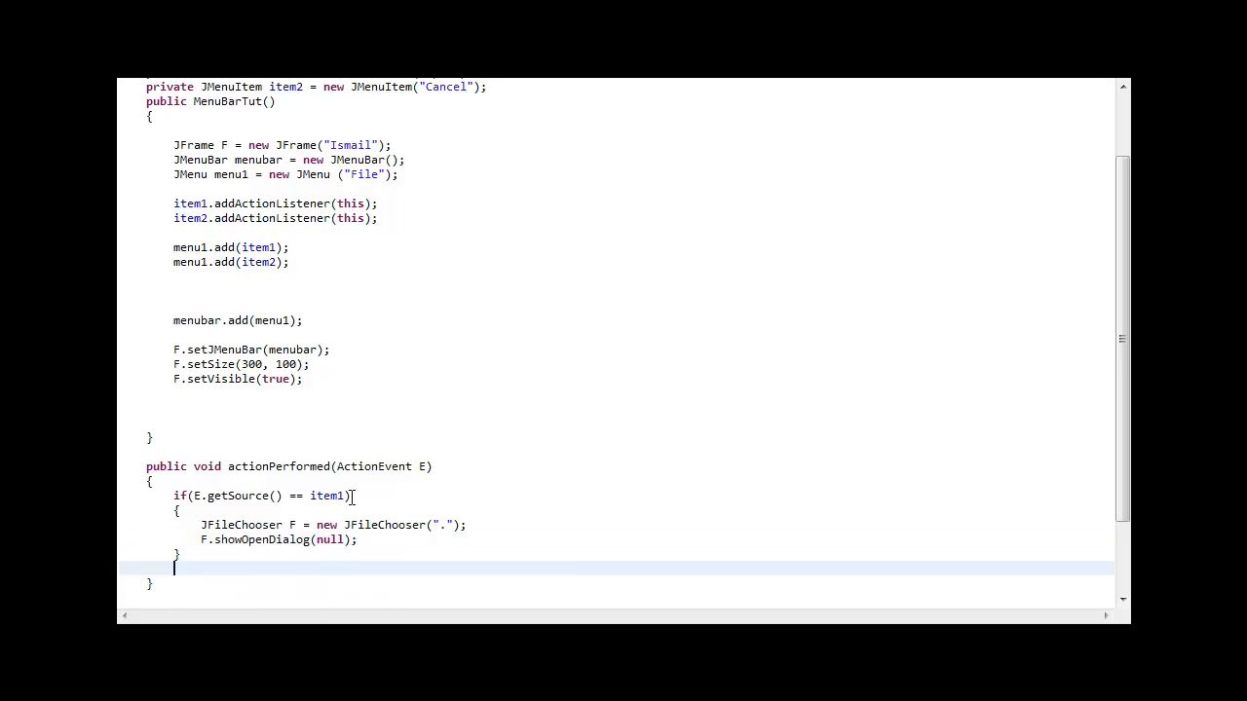
Step: Add if(E.getSource() == item2) { System.exit(0); } below the first branch
{"action": "type", "text": "if()"}
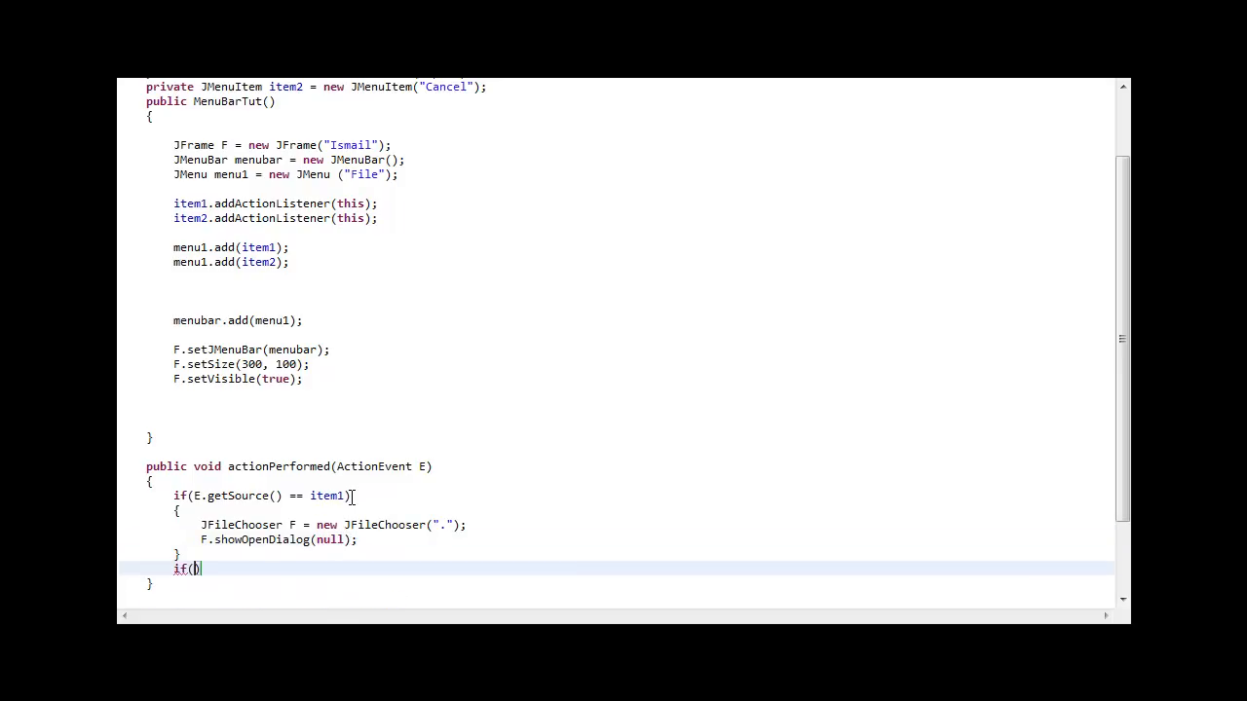
{"action": "type", "text": "E.getSource("}
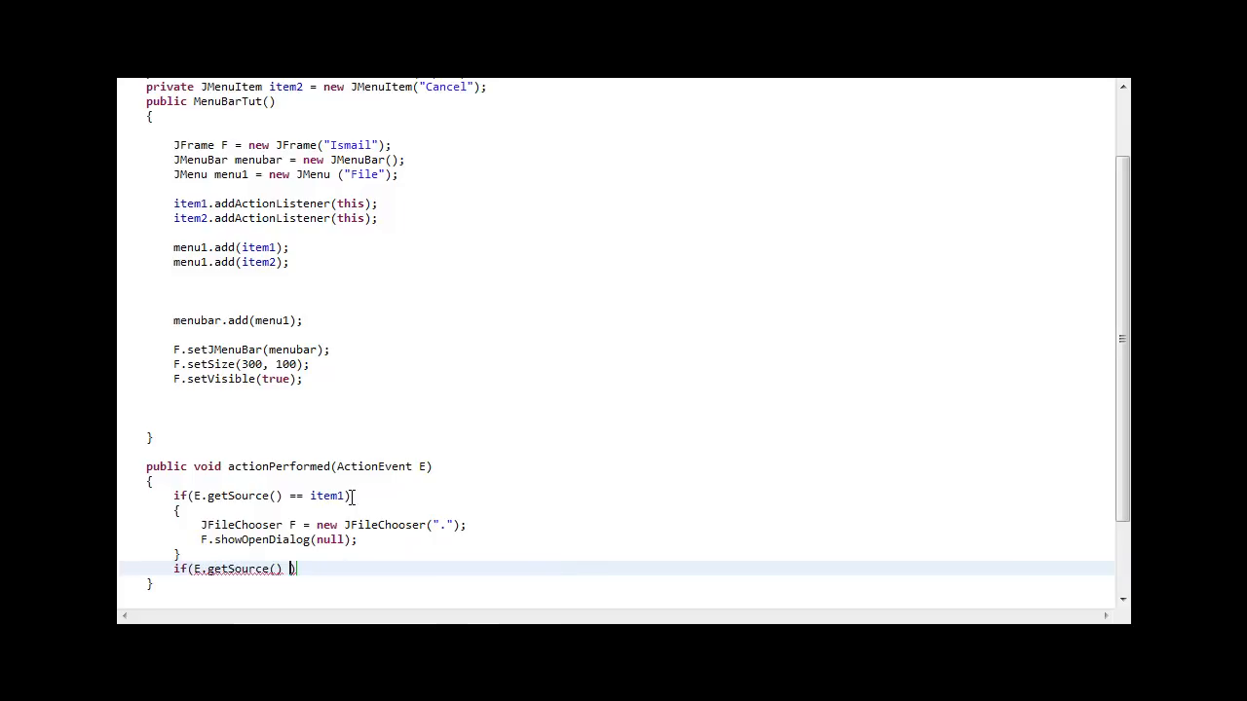
{"action": "type", "text": "== item2"}
{"action": "type", "text": "{"}
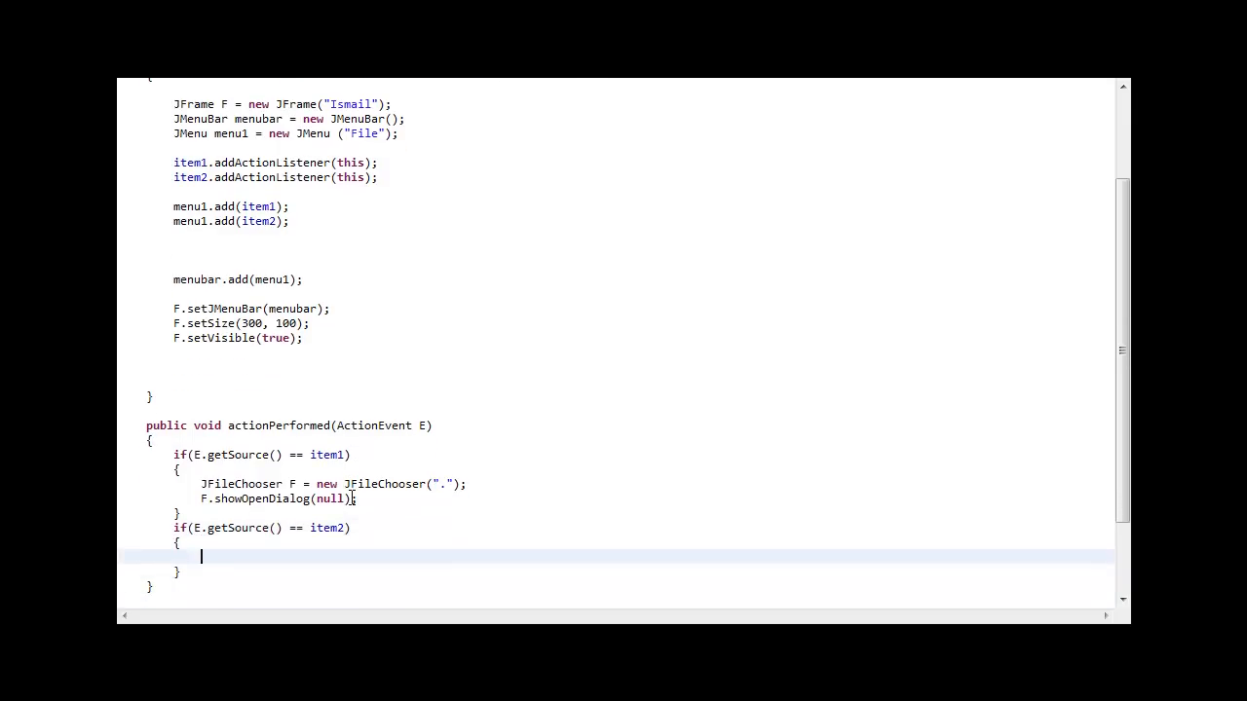
{"action": "type", "text": "System"}
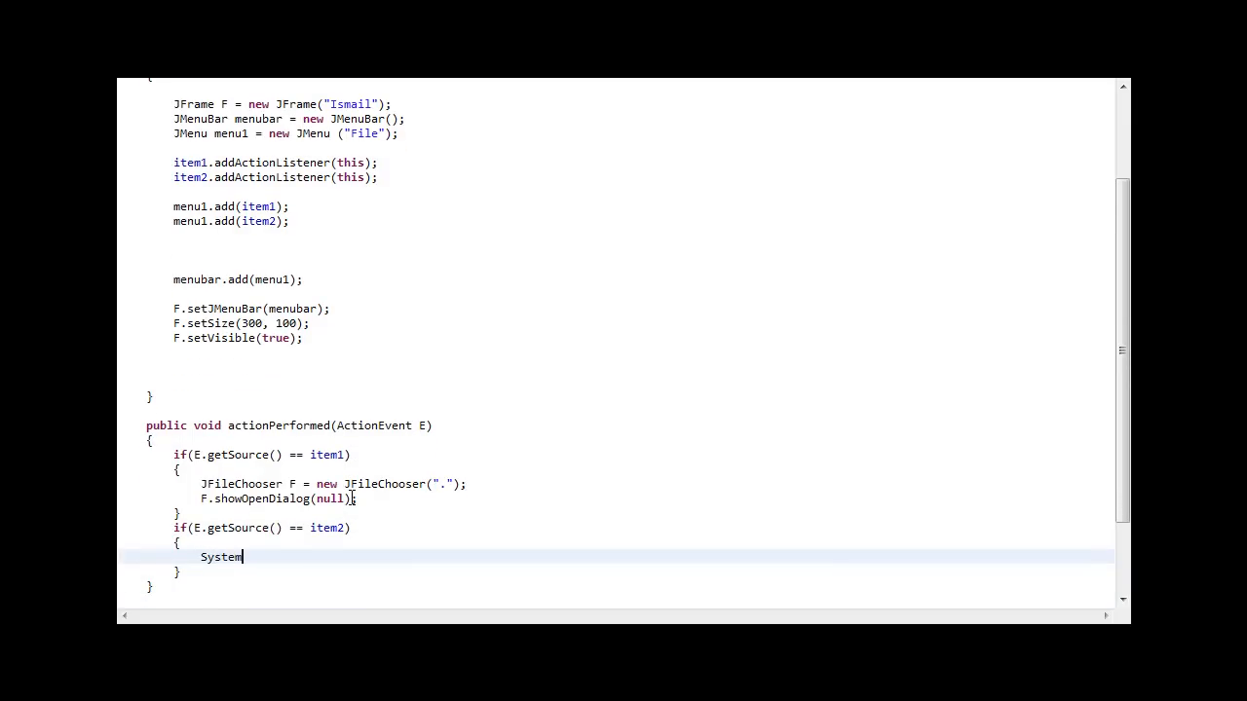
{"action": "type", "text": ".exit(0);"}
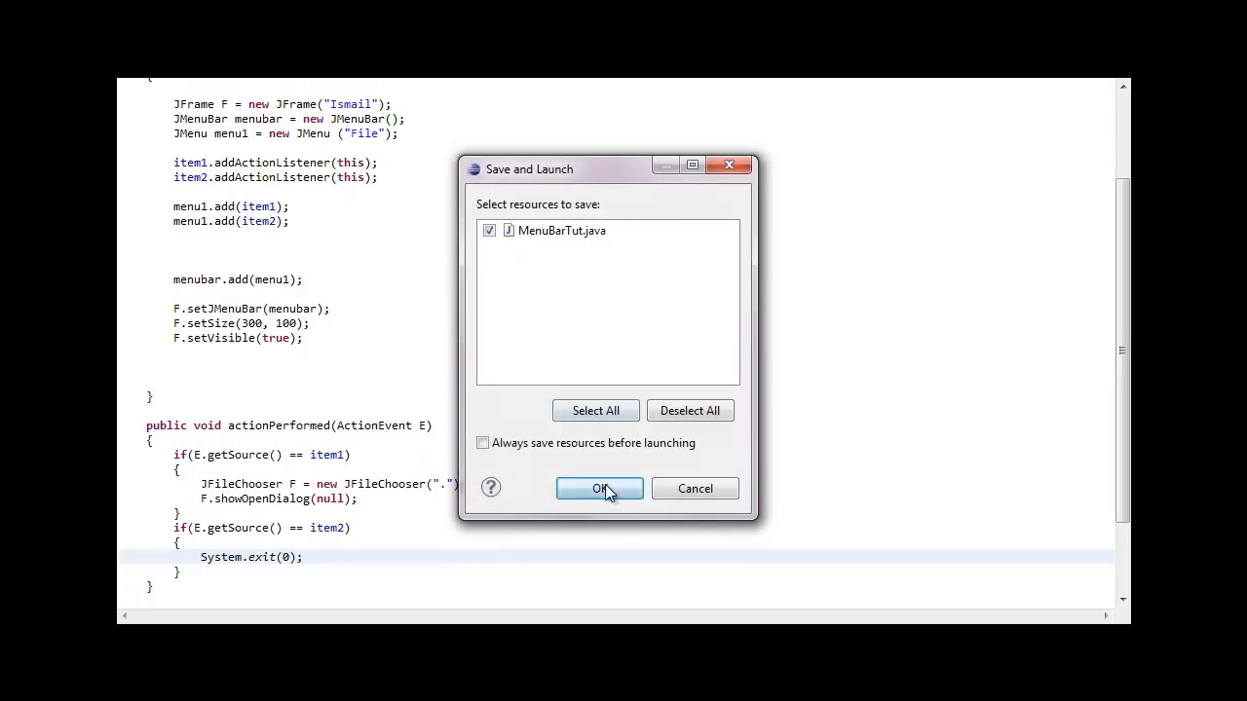
Step: Save and launch MenuBarTut, then choose File > Open to show the file chooser
{"action": "left_click", "coordinate": [600, 487]}
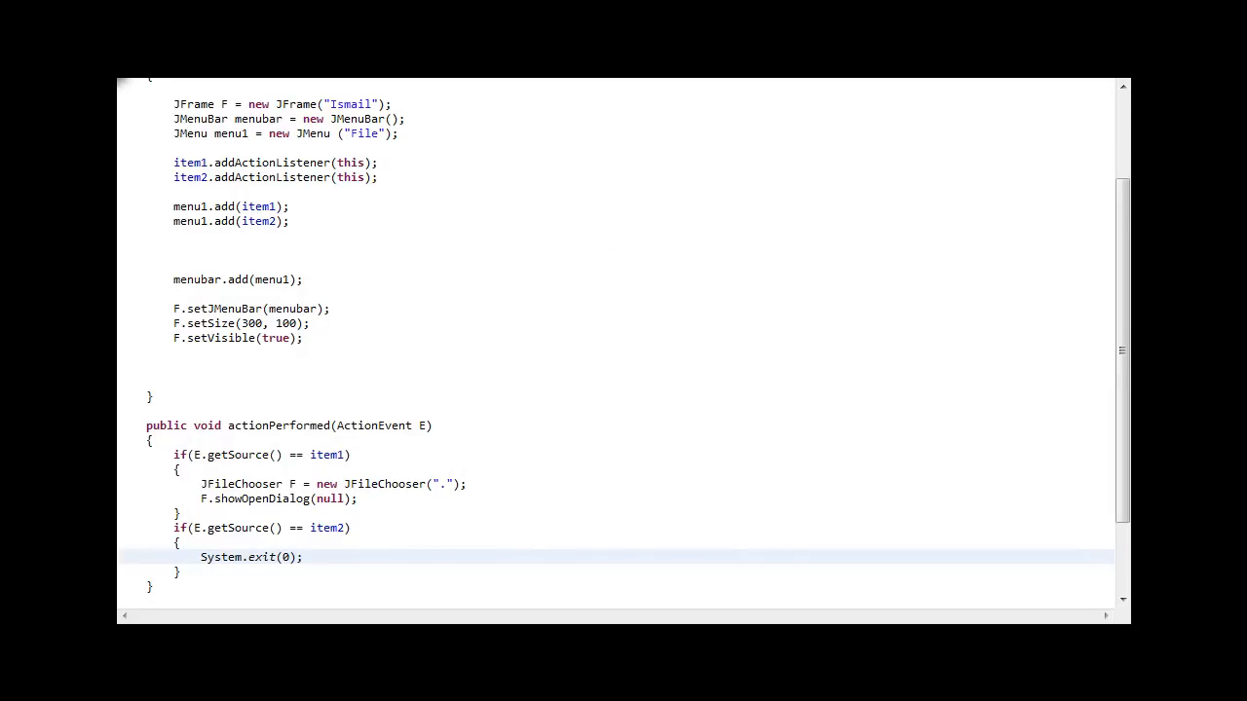
{"action": "left_click", "coordinate": [382, 207]}
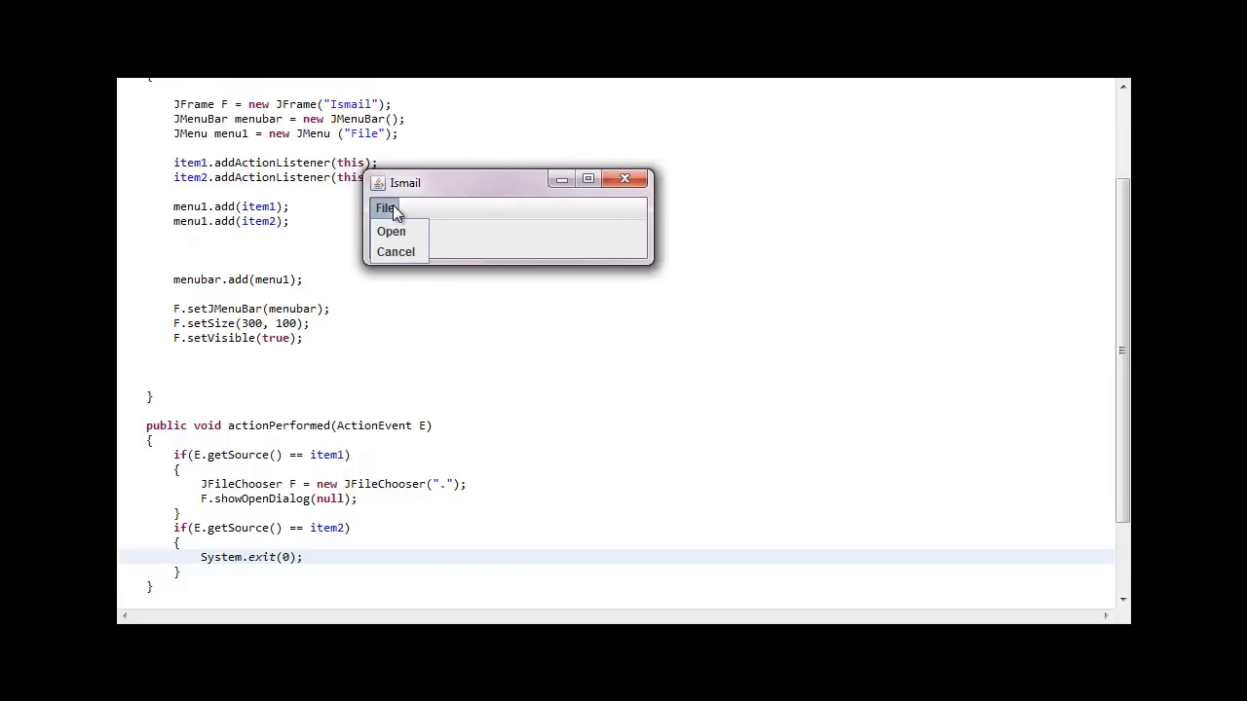
{"action": "left_click", "coordinate": [389, 232]}
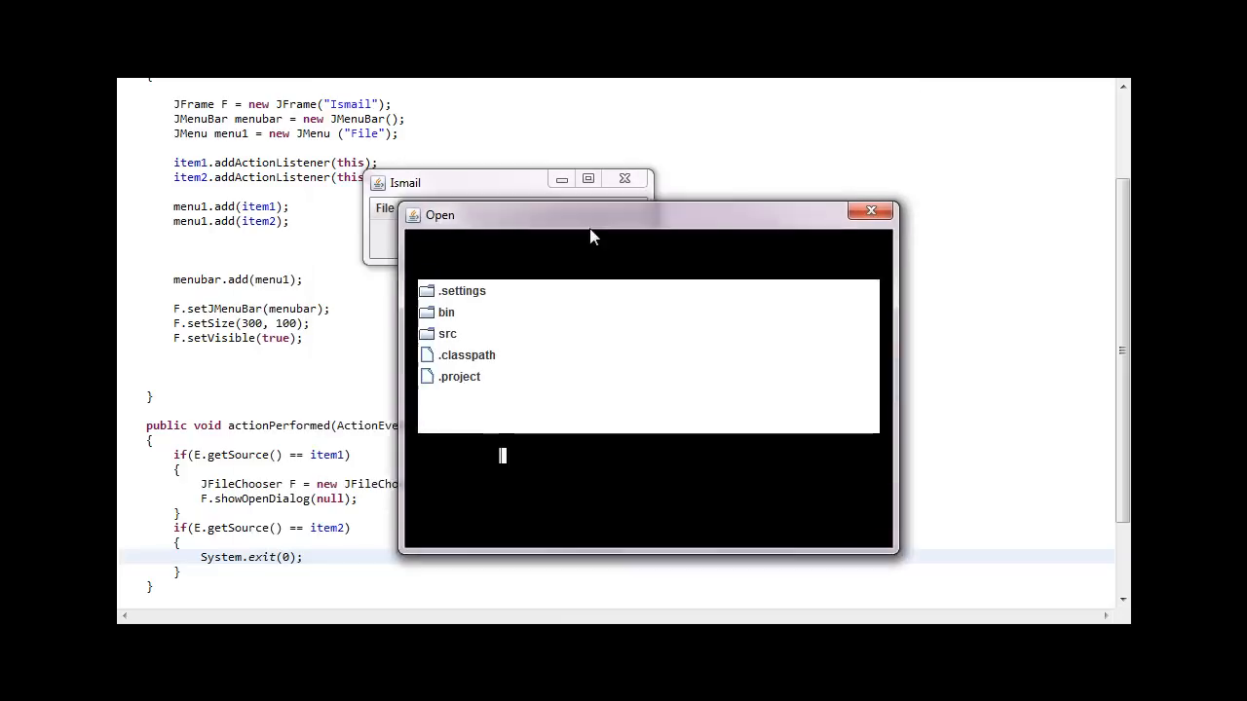
{"action": "left_click", "coordinate": [758, 232]}
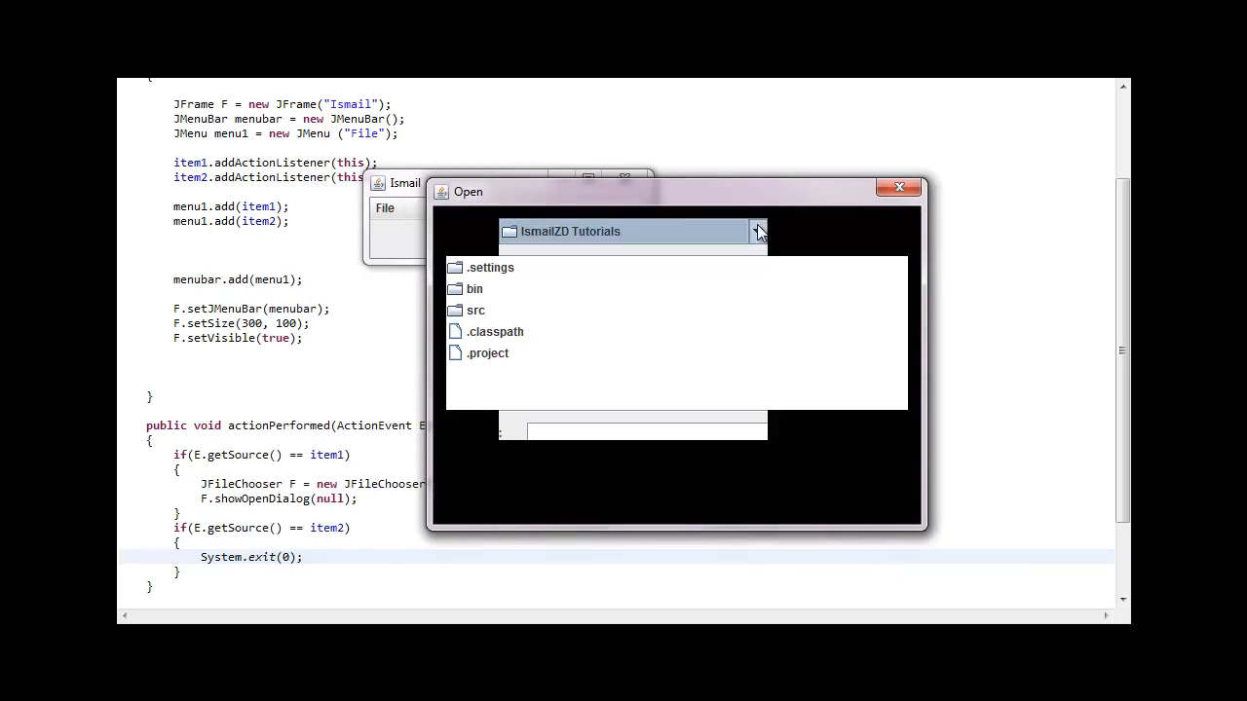
{"action": "mouse_move", "coordinate": [872, 501]}
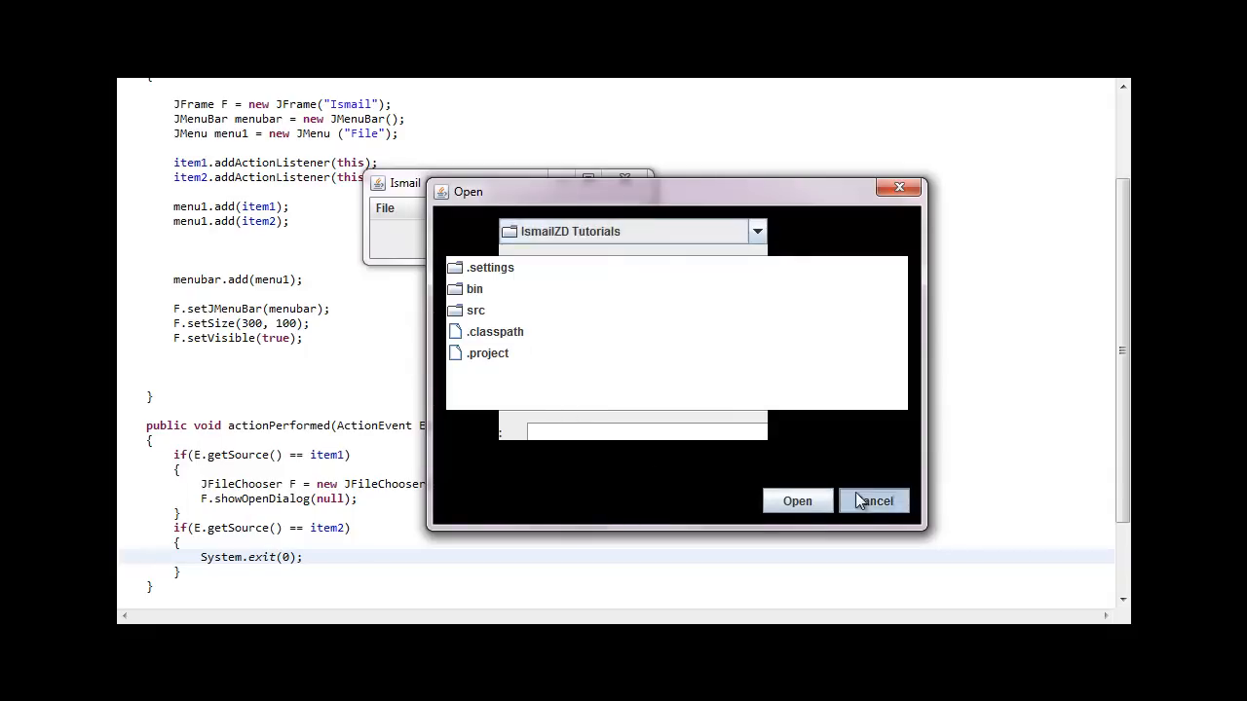
Step: Cancel the chooser, then exit the app via File > Cancel
{"action": "left_click", "coordinate": [873, 501]}
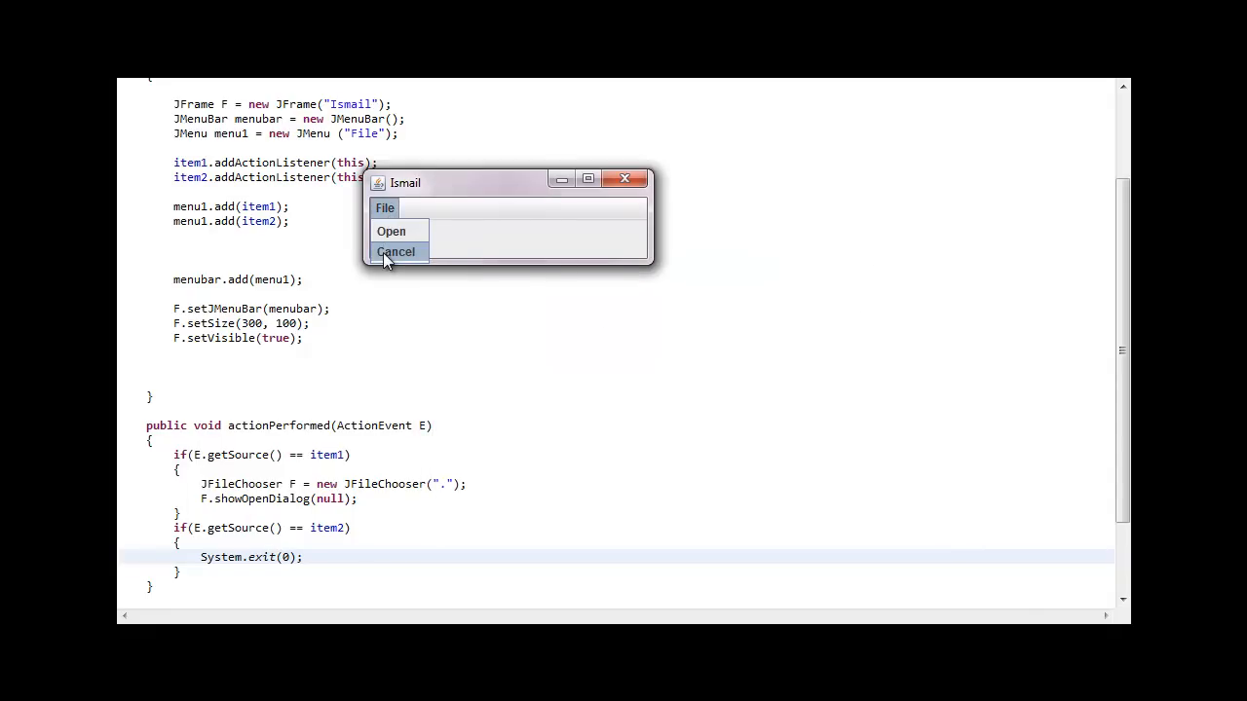
{"action": "left_click", "coordinate": [396, 251]}
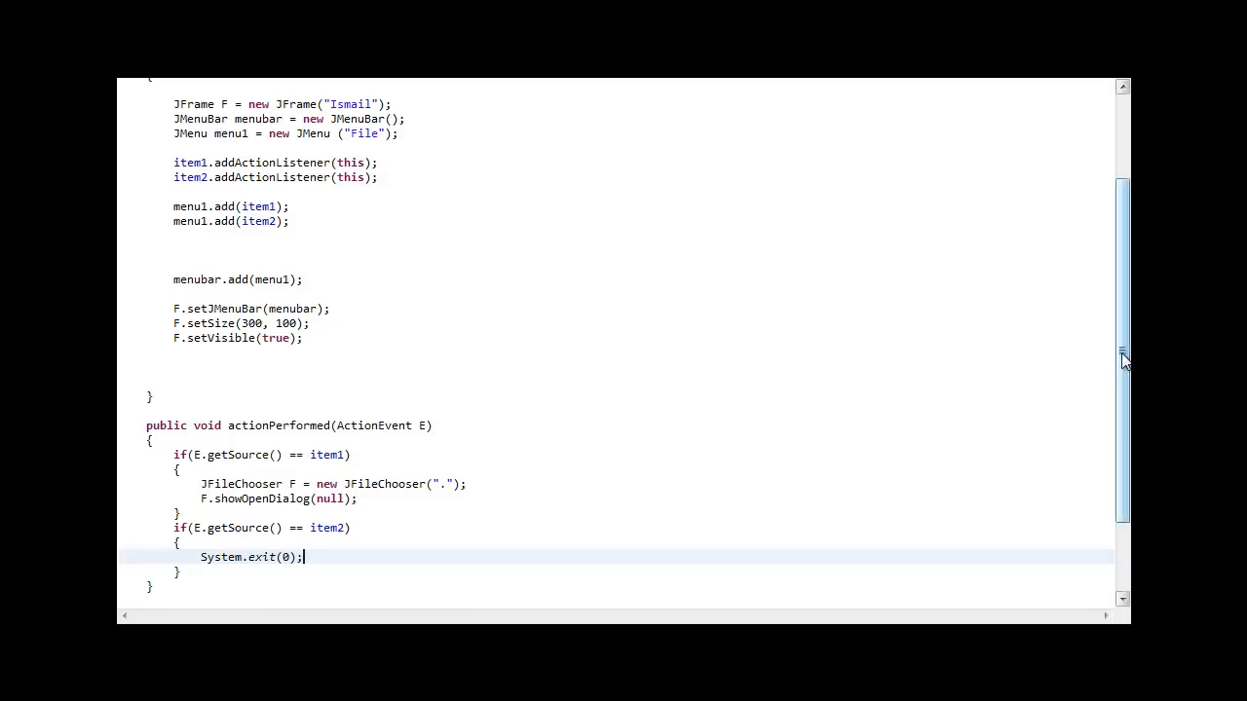
{"action": "scroll", "scroll_direction": "up", "scroll_amount": 3}
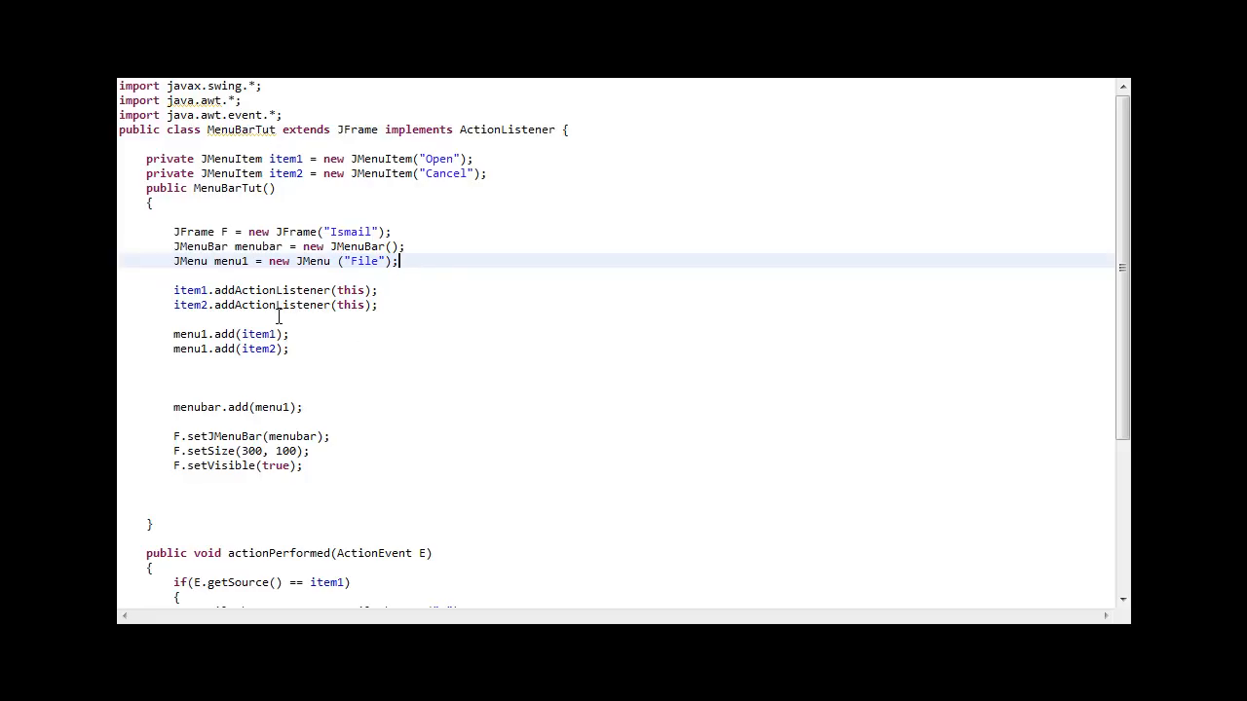
{"action": "mouse_move", "coordinate": [448, 504]}
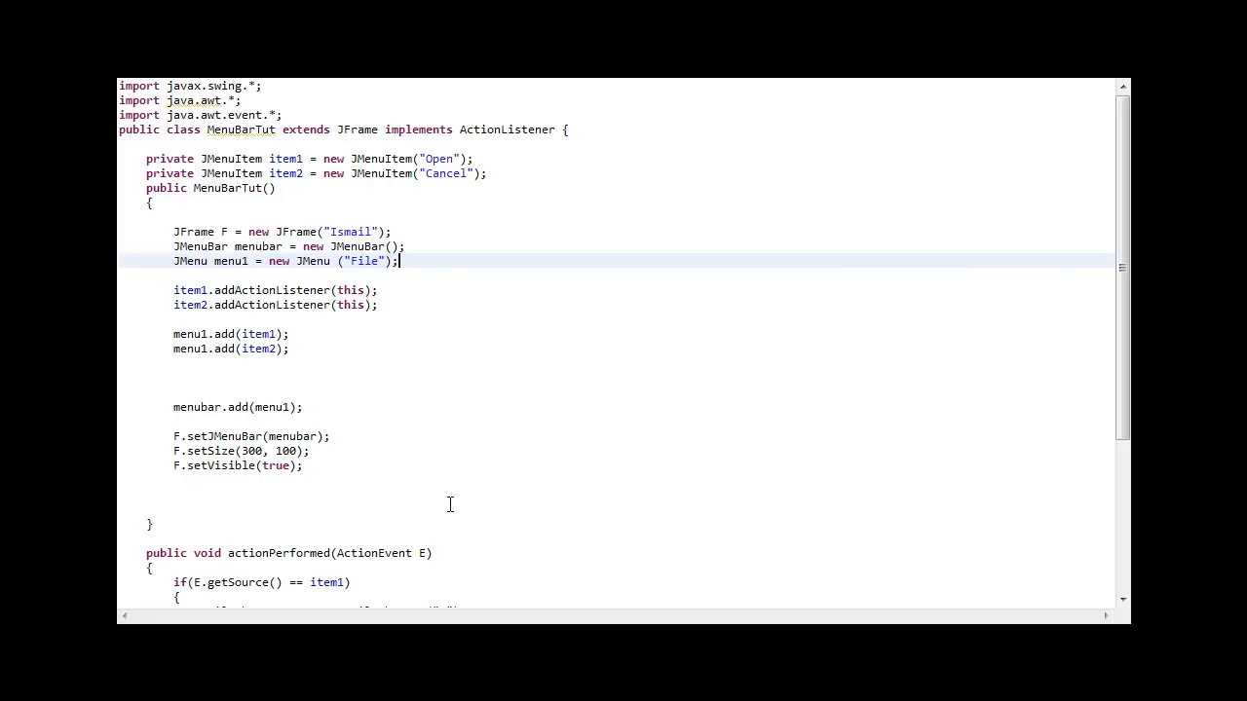
{"action": "mouse_move", "coordinate": [374, 368]}
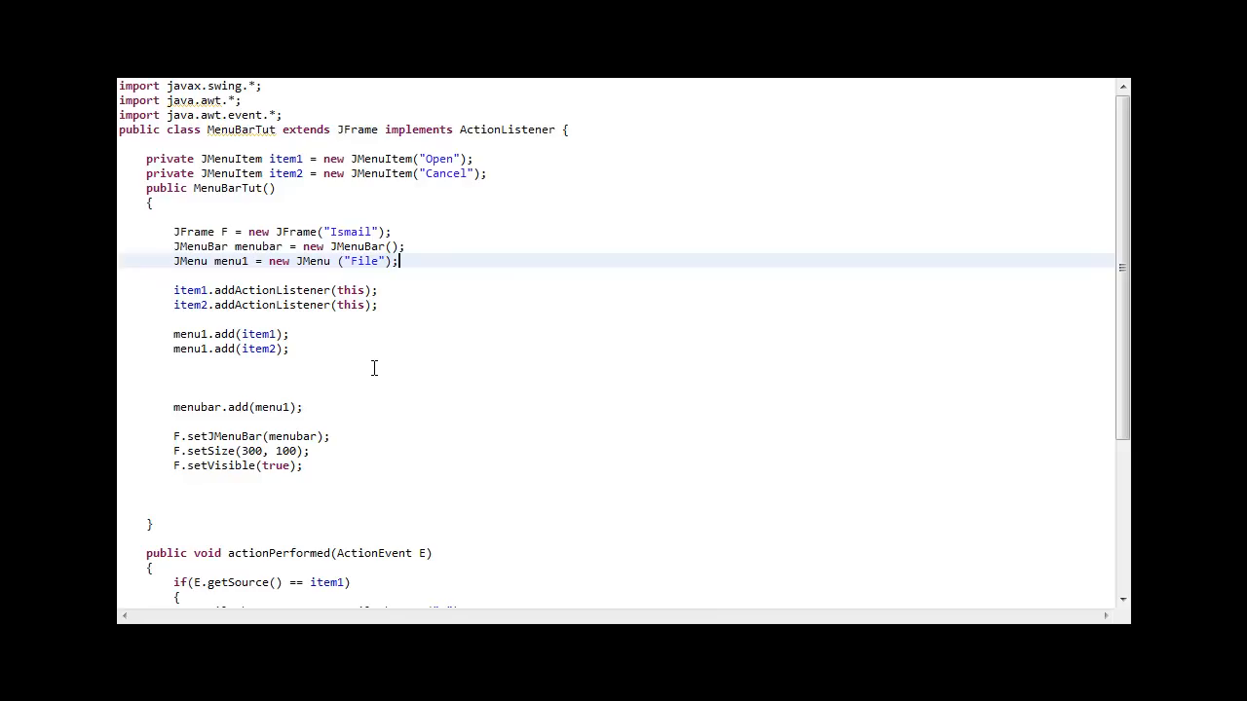
{"action": "mouse_move", "coordinate": [370, 358]}
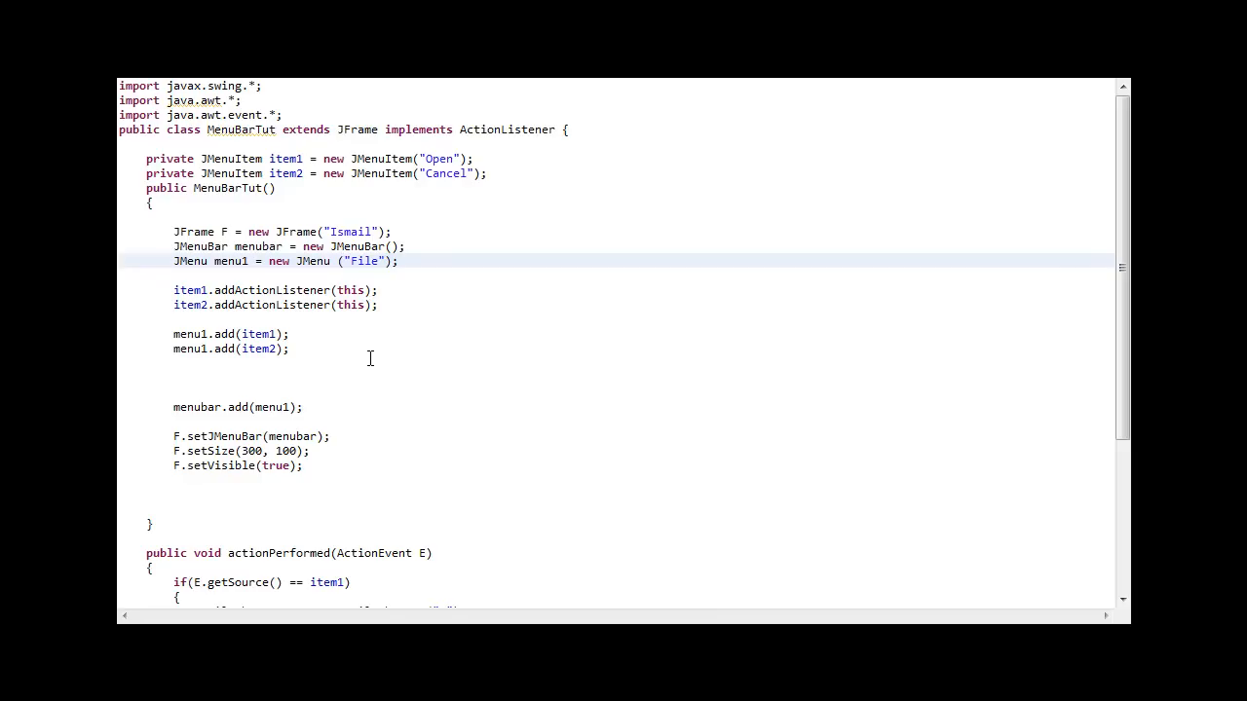